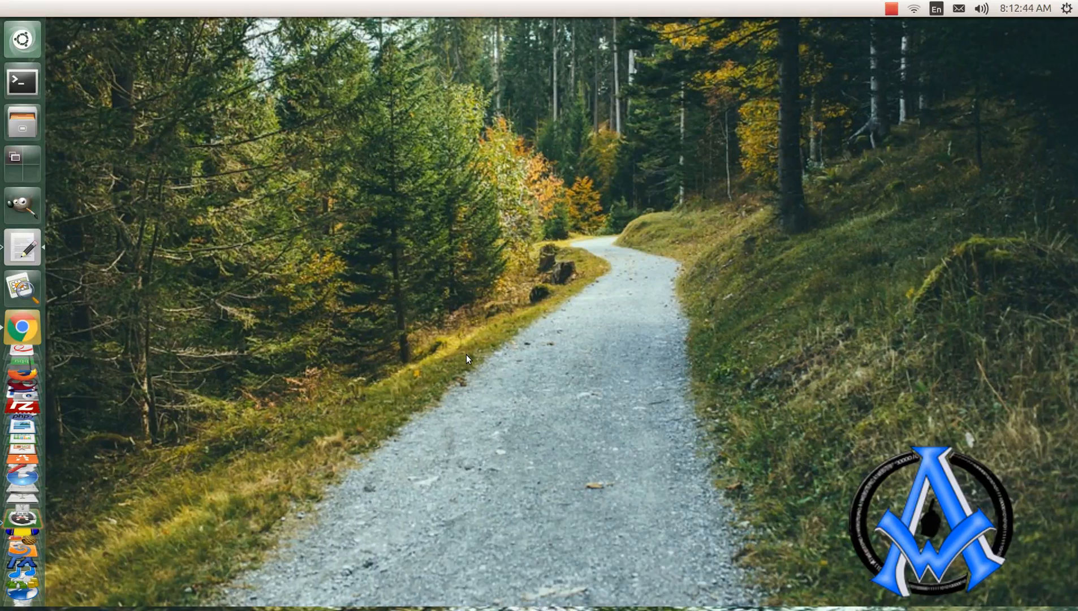
pyautogui.moveTo(461, 351)
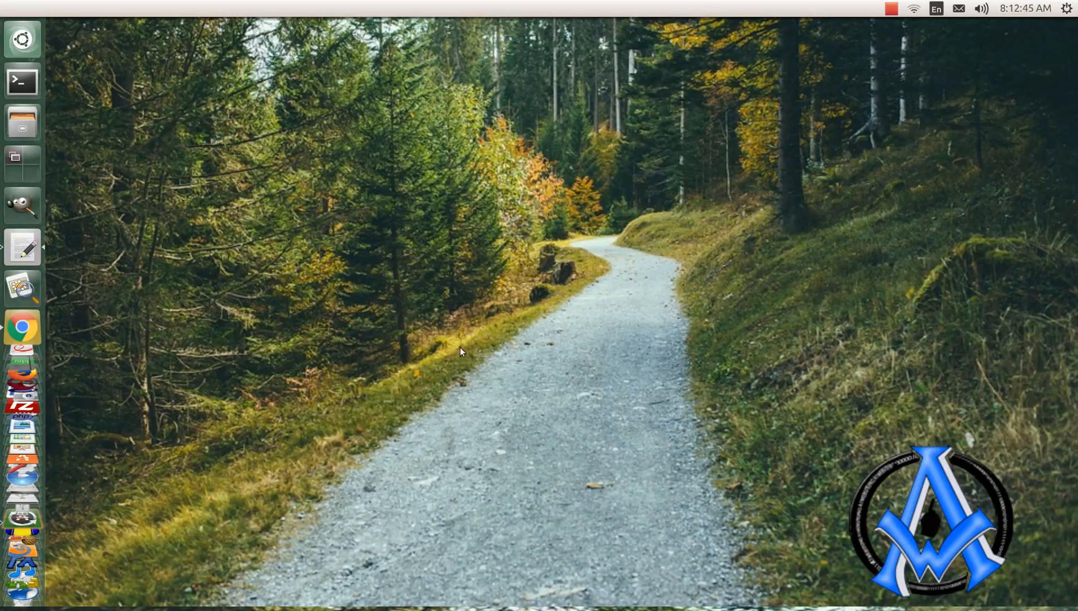
# Show the untitled questions document, highlight the div-id question, then bring up the tutorial page
pyautogui.click(21, 247)
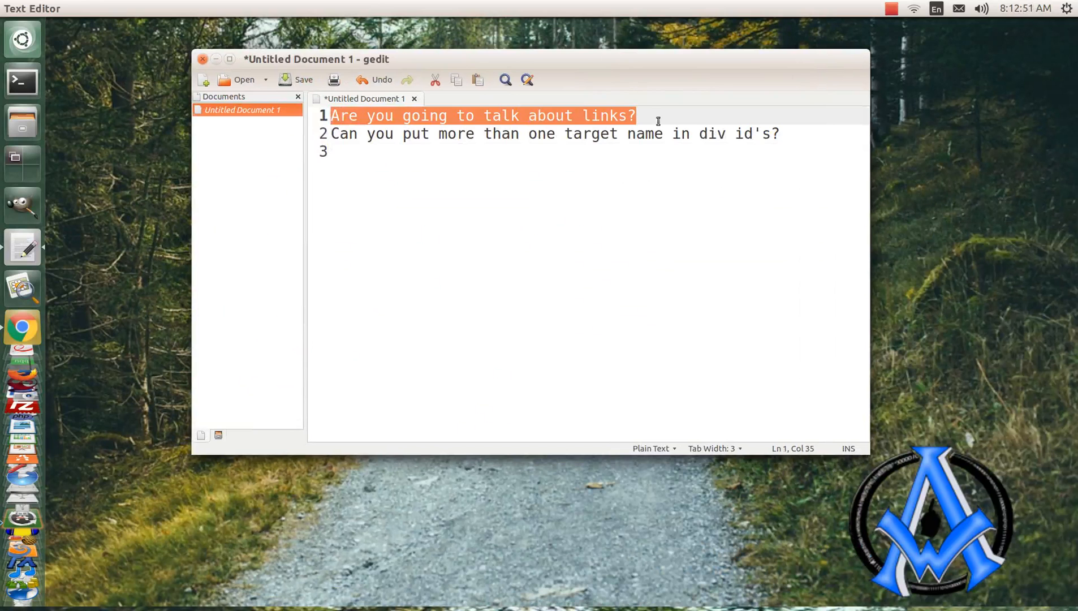
pyautogui.moveTo(675, 223)
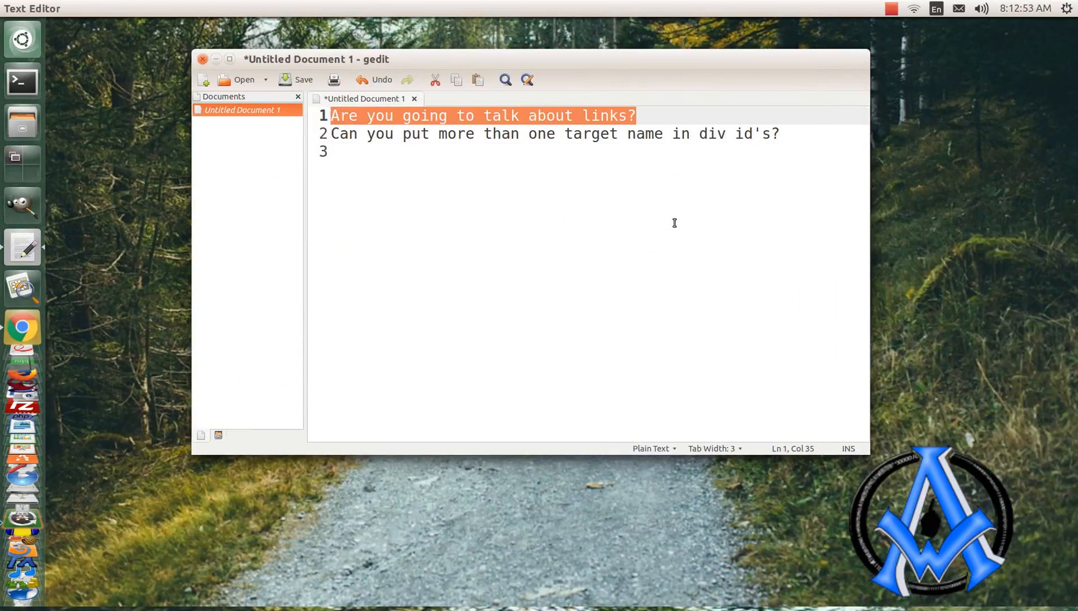
pyautogui.moveTo(647, 203)
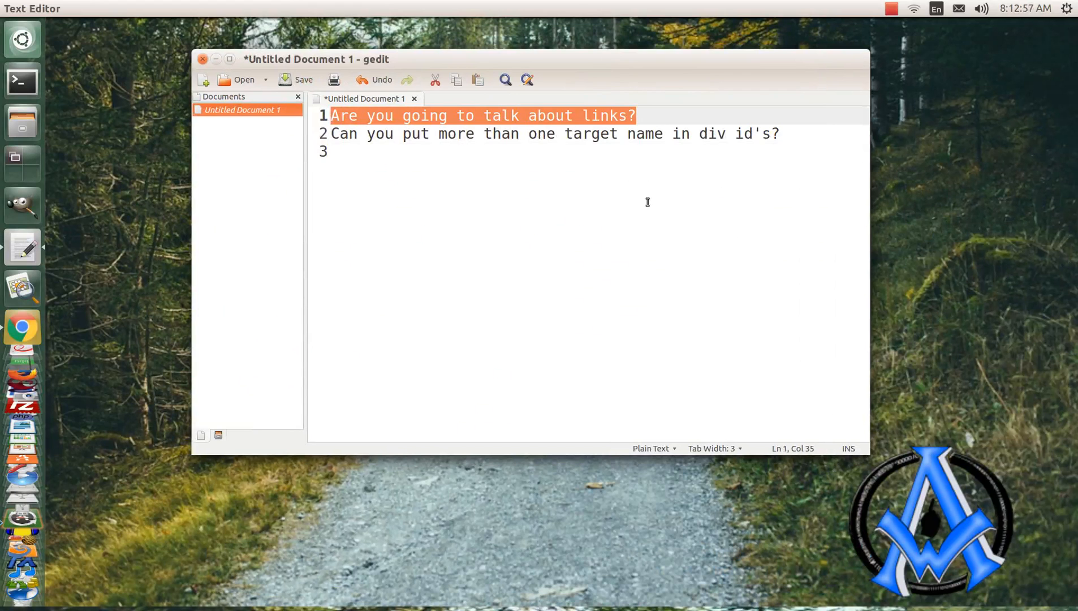
pyautogui.moveTo(479, 151)
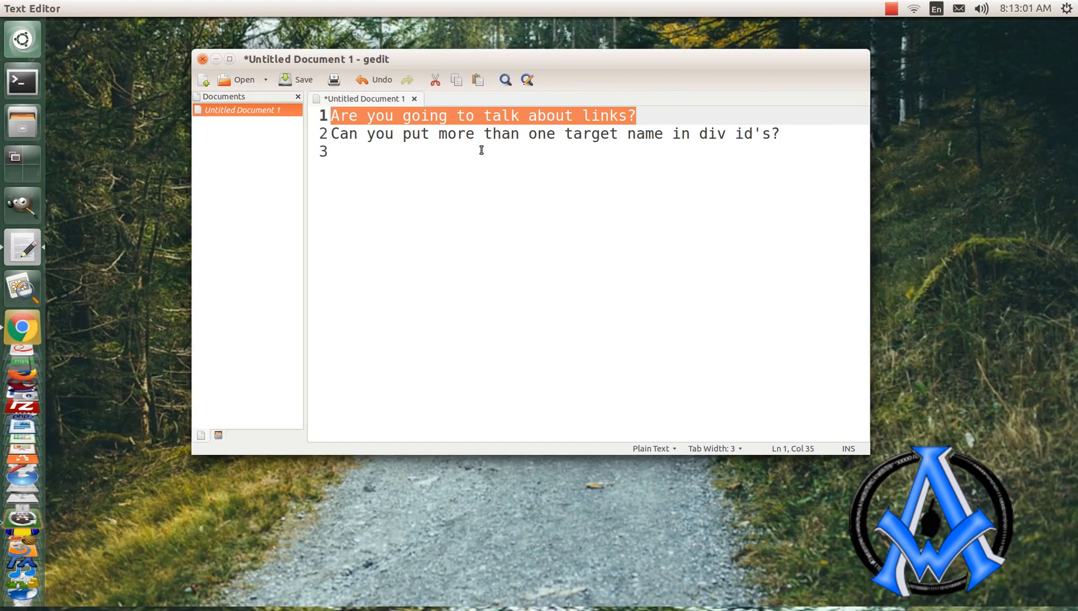
pyautogui.click(636, 115)
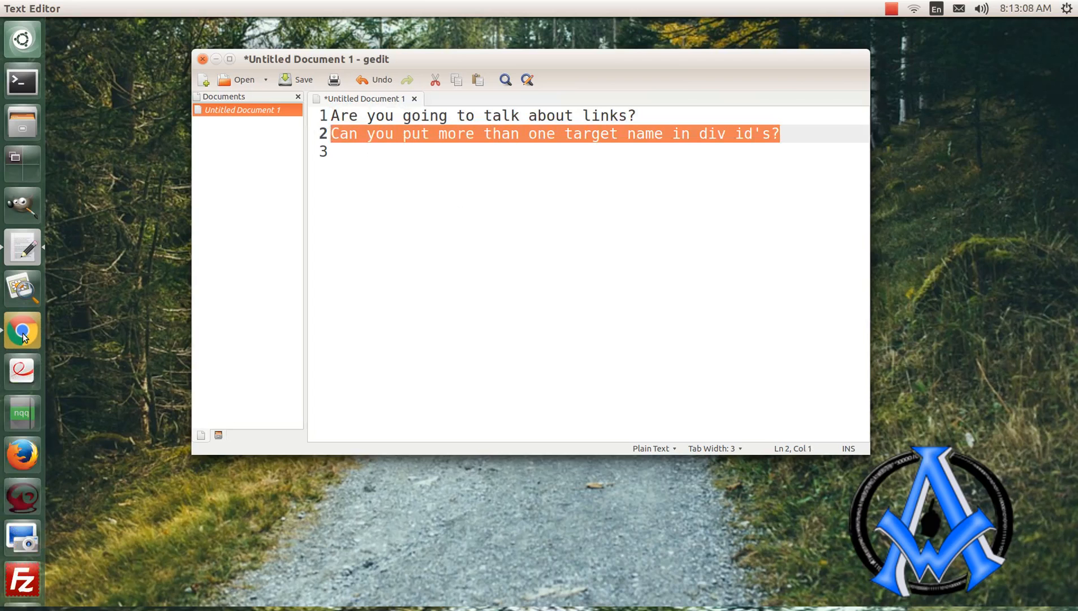
pyautogui.click(23, 330)
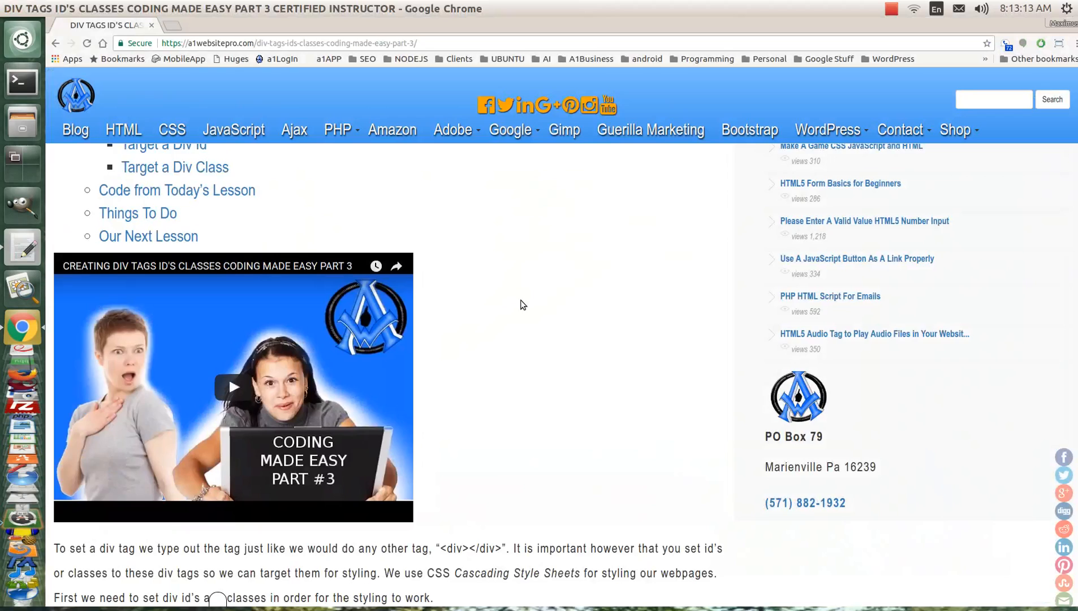
# Reveal the lesson's complete code in its own plain window
pyautogui.scroll(-3)
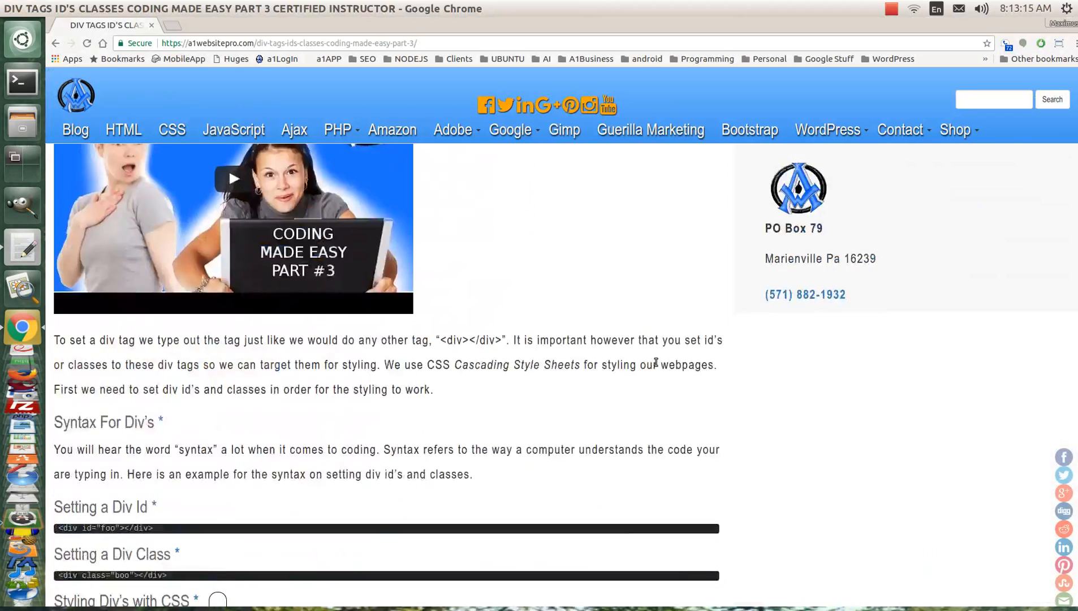
pyautogui.scroll(-3)
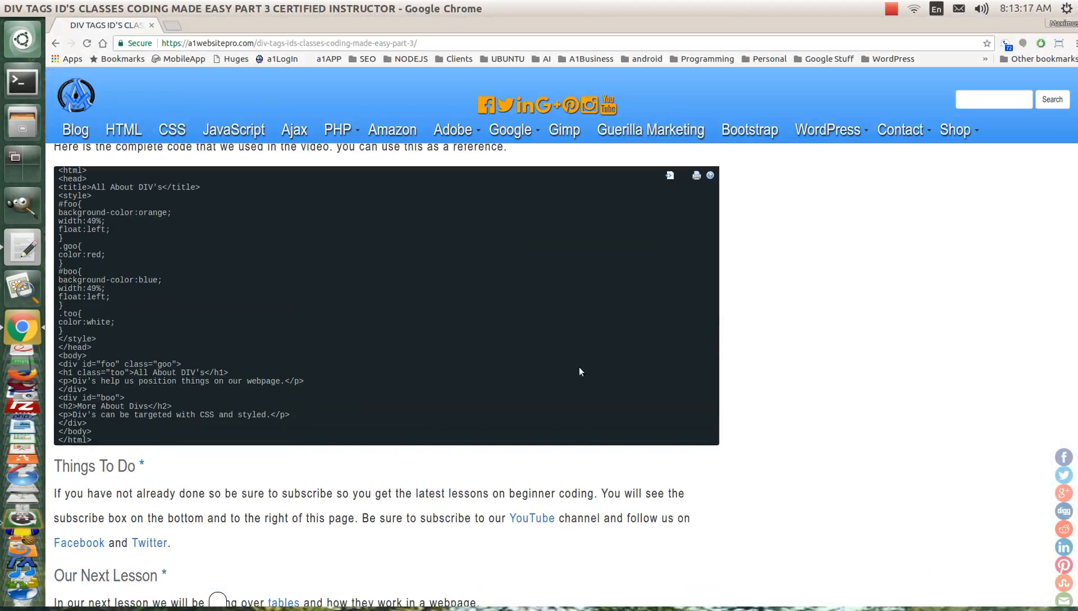
pyautogui.moveTo(153, 199)
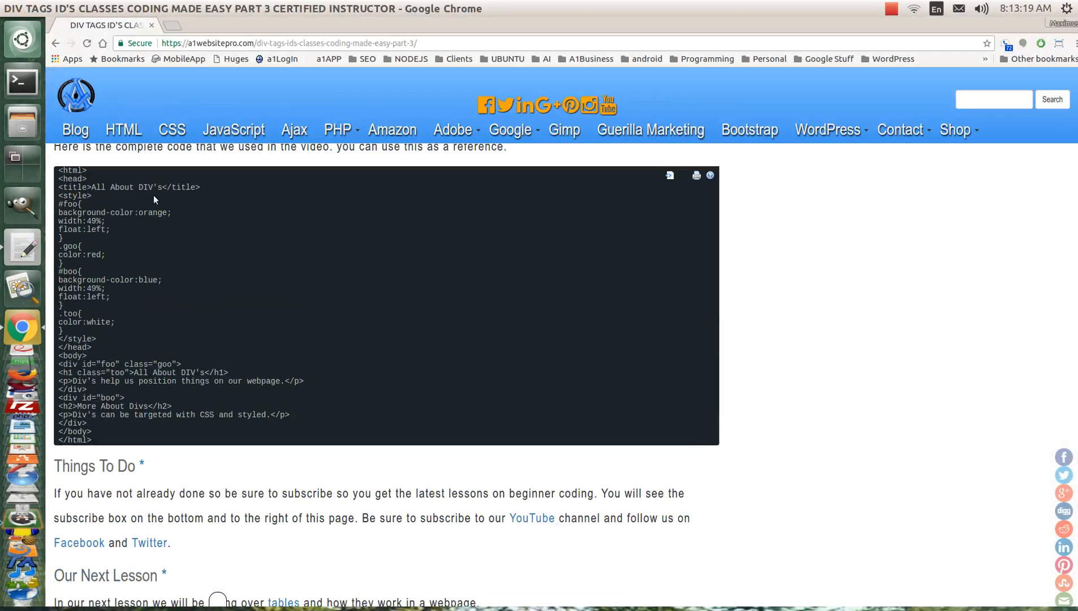
pyautogui.click(669, 175)
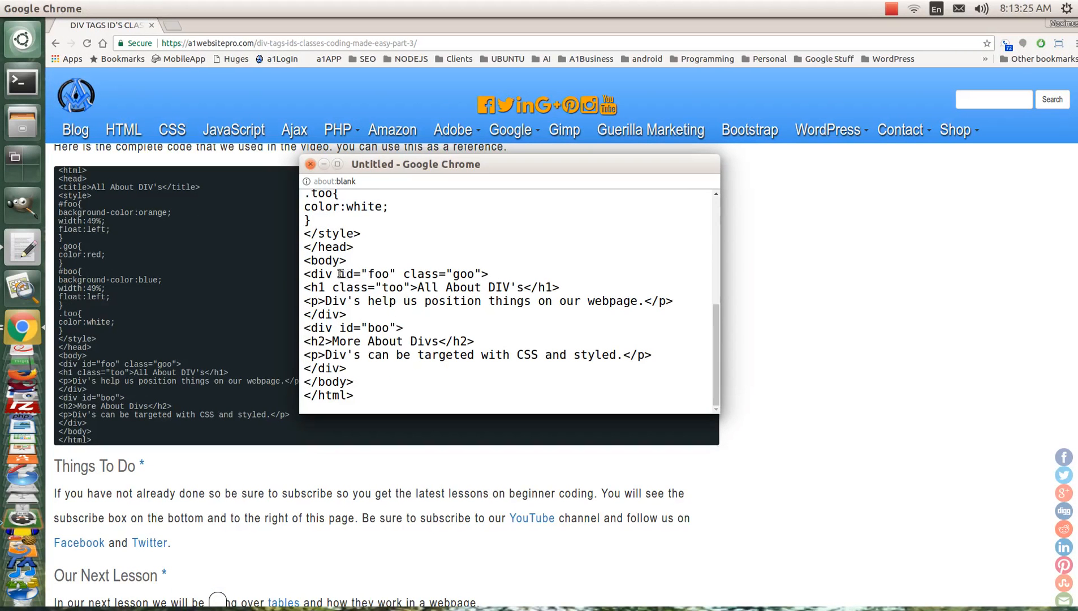
# Select the whole opening <div id="foo" class="goo"> line for copying
pyautogui.doubleClick(367, 274)
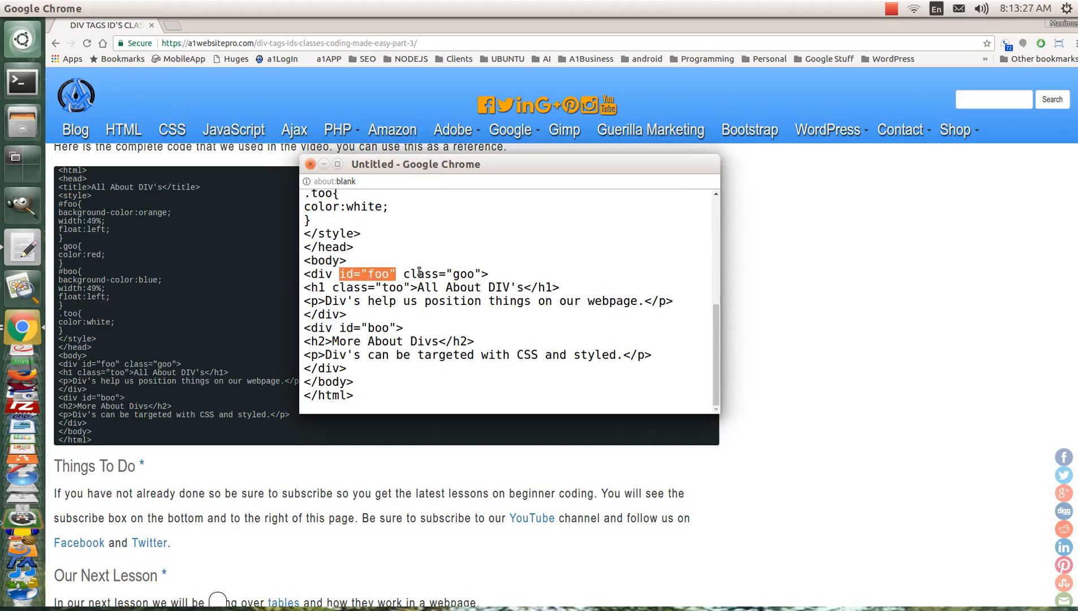
pyautogui.click(421, 273)
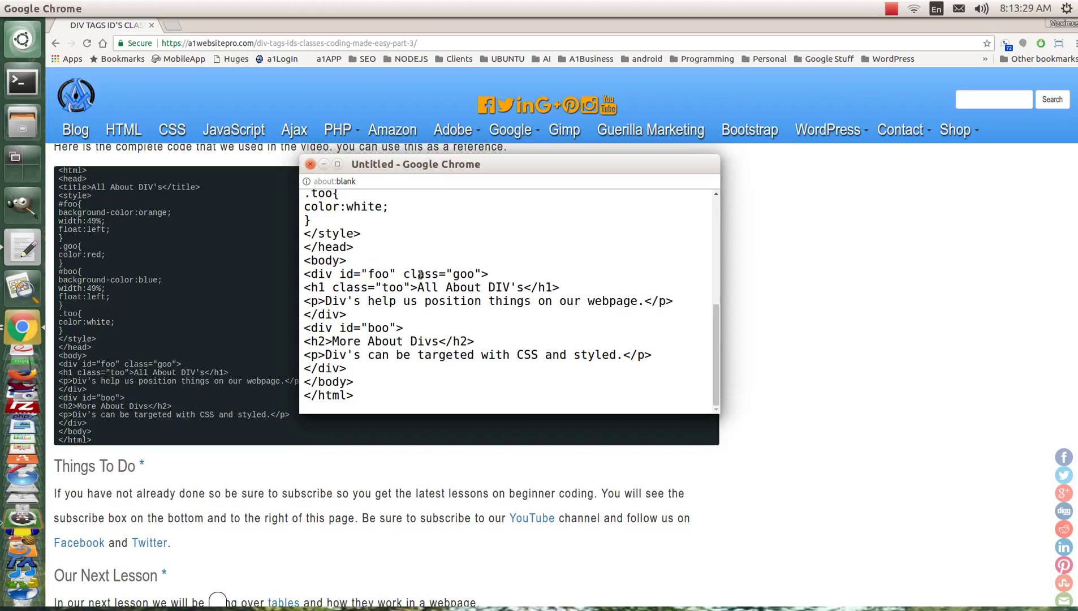
pyautogui.doubleClick(421, 274)
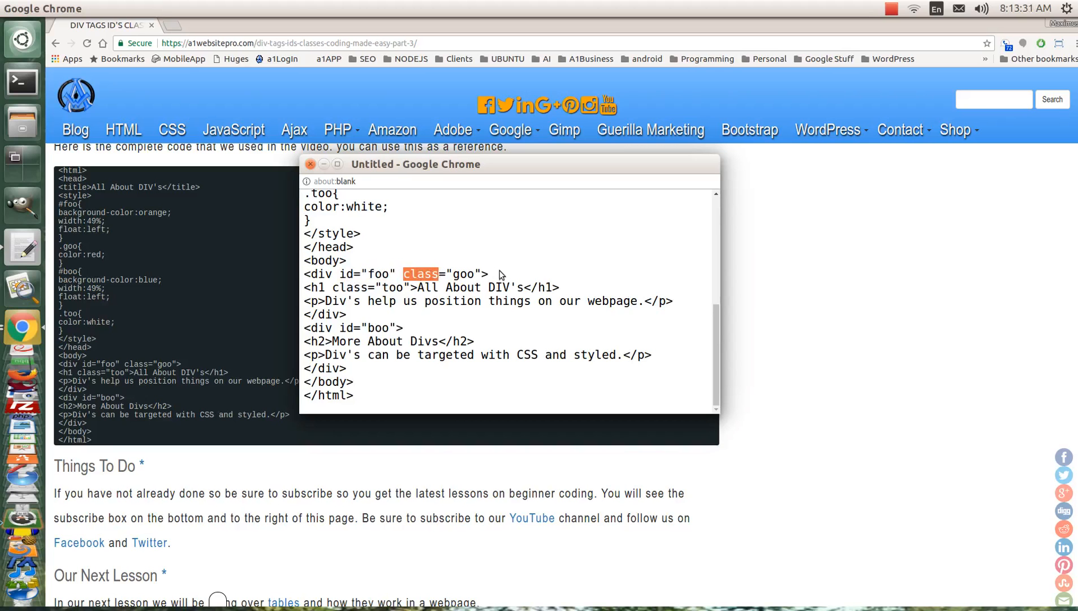
pyautogui.tripleClick(395, 274)
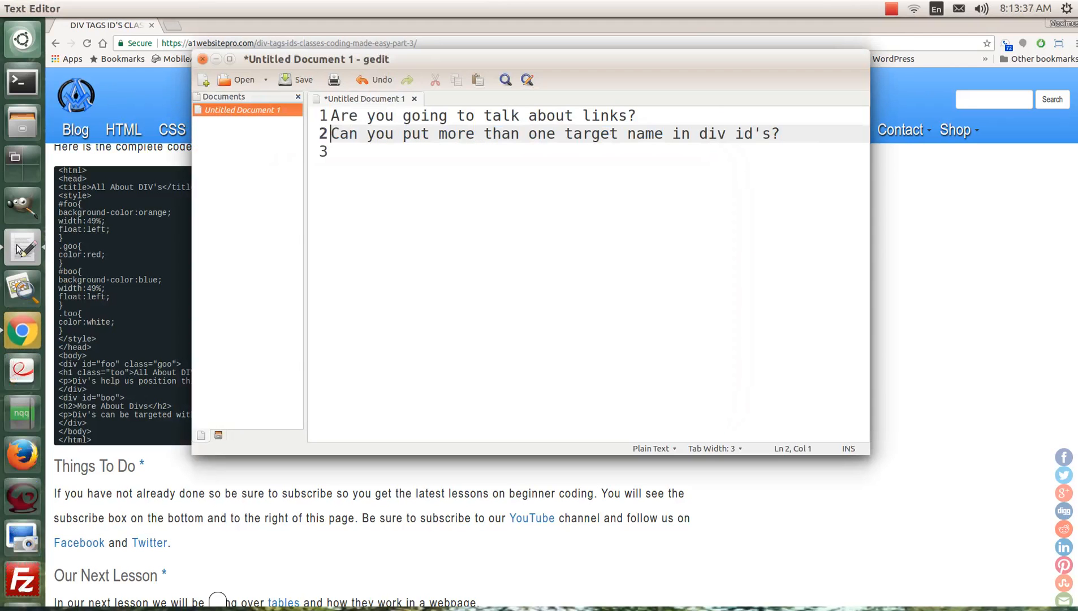
pyautogui.moveTo(650, 166)
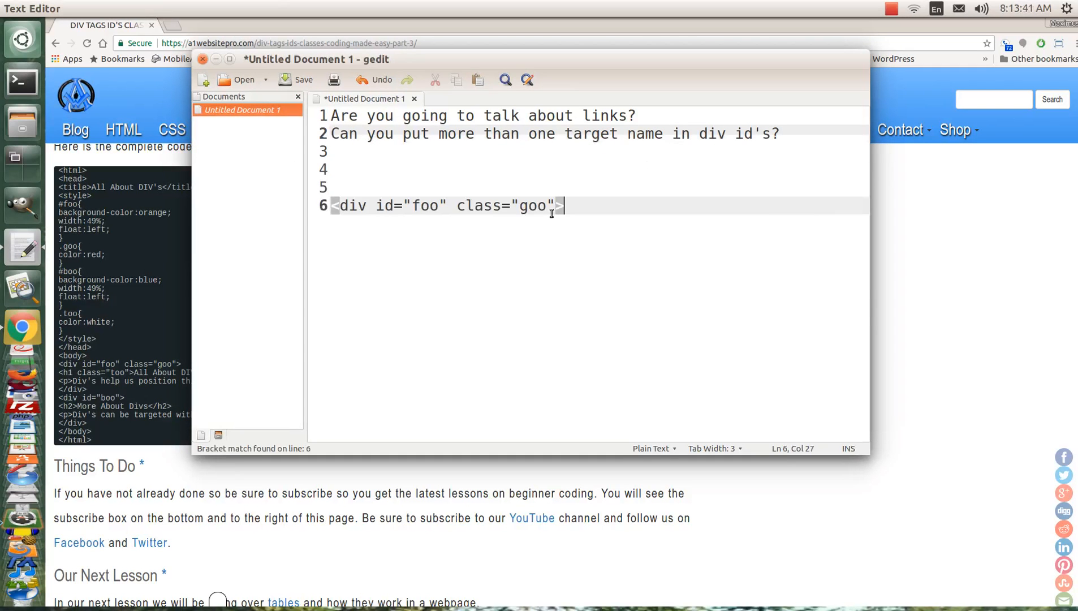
pyautogui.moveTo(377, 206)
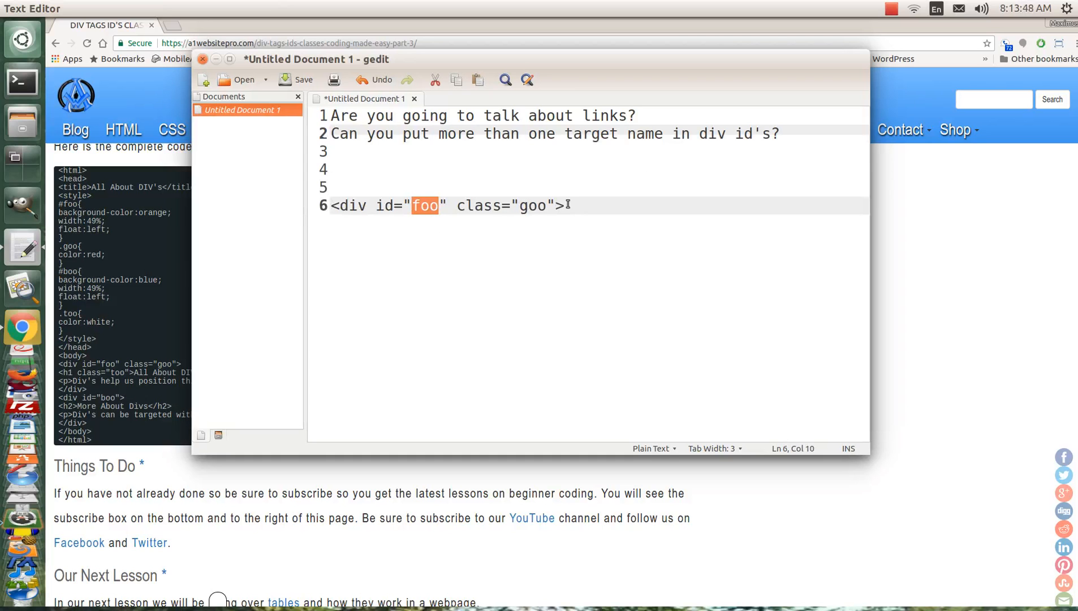
# Extend line 6's class attribute to "goo koo loo poo" and highlight the class names
pyautogui.click(546, 204)
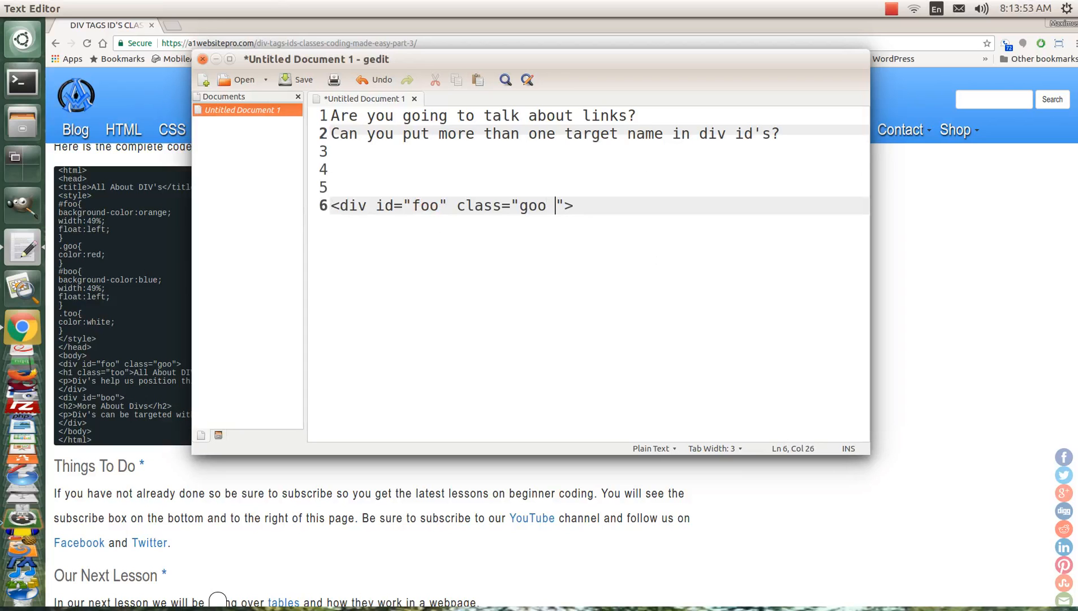
pyautogui.write('koo looo')
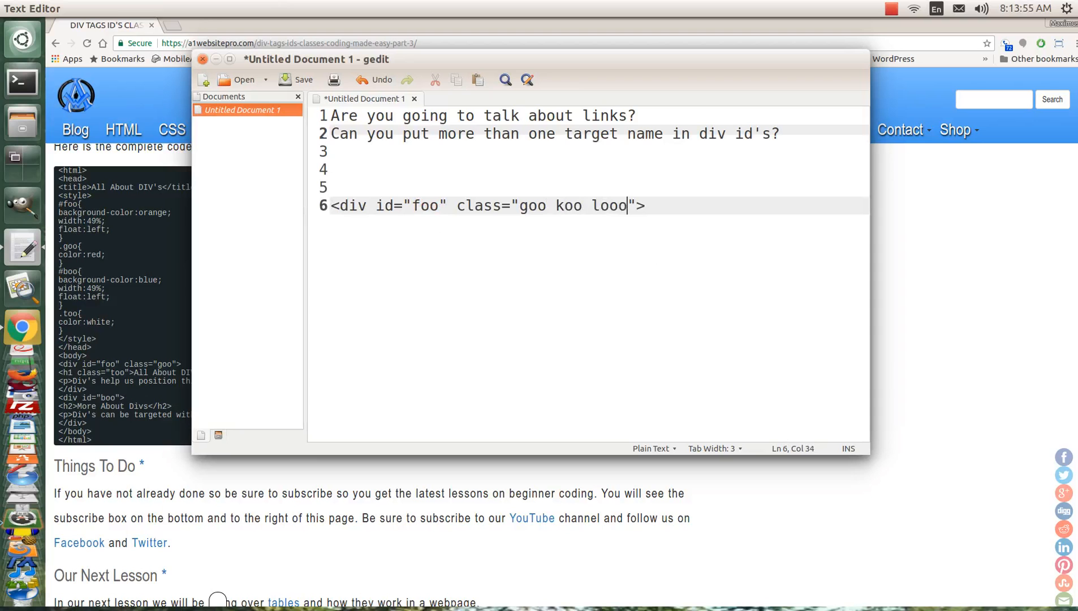
pyautogui.write('p')
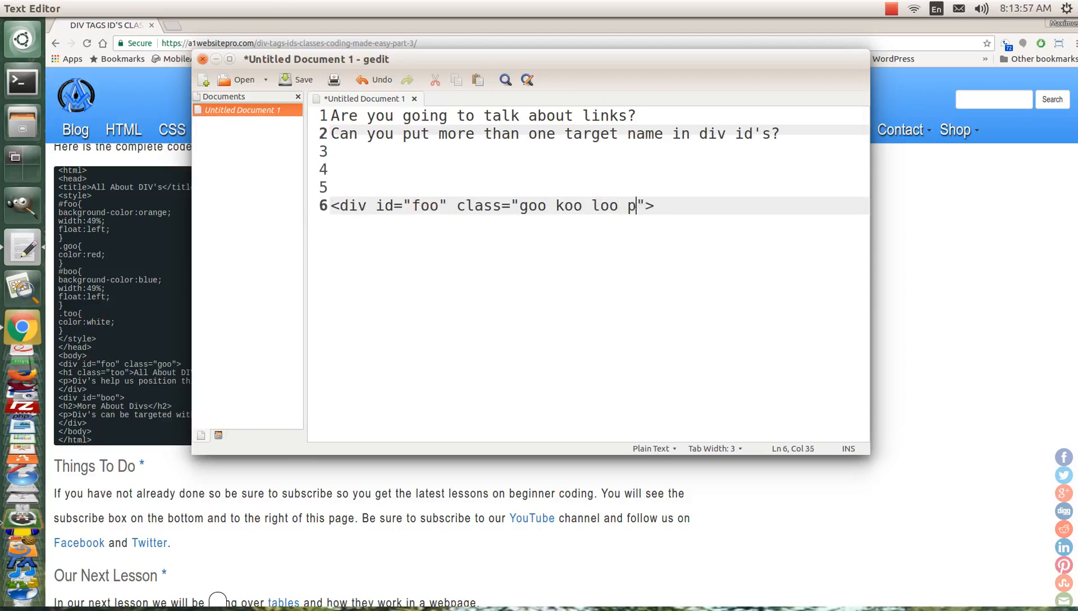
pyautogui.write('oo')
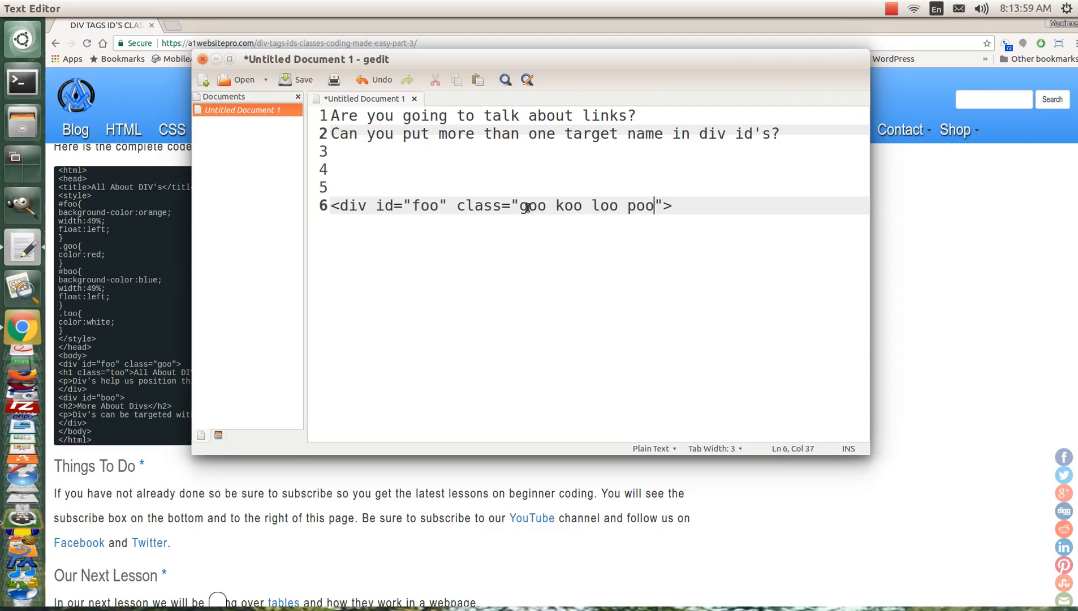
pyautogui.doubleClick(604, 206)
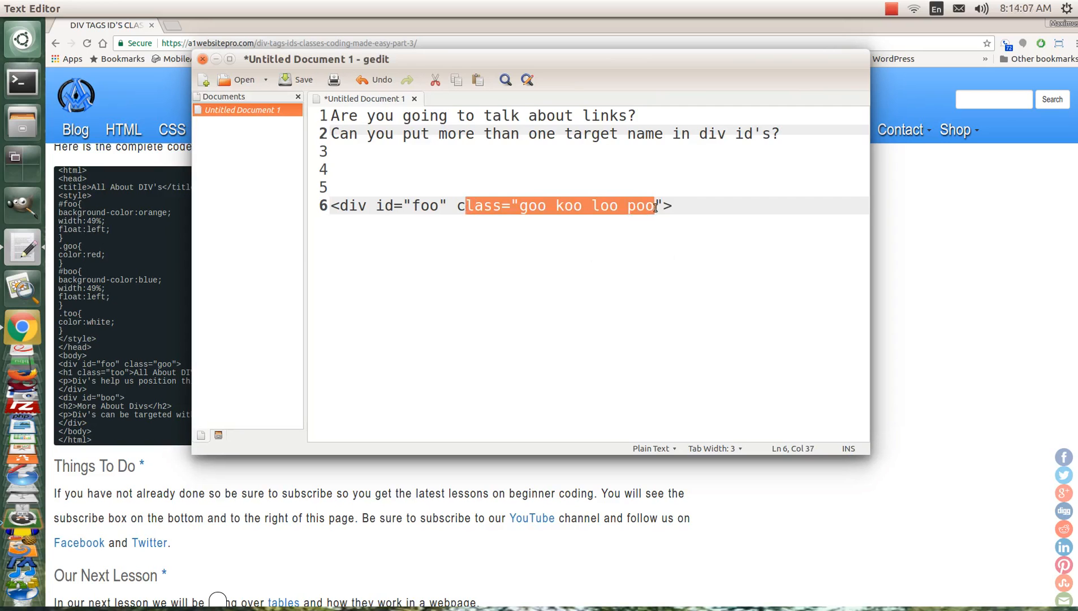
pyautogui.moveTo(525, 234)
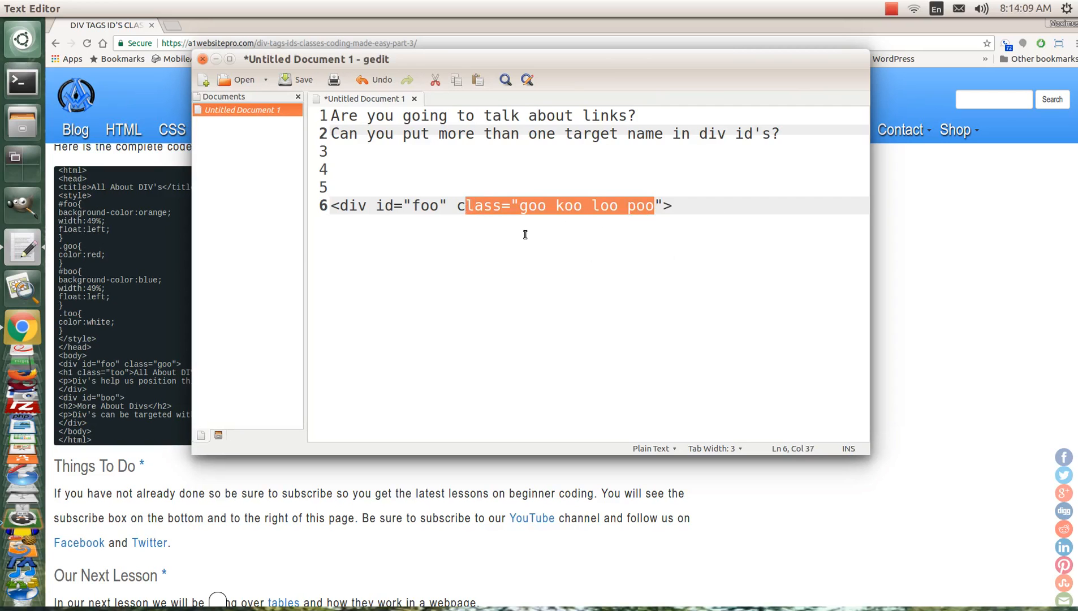
pyautogui.moveTo(508, 198)
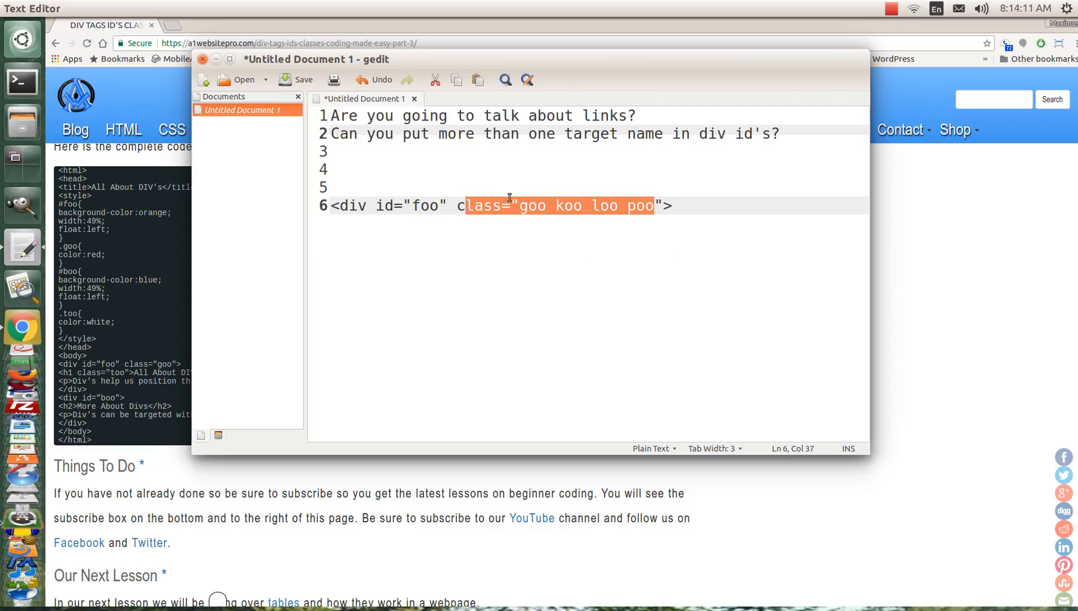
pyautogui.moveTo(649, 337)
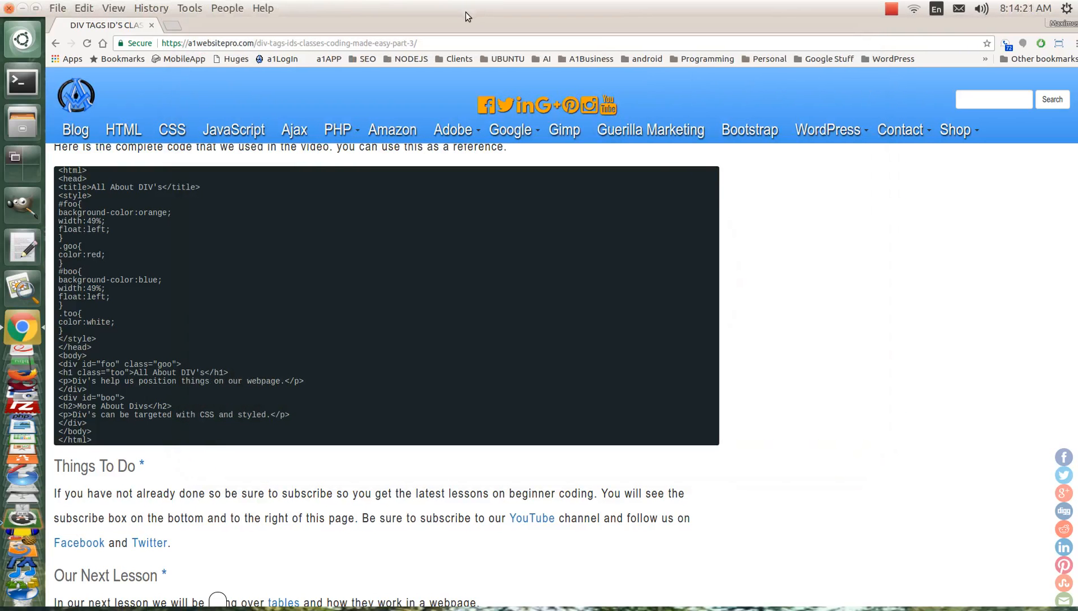
# Scroll the browser page before closing it down to the bare desktop
pyautogui.scroll(-3)
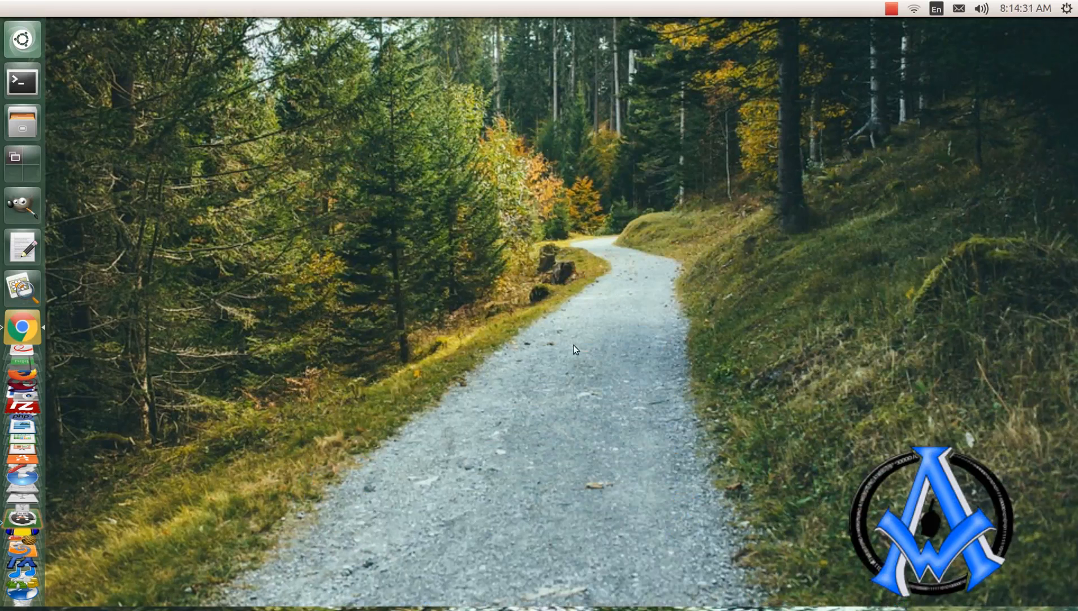
# Create a new empty document on the desktop and name it index.html
pyautogui.rightClick(563, 323)
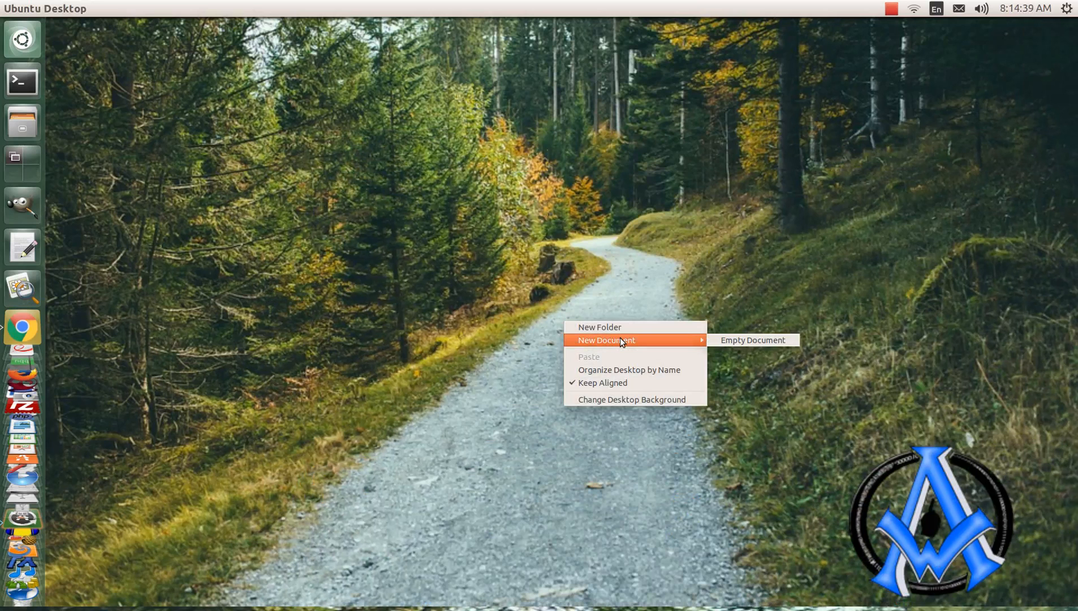
pyautogui.moveTo(691, 344)
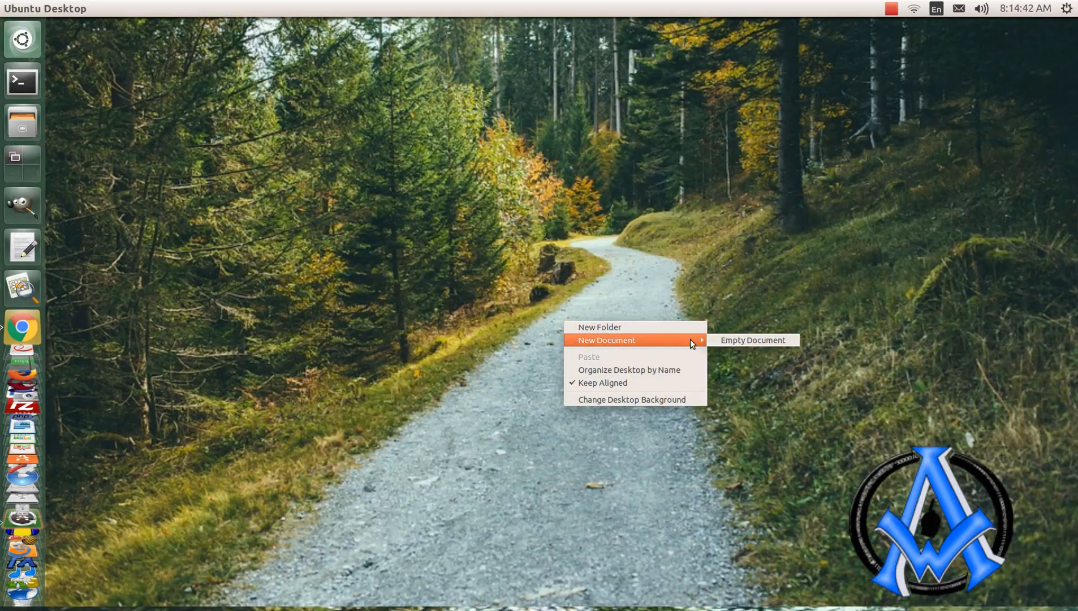
pyautogui.moveTo(752, 339)
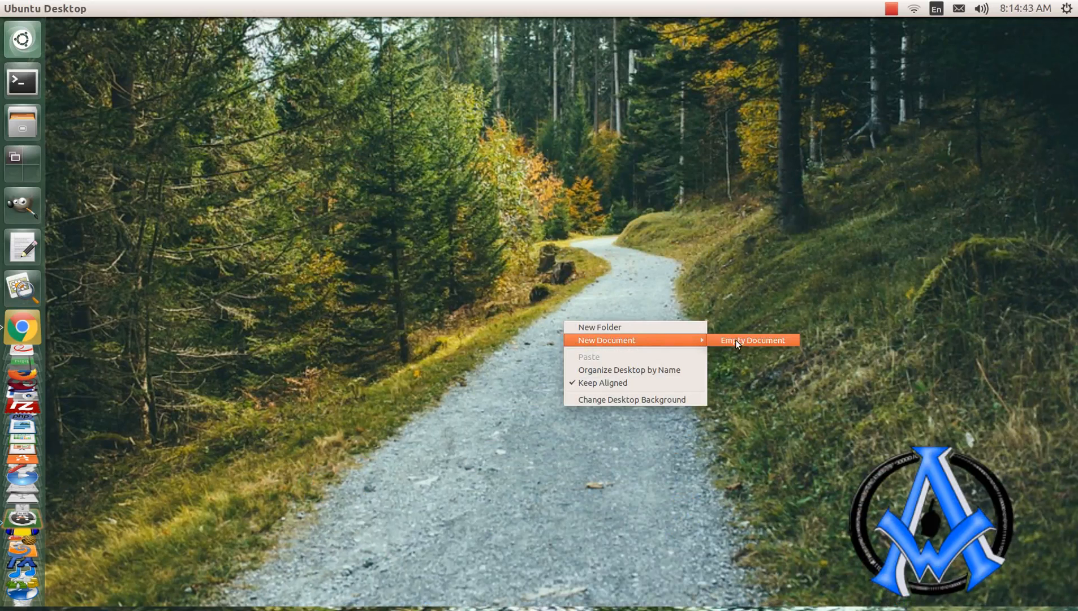
pyautogui.click(751, 339)
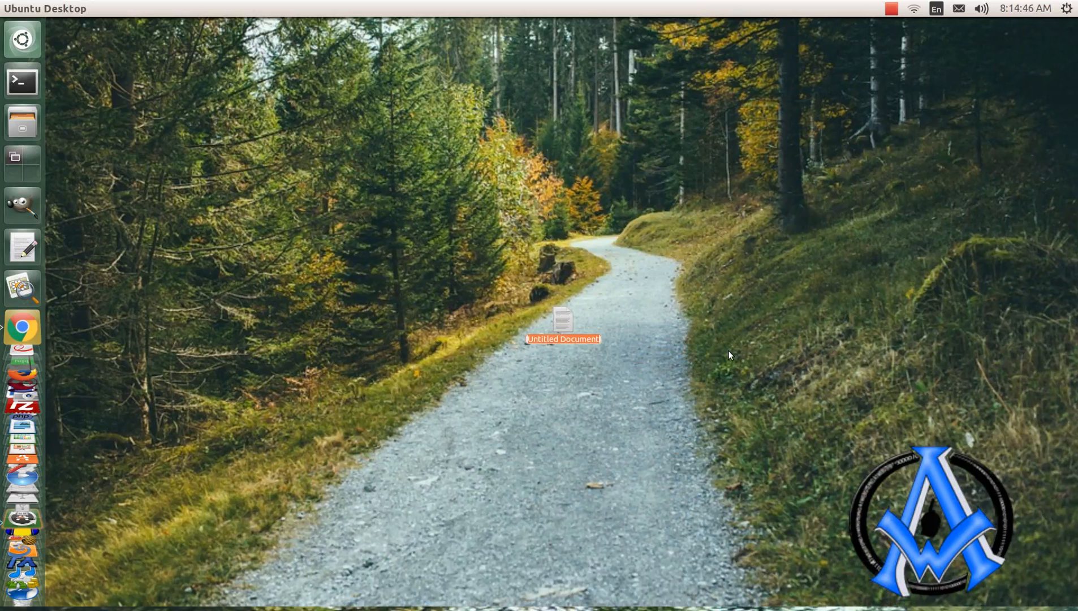
pyautogui.click(562, 339)
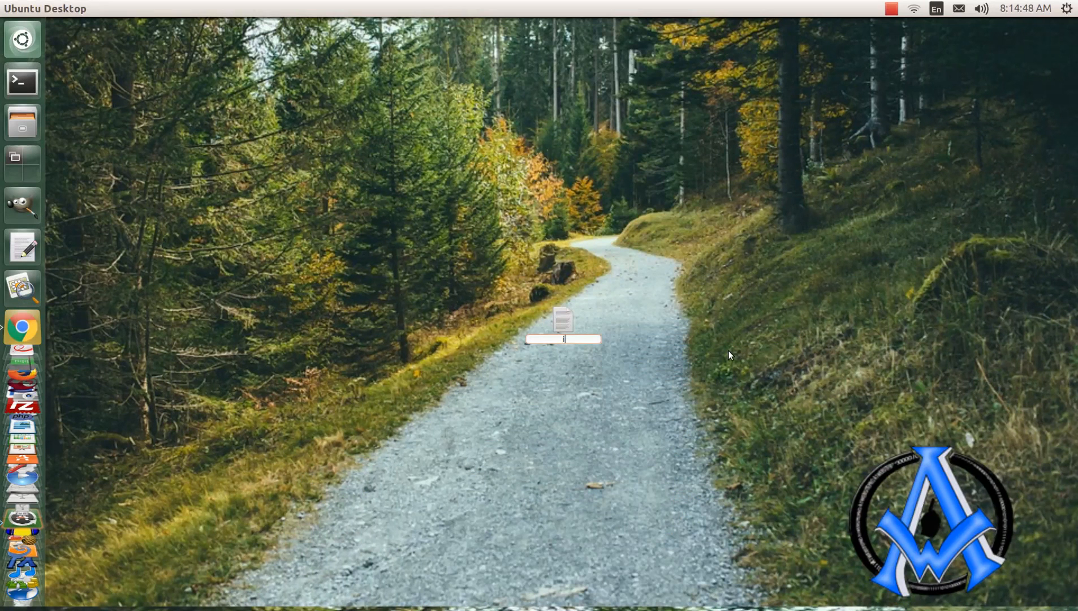
pyautogui.write('index.html')
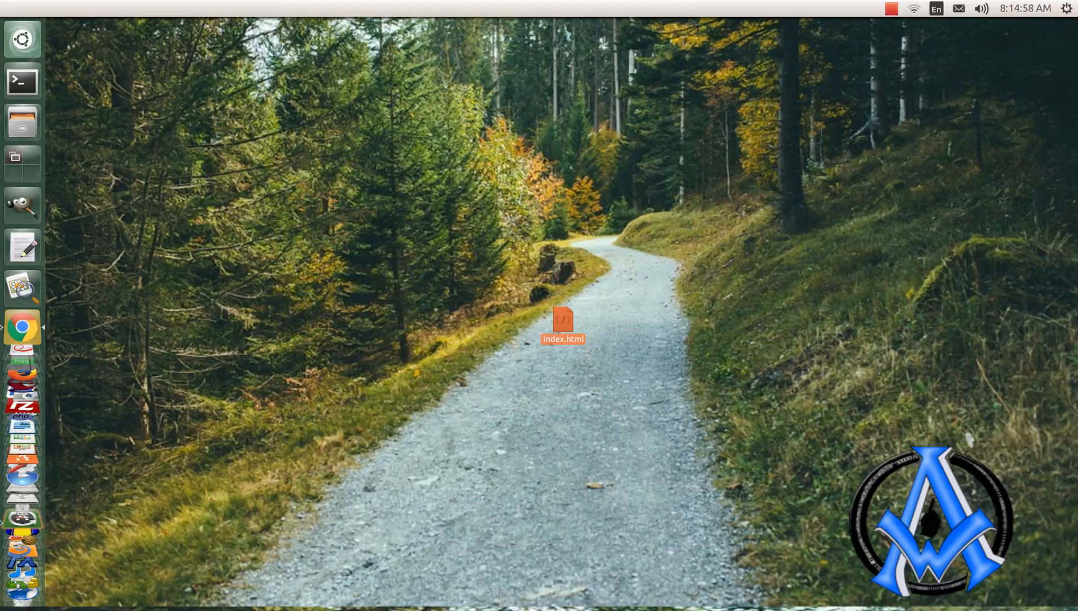
pyautogui.doubleClick(562, 323)
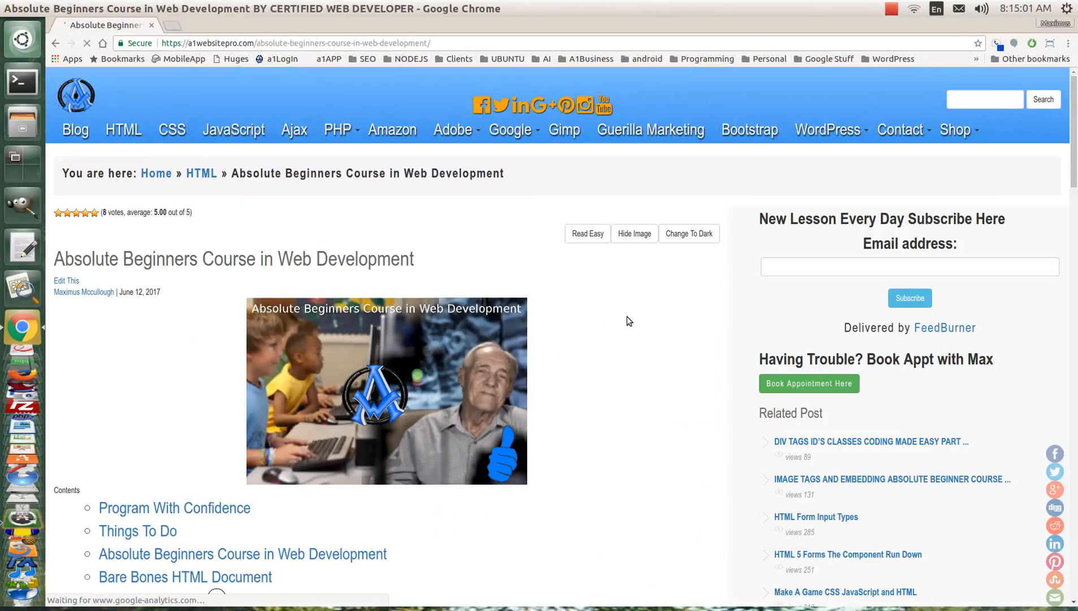
# Copy the Bare Bones HTML Document code from the lesson, then hide Chrome to show the desktop
pyautogui.scroll(-3)
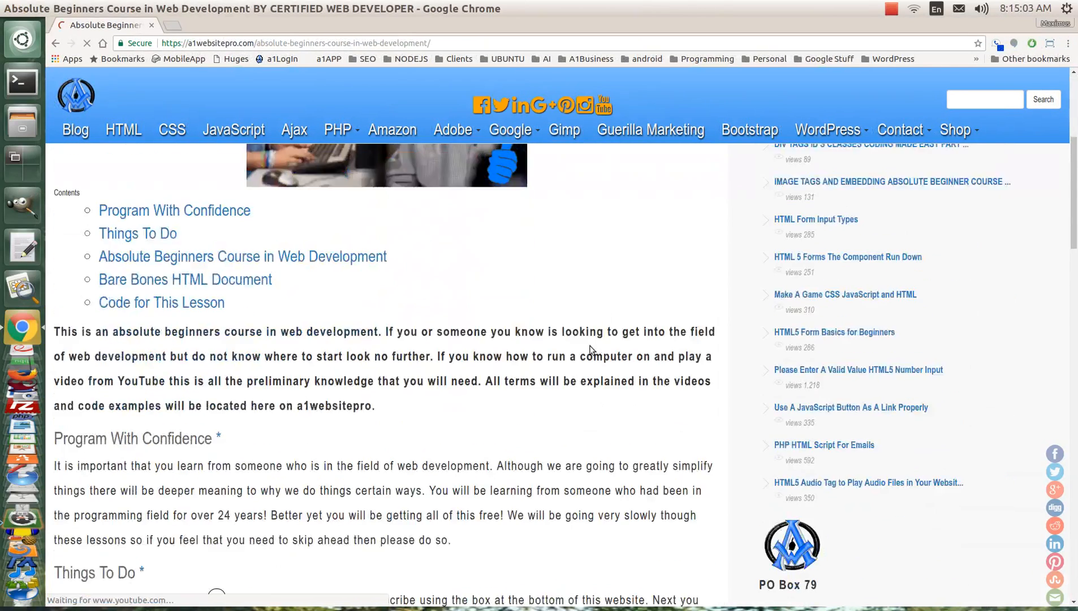
pyautogui.scroll(-3)
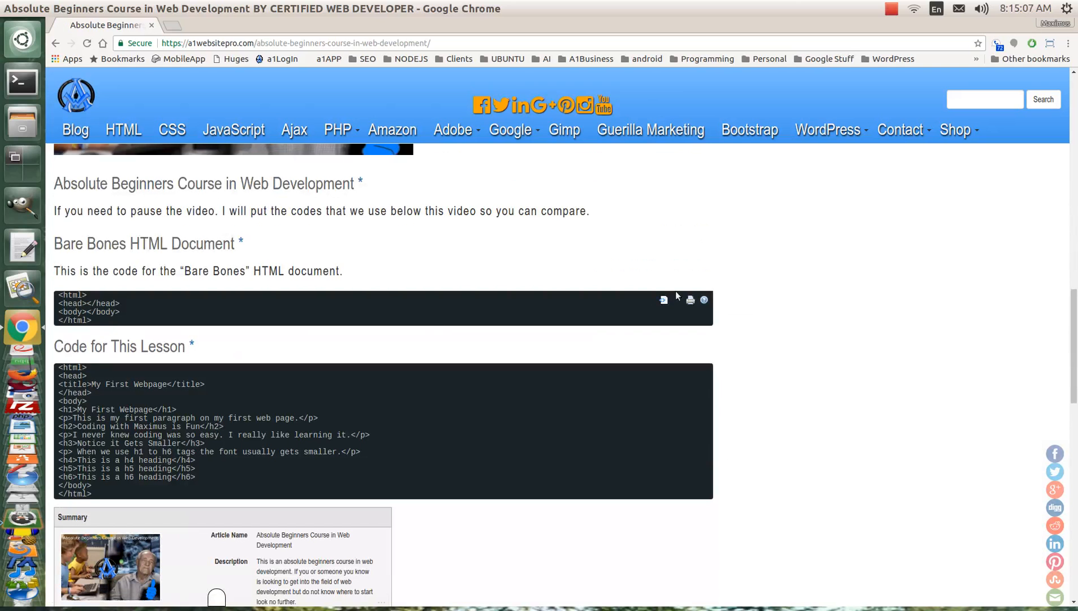
pyautogui.click(662, 300)
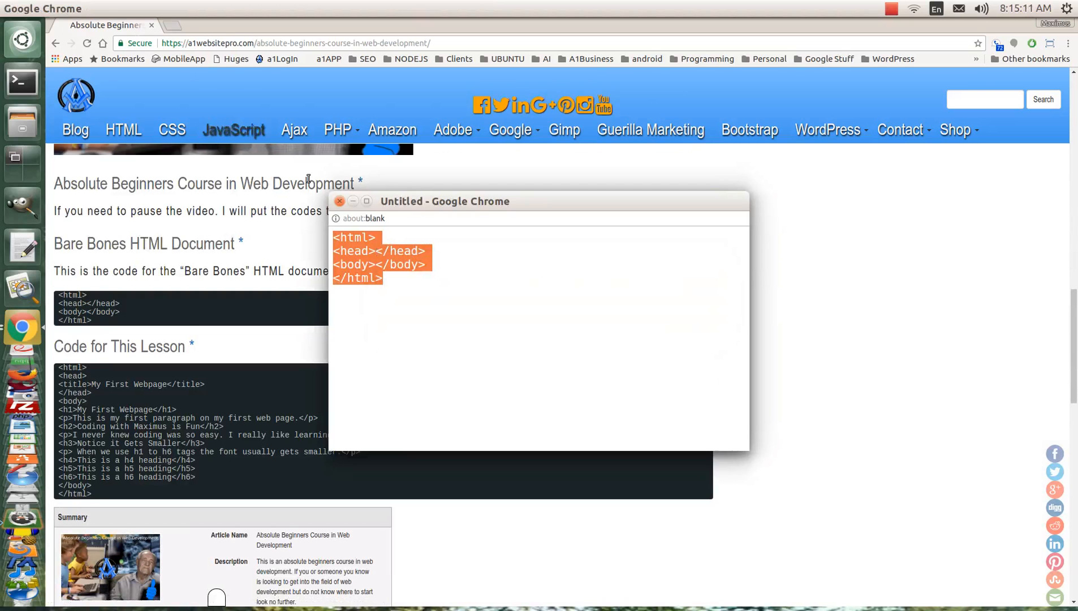
pyautogui.click(340, 201)
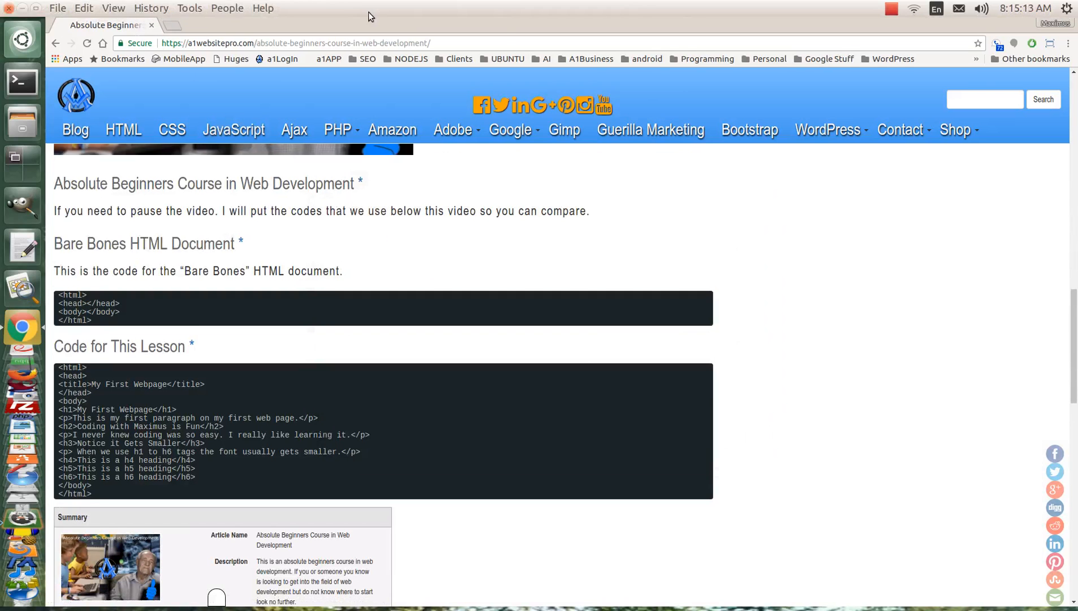
pyautogui.moveTo(7, 5)
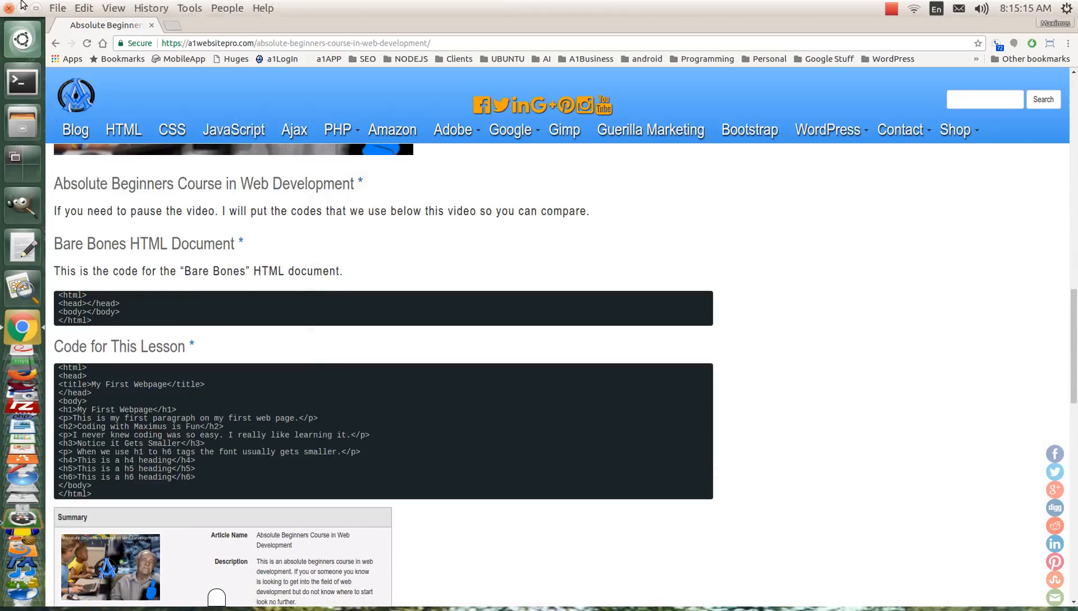
pyautogui.click(10, 9)
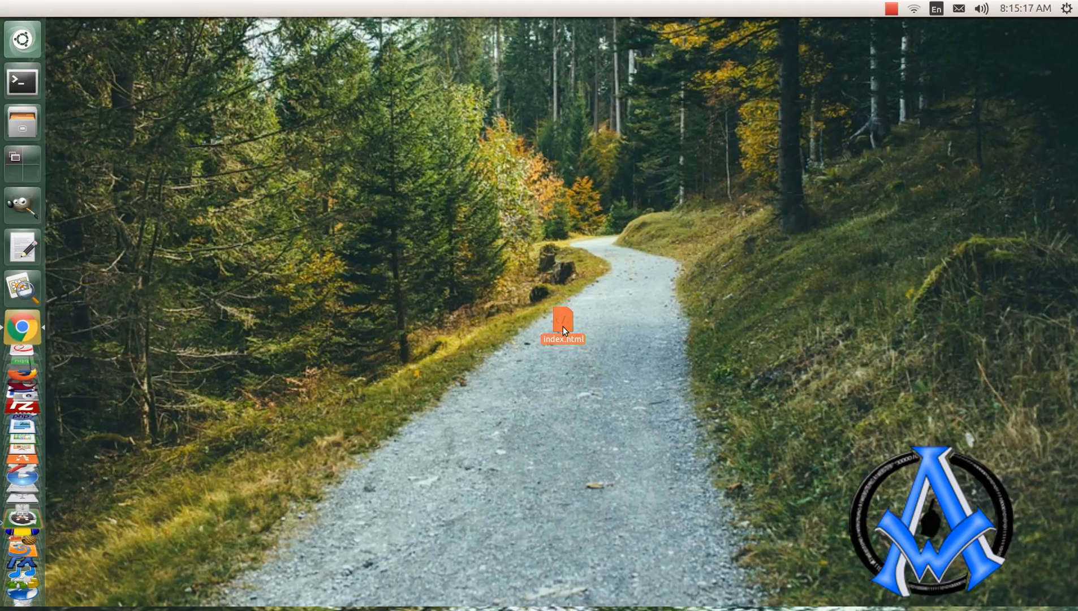
# Open index.html from the desktop in gedit
pyautogui.rightClick(563, 324)
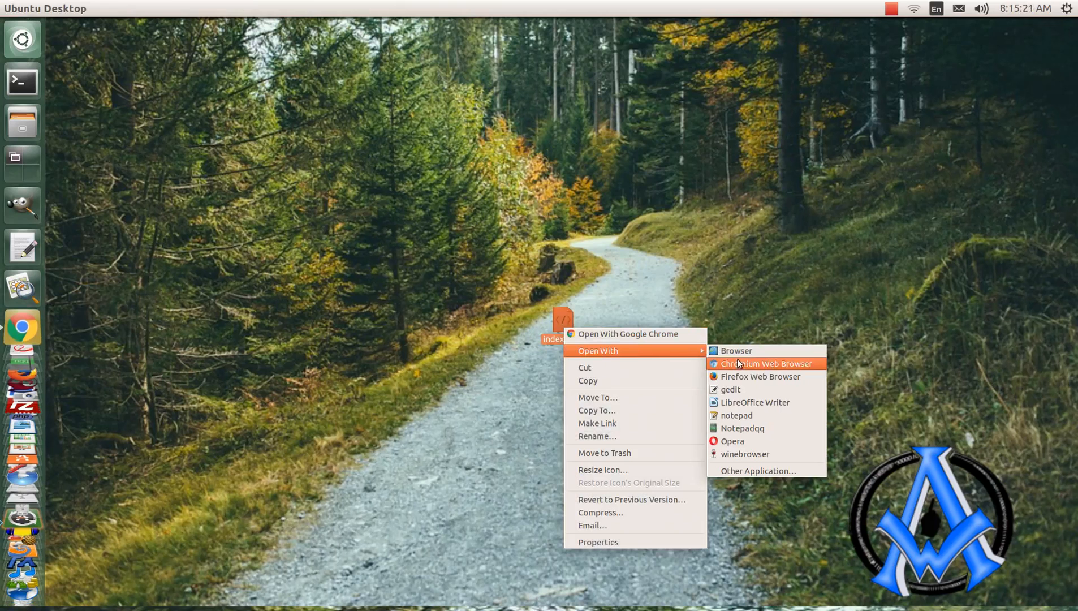
pyautogui.moveTo(731, 389)
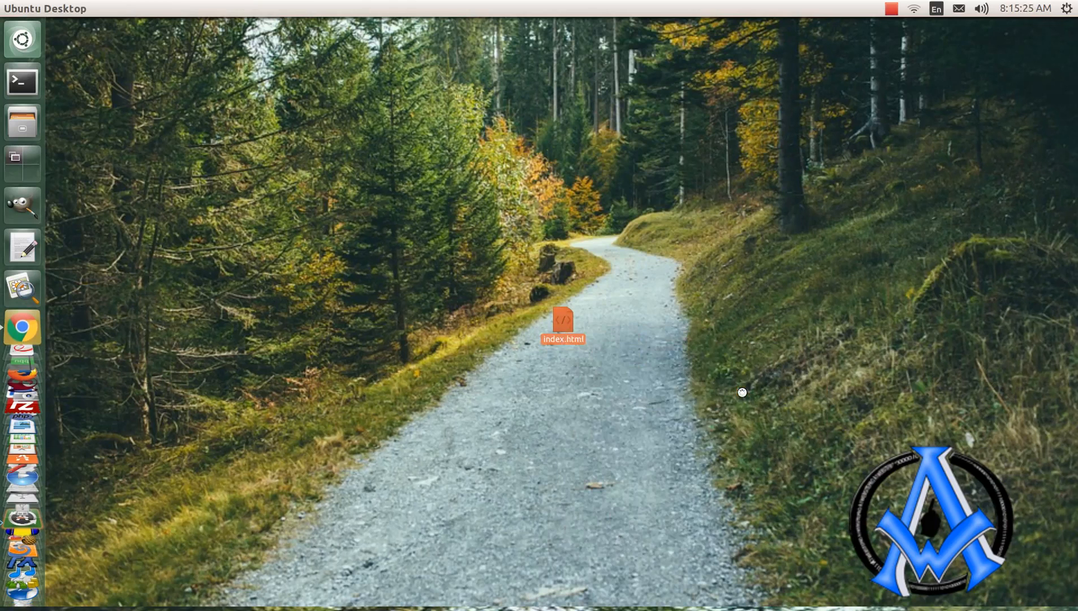
pyautogui.doubleClick(562, 324)
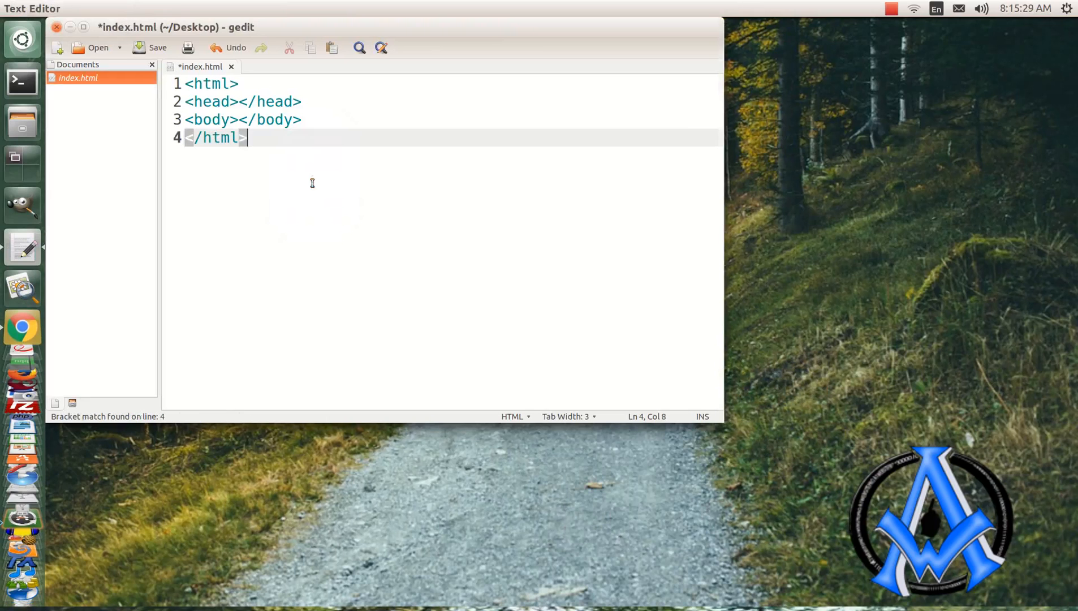
pyautogui.moveTo(424, 238)
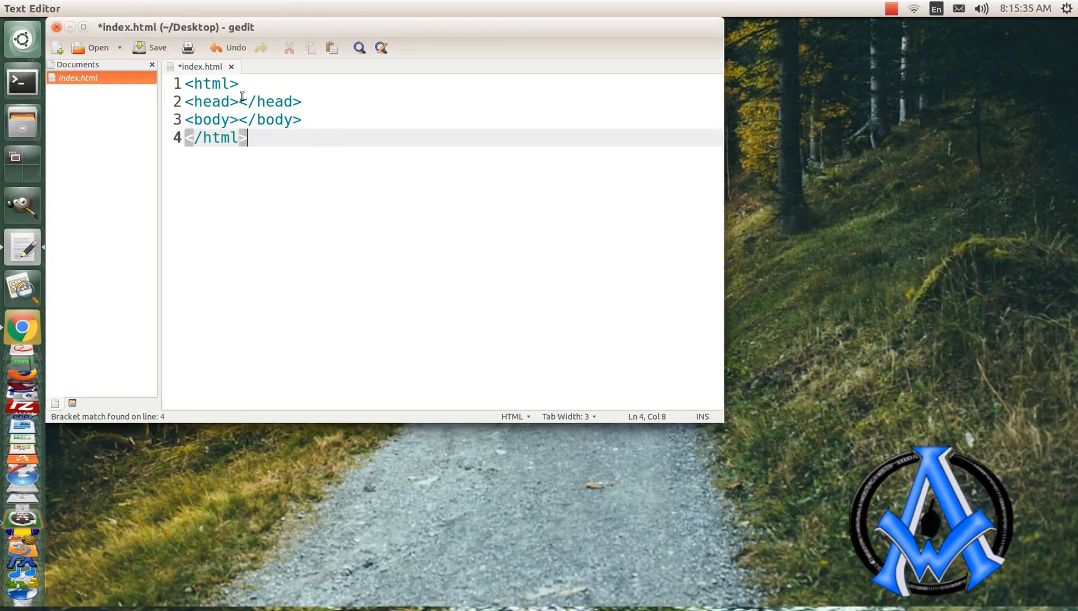
# Add <title>HTML Tables</title> on its own line inside the head
pyautogui.press('Return')
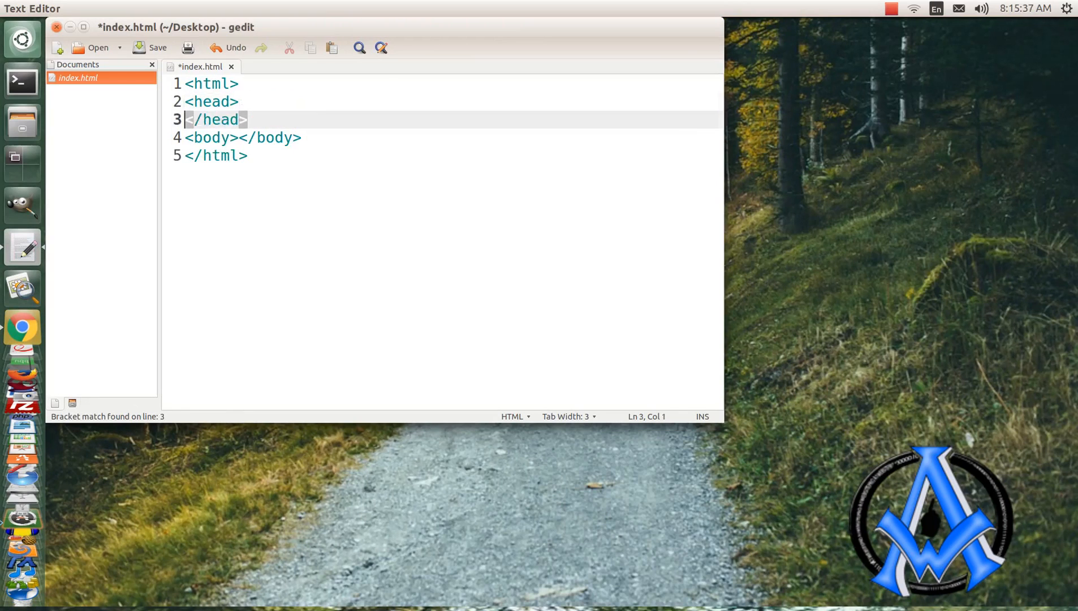
pyautogui.write('<')
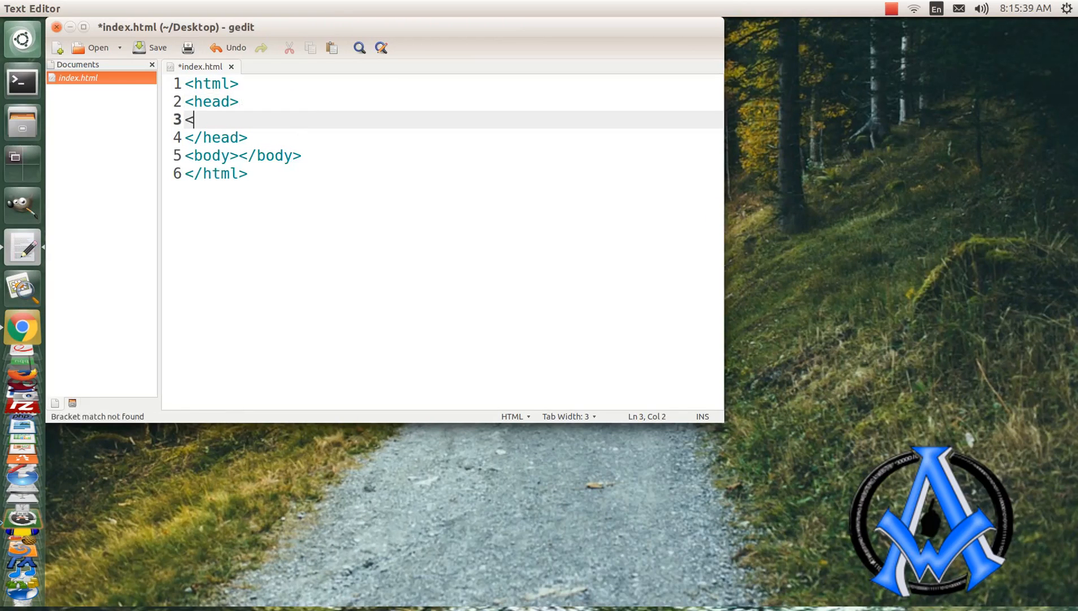
pyautogui.write('title>')
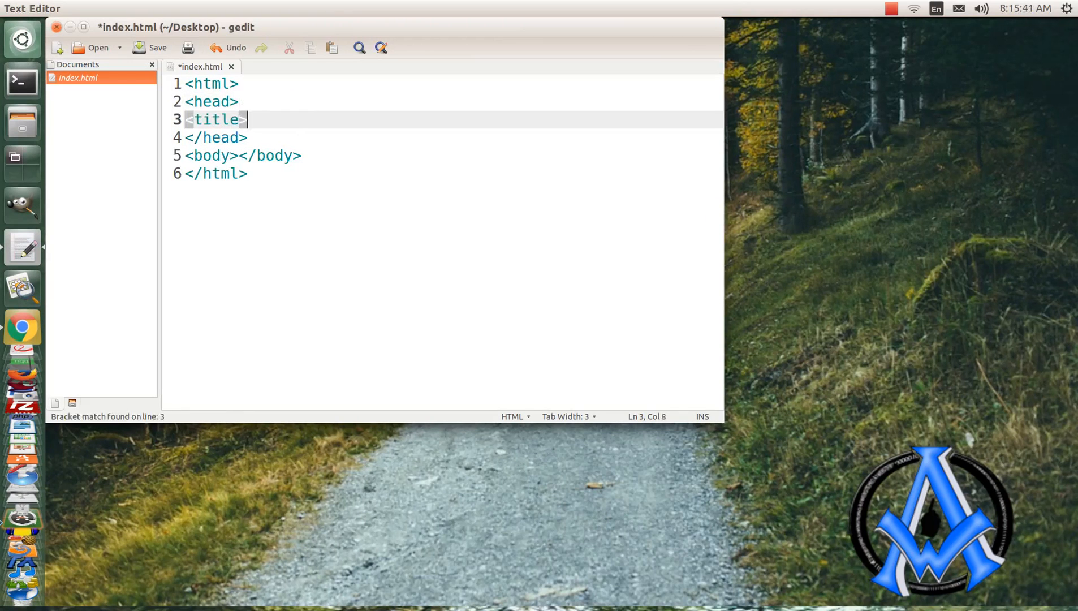
pyautogui.write('</tit')
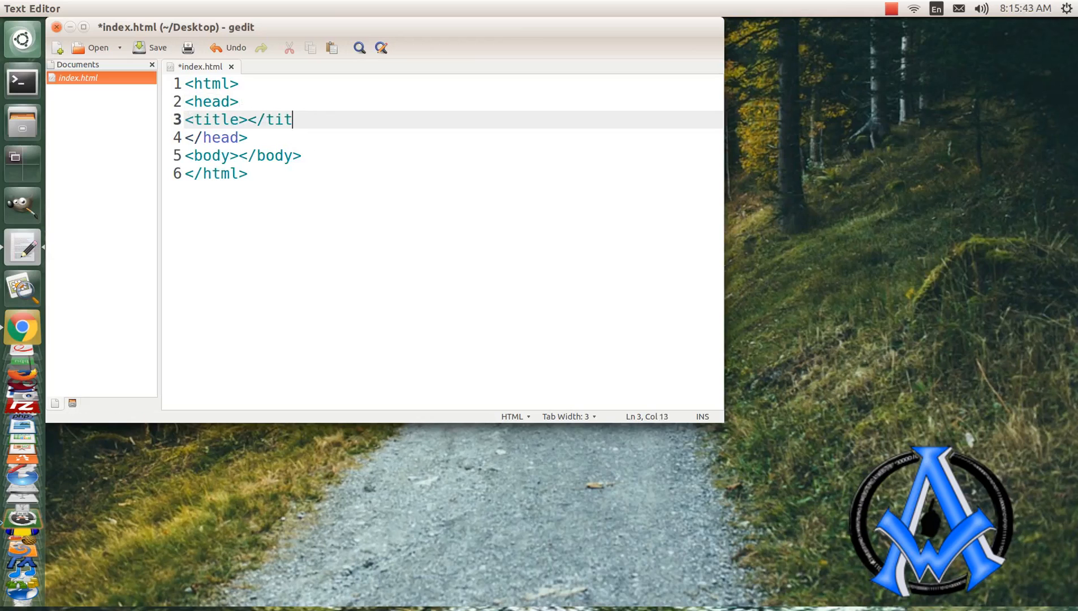
pyautogui.write('le>')
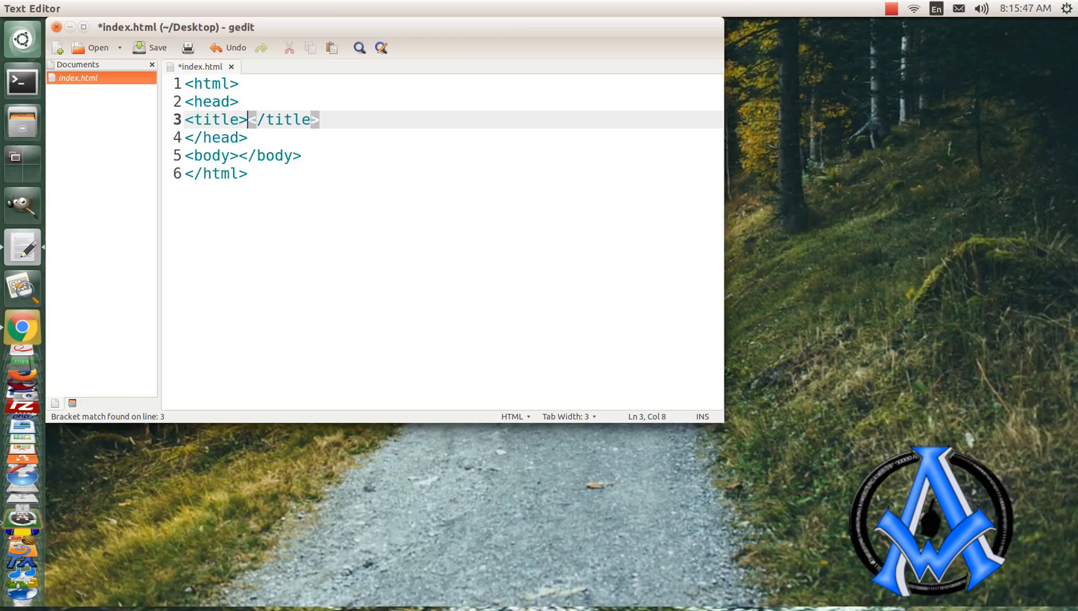
pyautogui.write('HTML T')
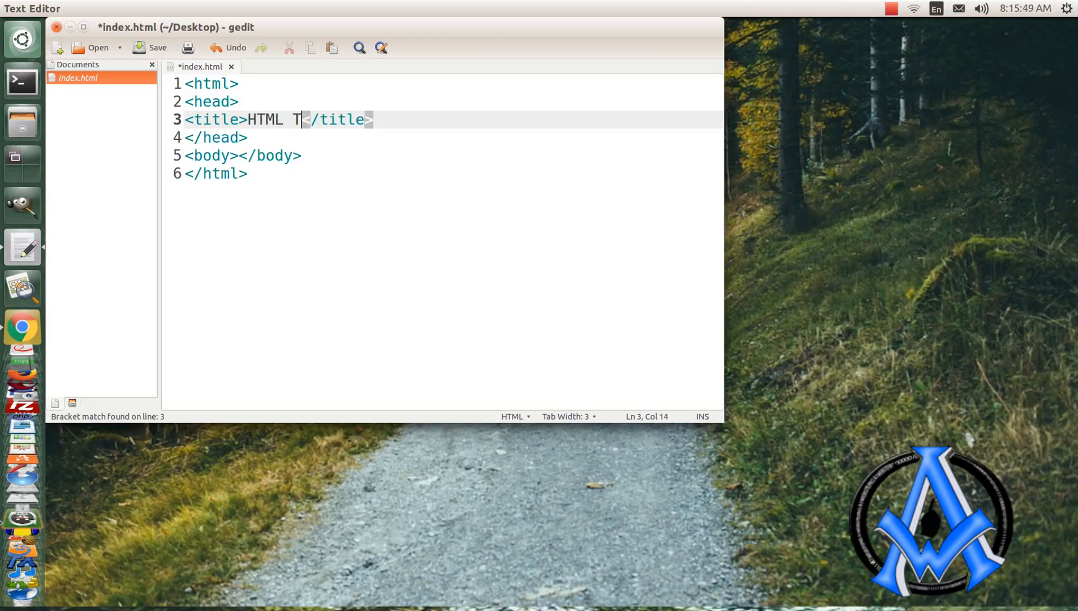
pyautogui.write('ables')
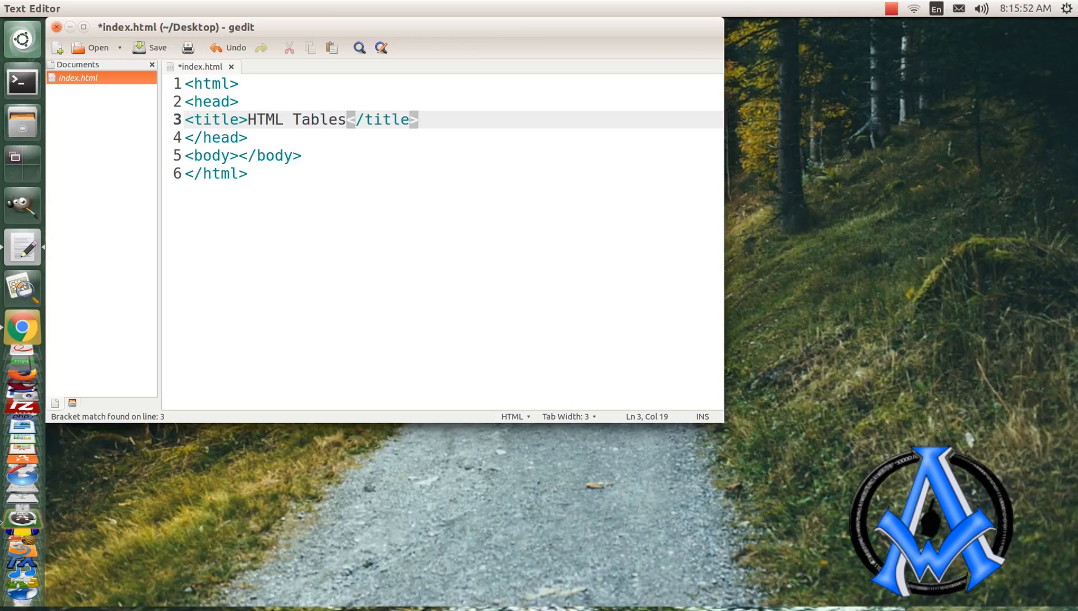
pyautogui.moveTo(354, 238)
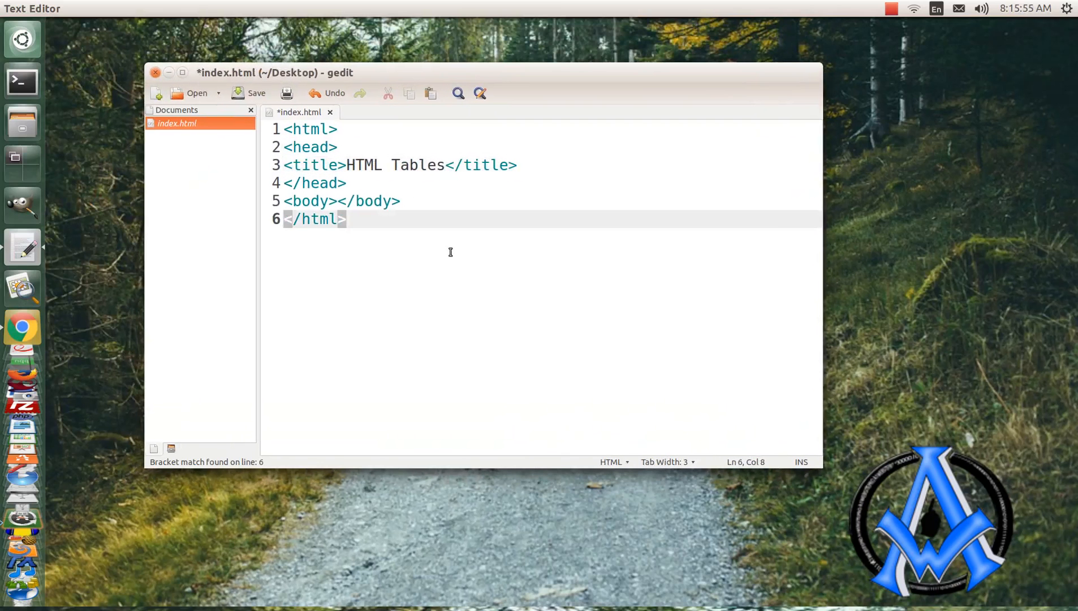
# Save index.html and preview it in Chrome as a blank page titled HTML Tables
pyautogui.click(257, 93)
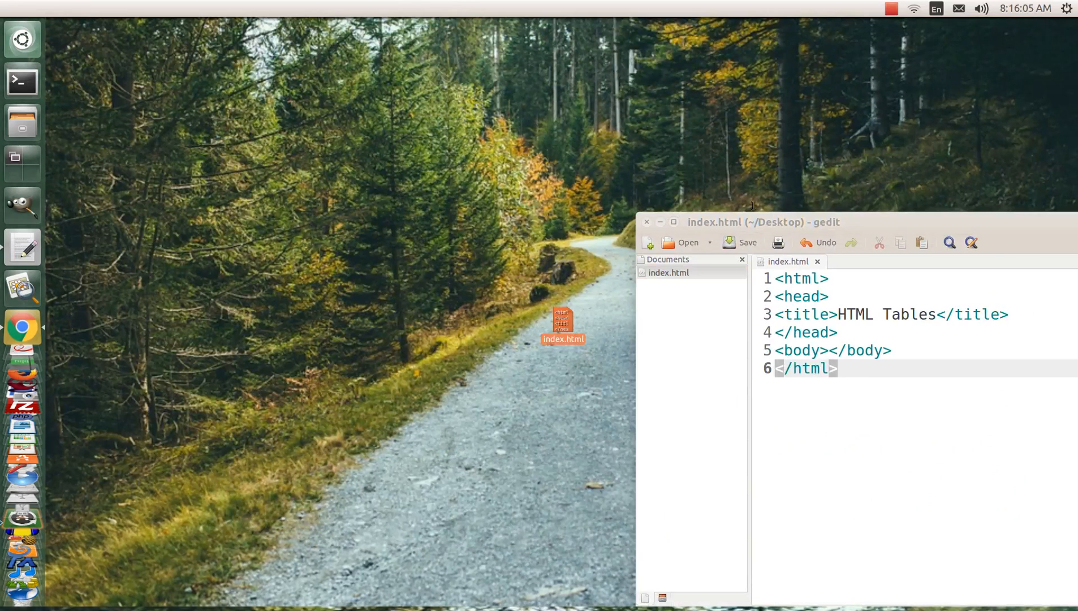
pyautogui.click(21, 328)
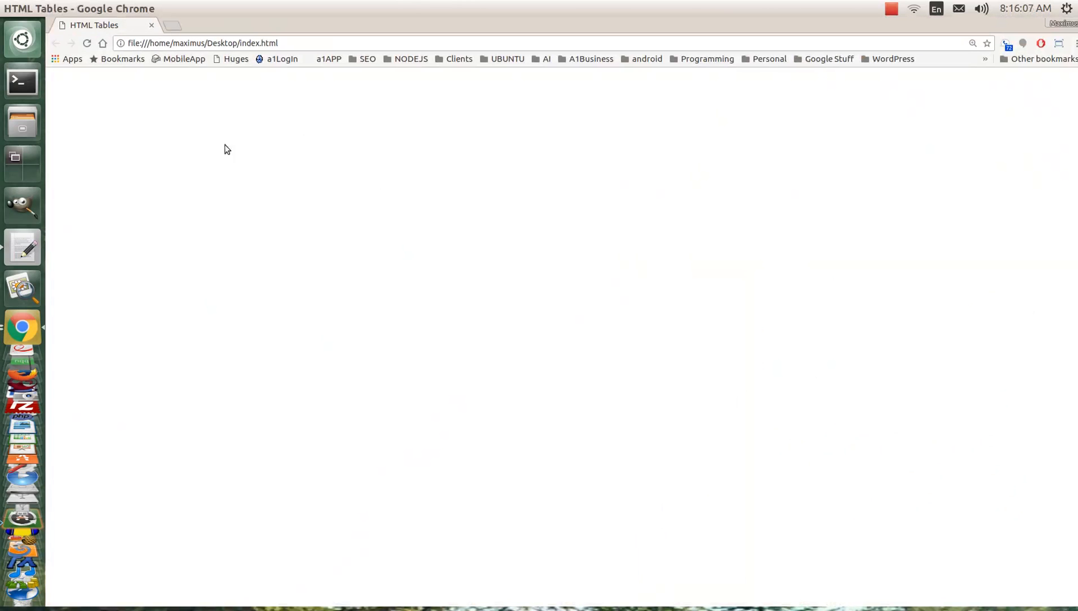
pyautogui.moveTo(274, 80)
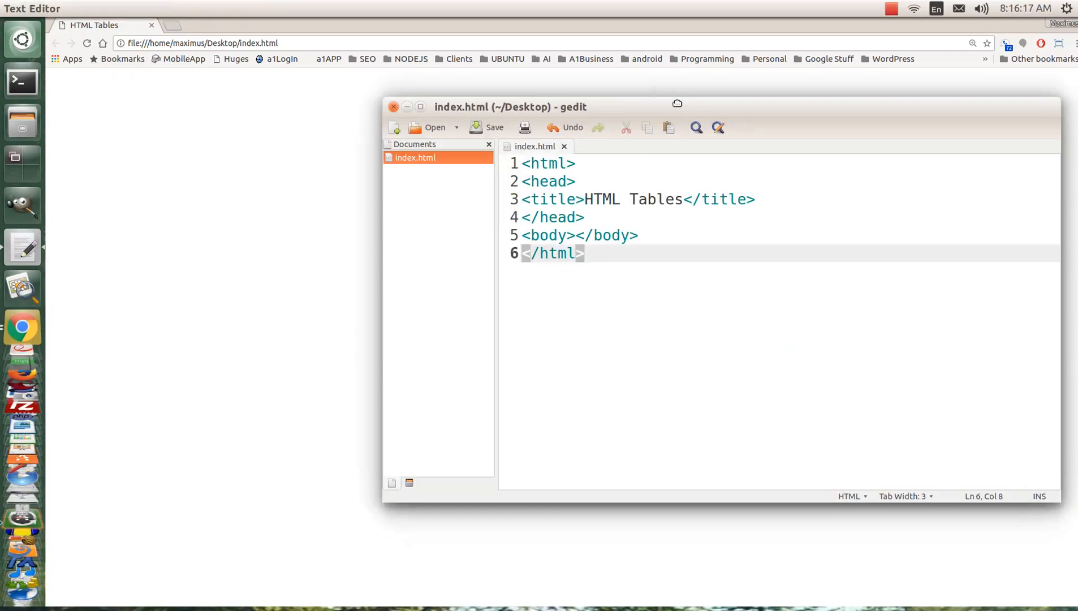
# Write an empty <table></table> element inside the body of index.html
pyautogui.click(579, 235)
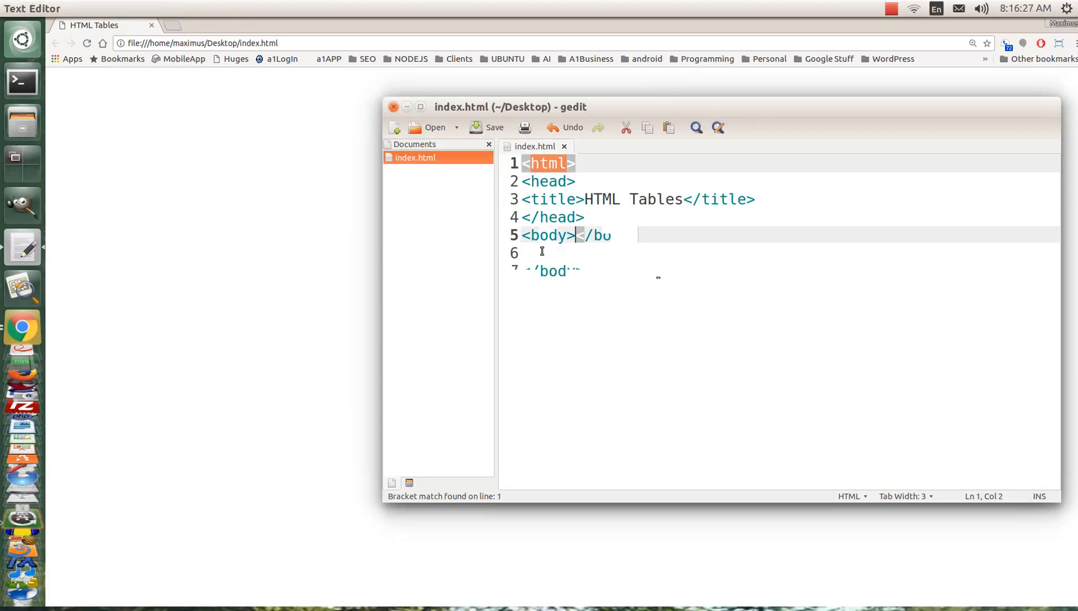
pyautogui.click(539, 253)
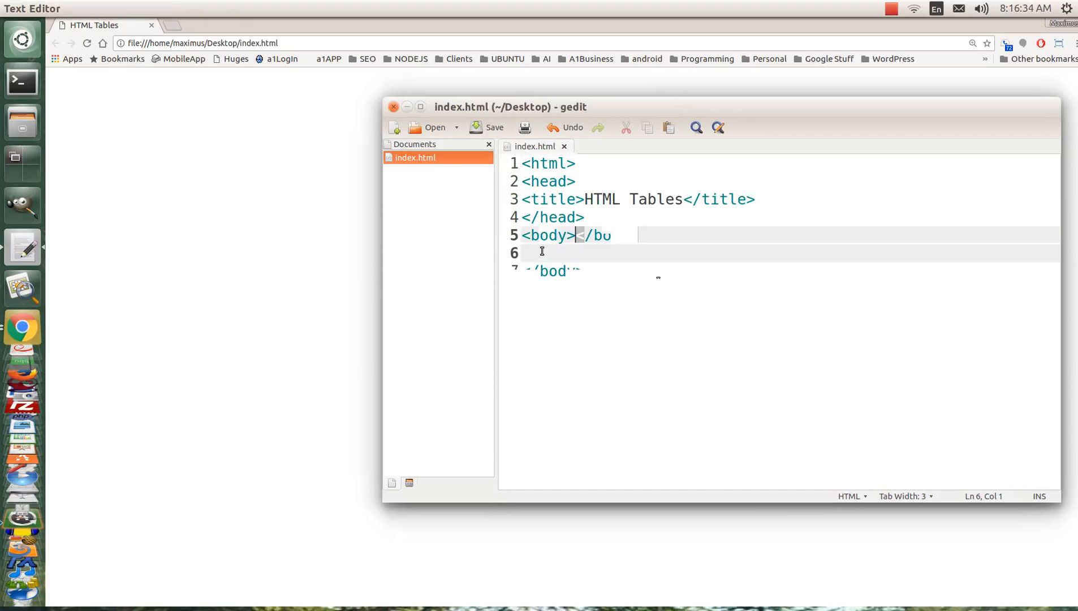
pyautogui.write('<')
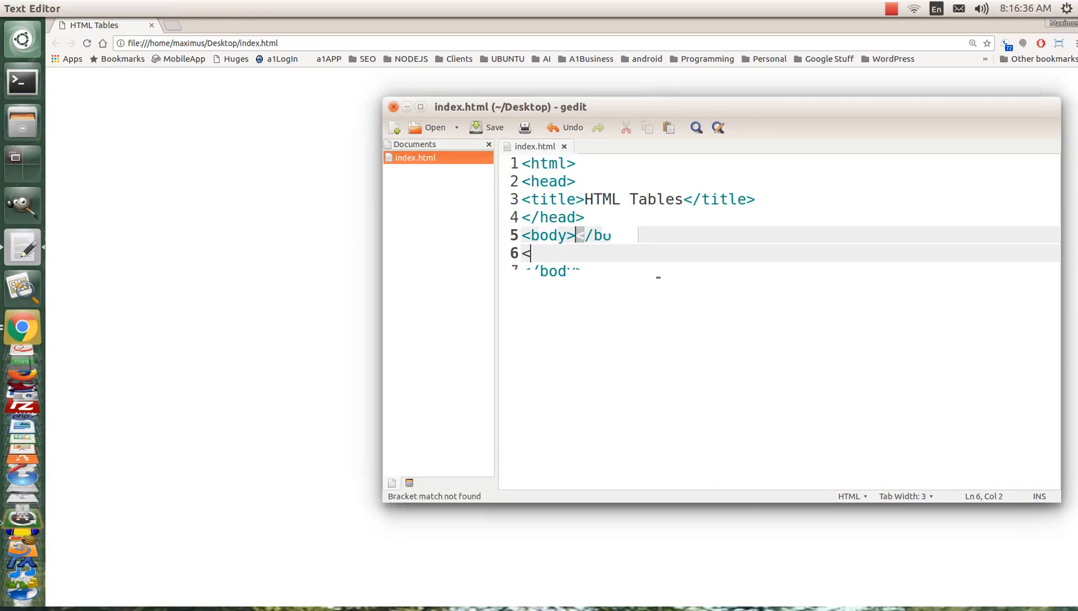
pyautogui.write('tab')
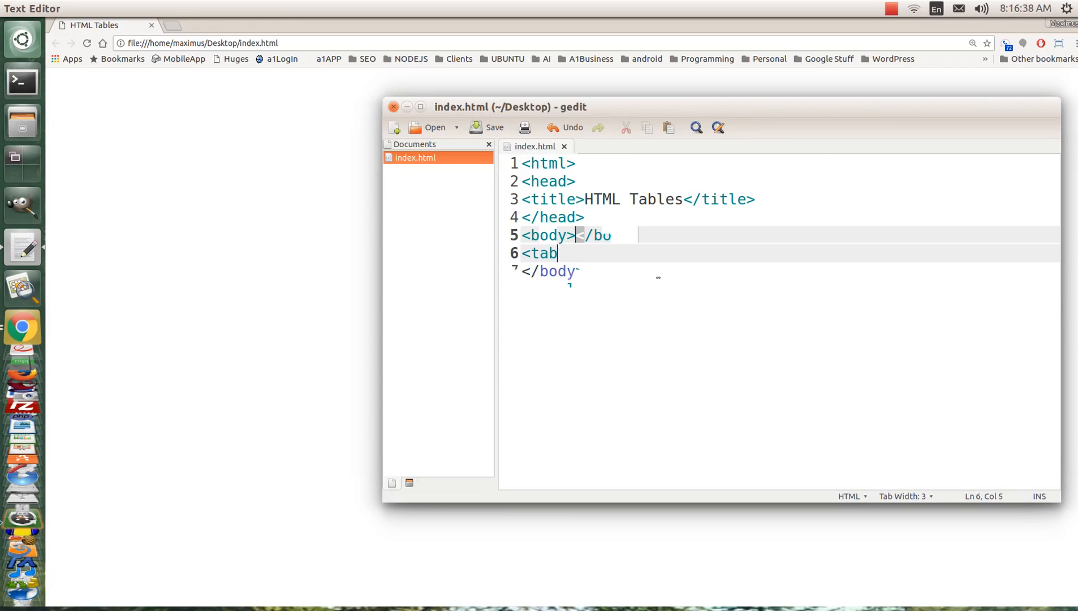
pyautogui.write('le')
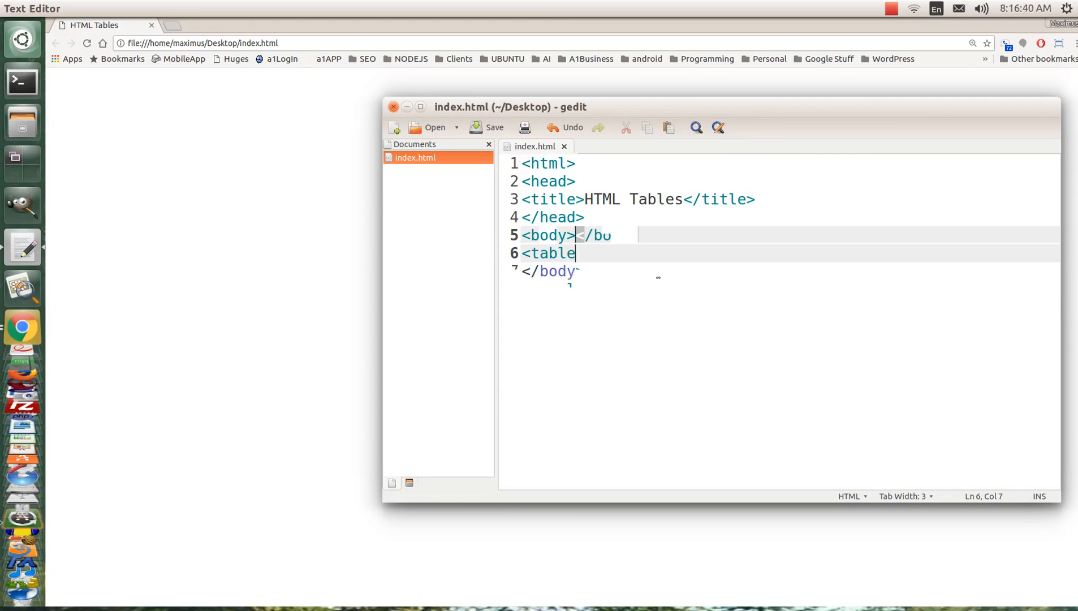
pyautogui.write('></')
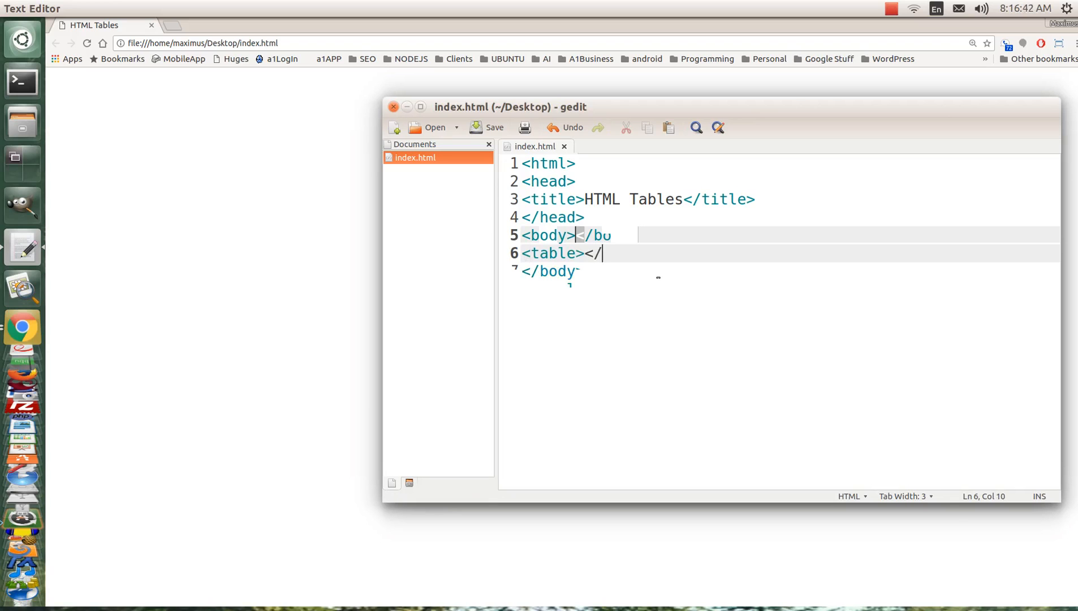
pyautogui.write('tab')
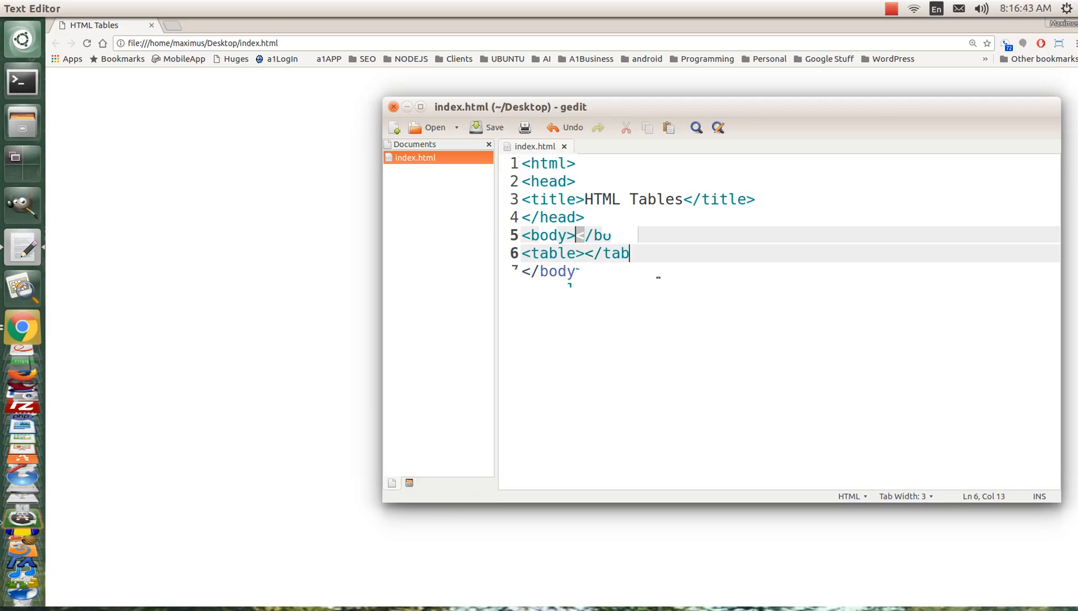
pyautogui.write('le>')
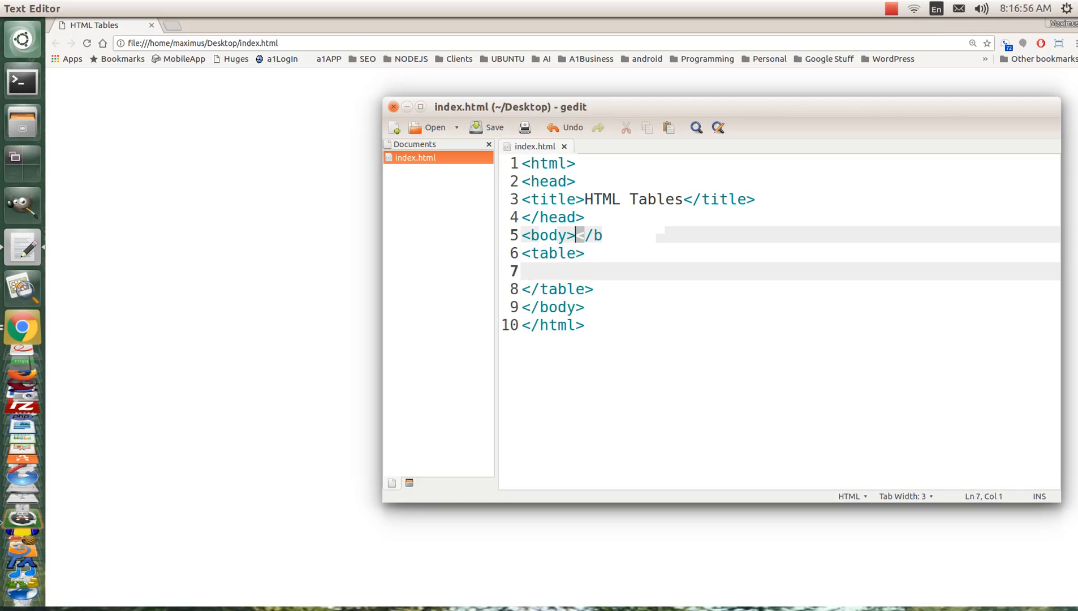
# Add an empty <tr></tr> table row inside the table
pyautogui.write('<t')
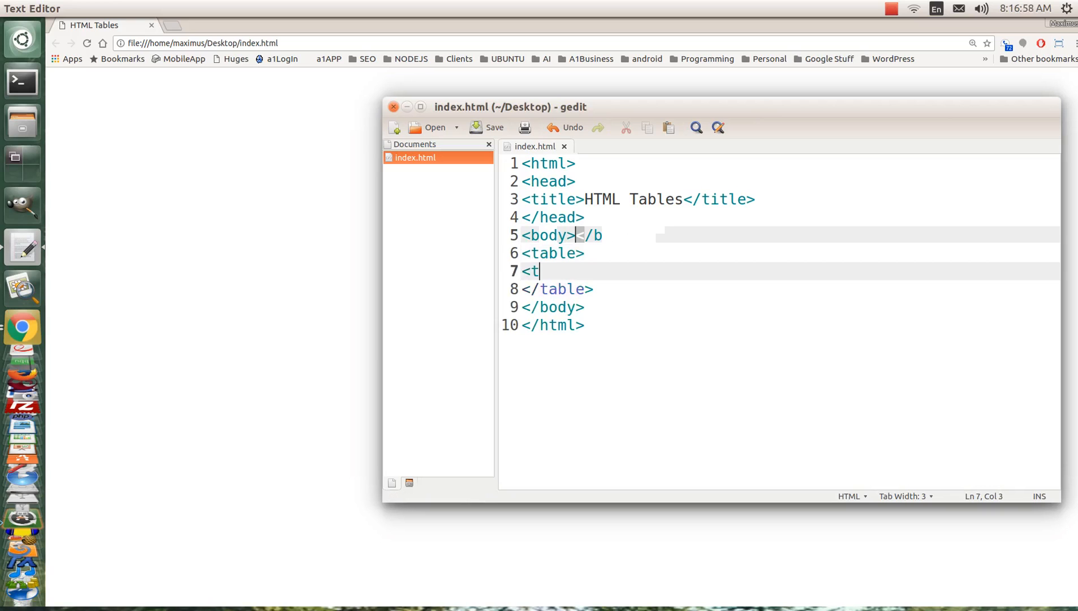
pyautogui.write('r>')
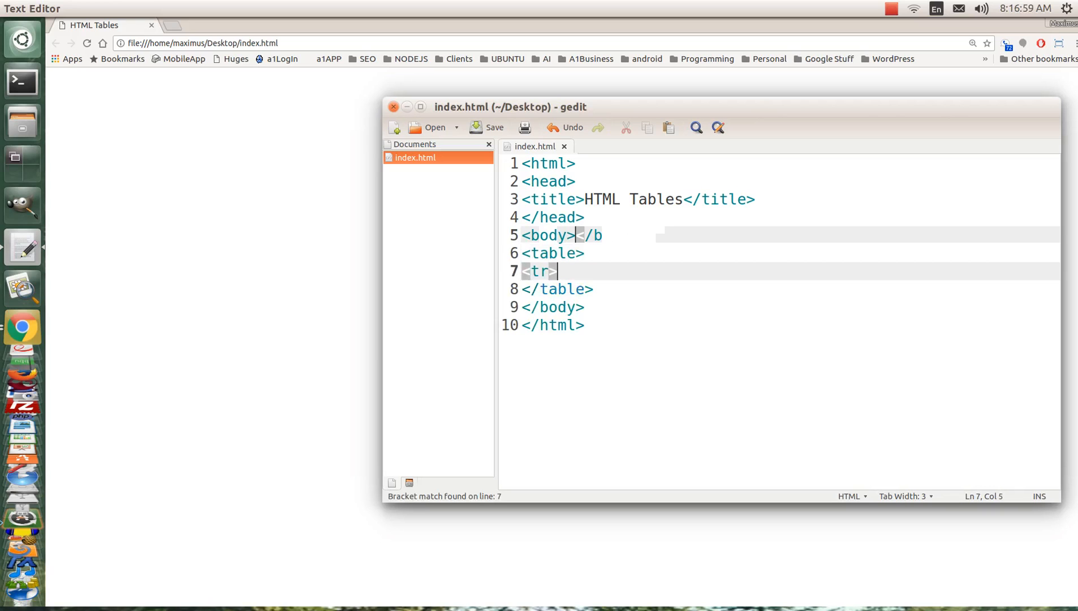
pyautogui.write('</')
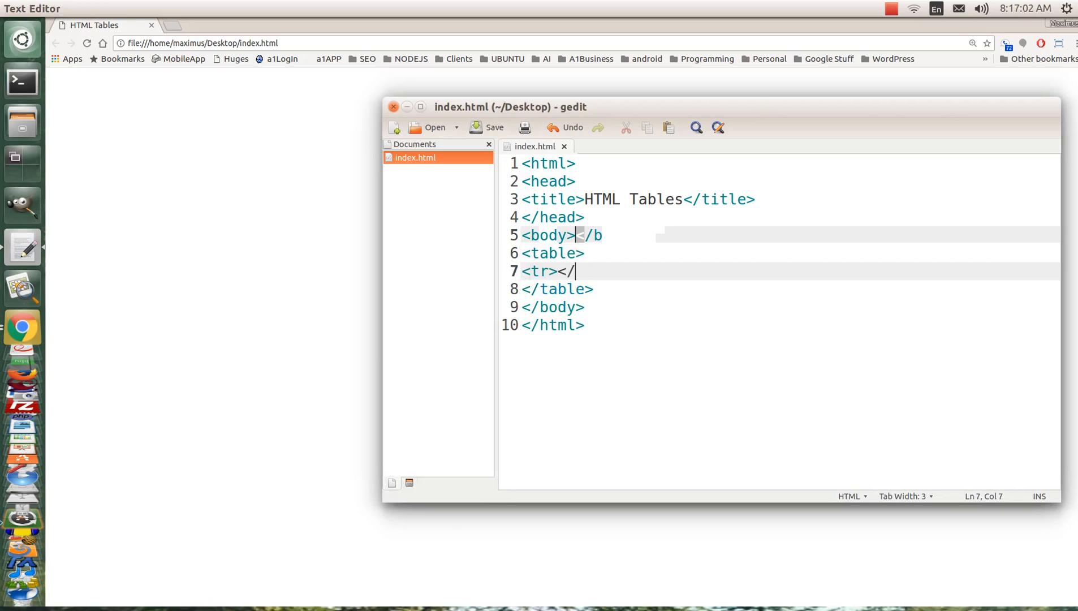
pyautogui.write('t')
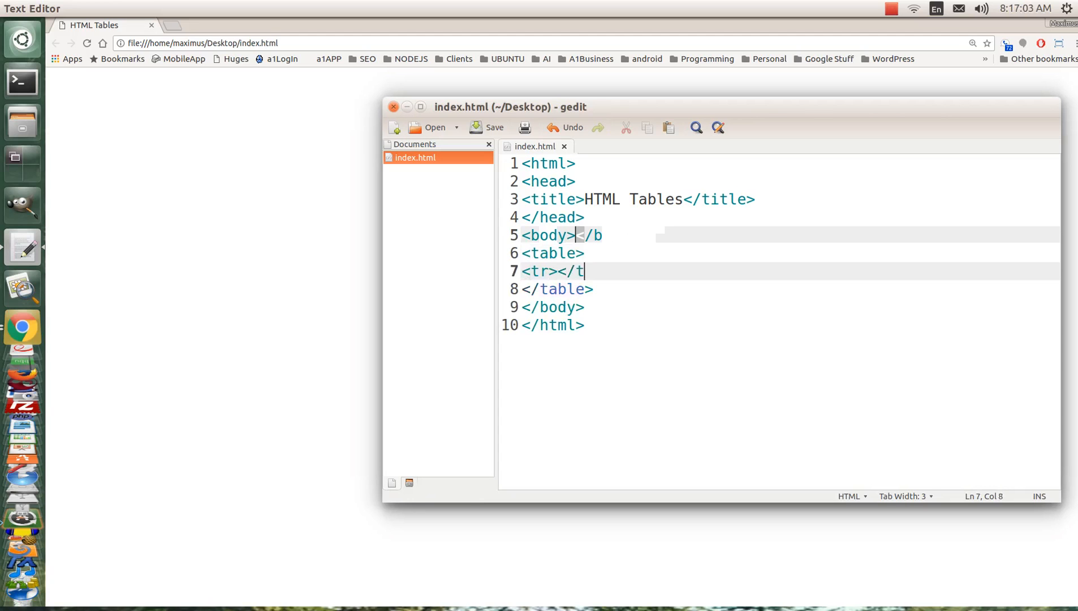
pyautogui.write('r>')
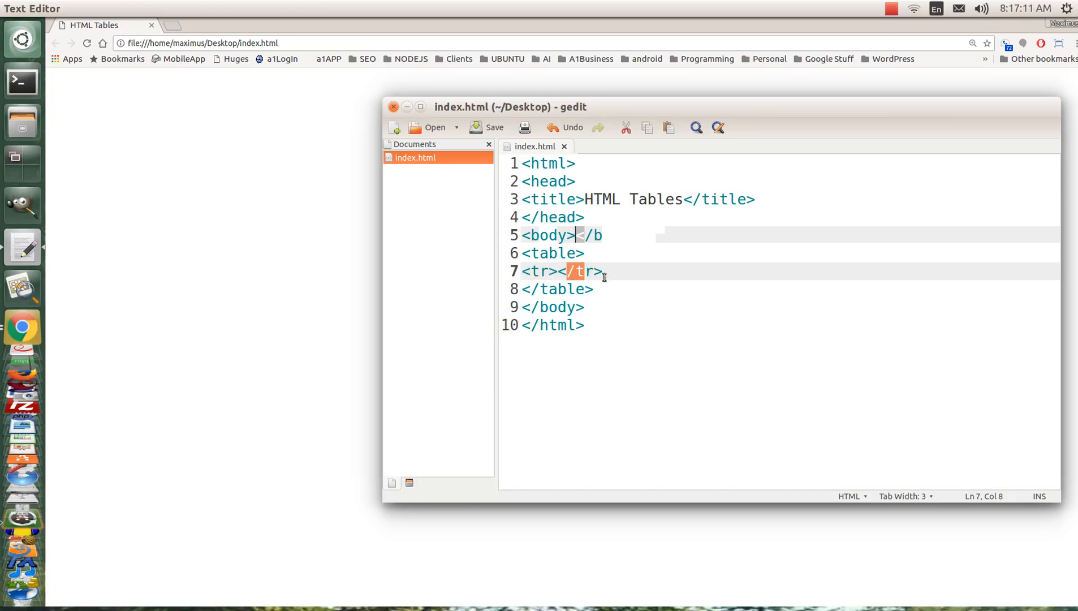
# Split the row's tags onto separate lines and put an empty <td></td> cell between them
pyautogui.click(559, 270)
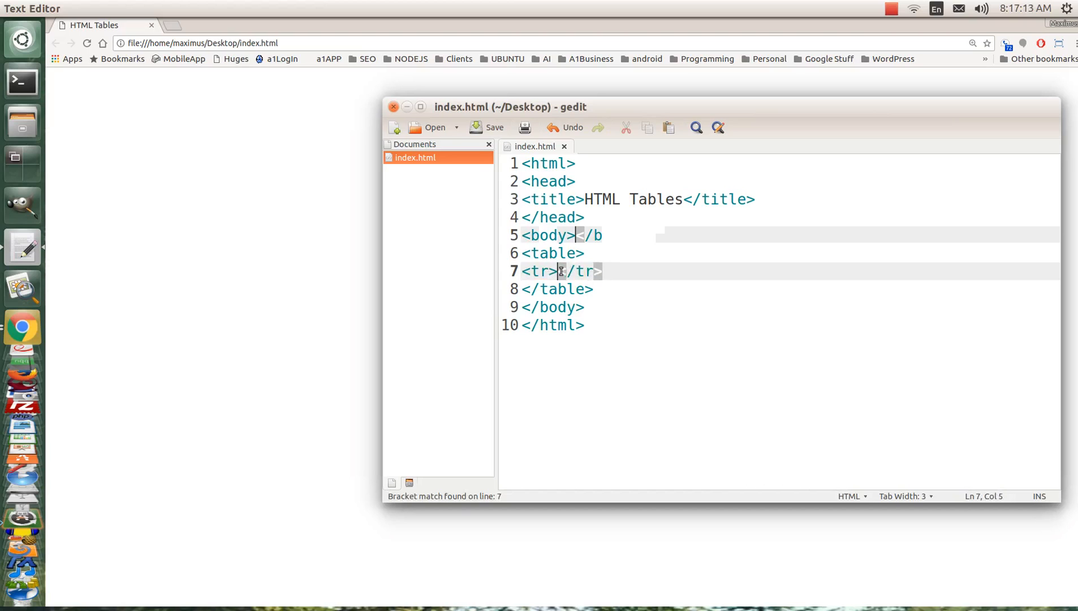
pyautogui.press('Return')
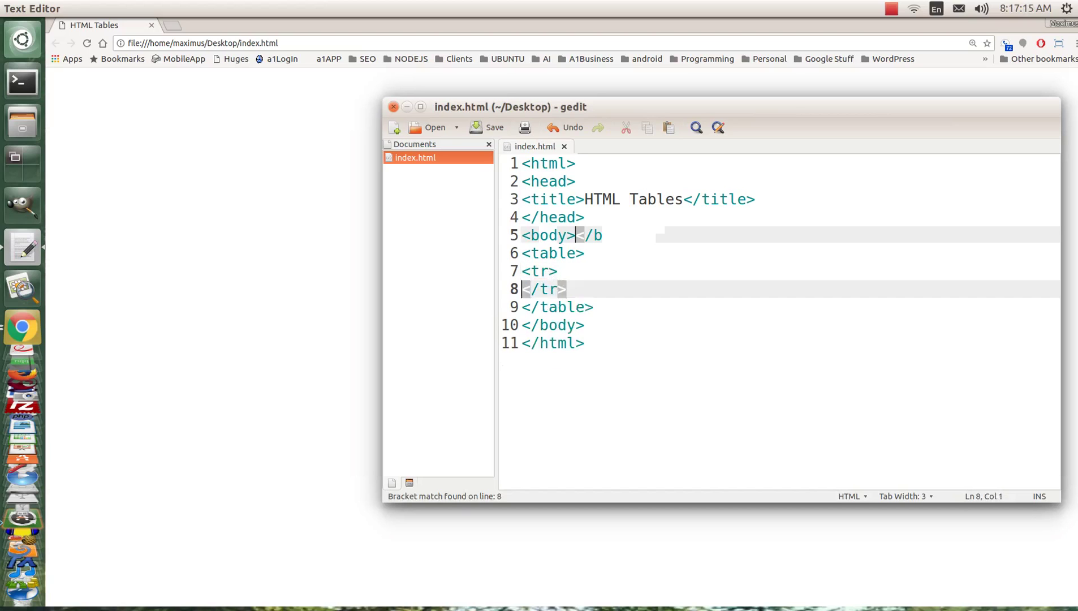
pyautogui.press('Return')
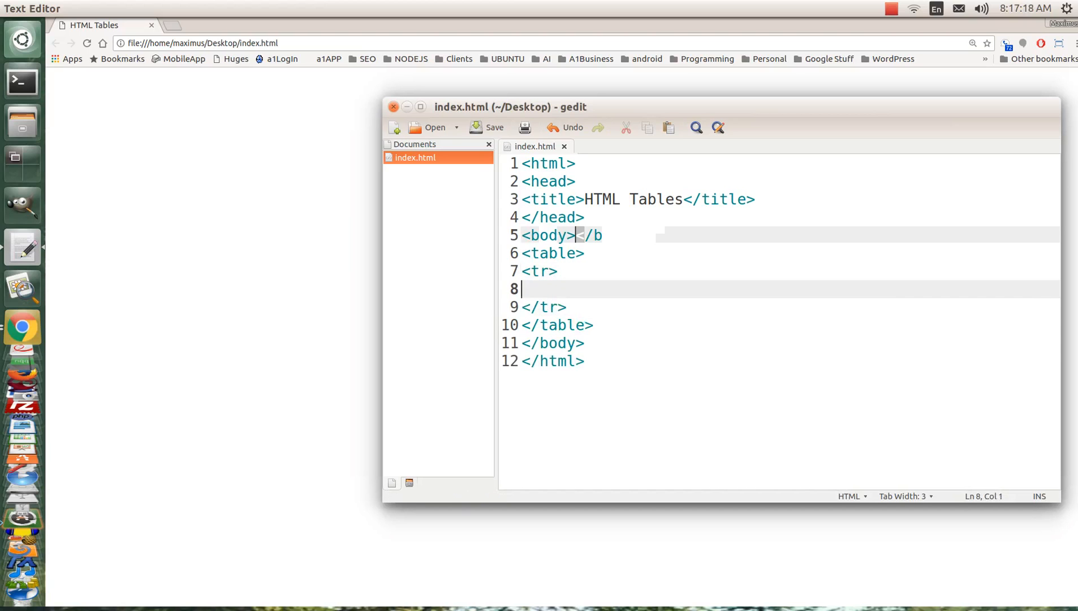
pyautogui.write('<t')
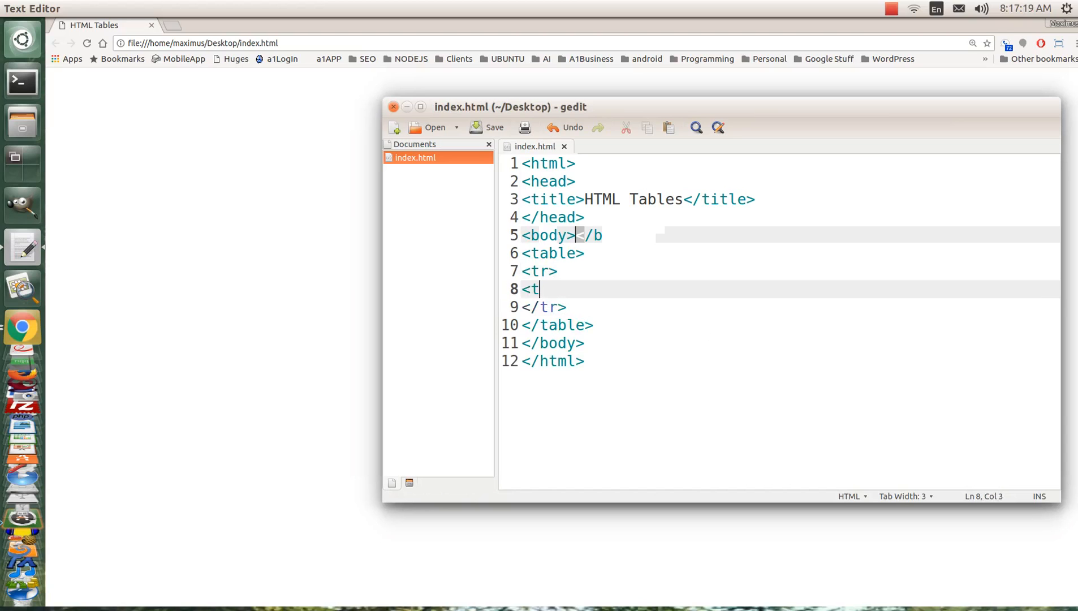
pyautogui.write('d><')
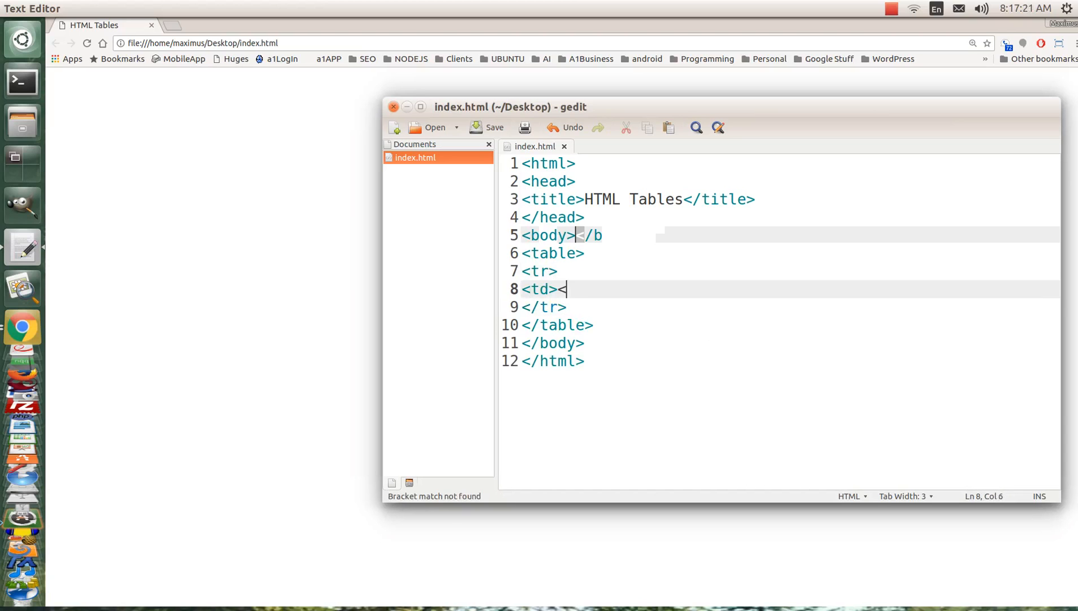
pyautogui.write('/td>')
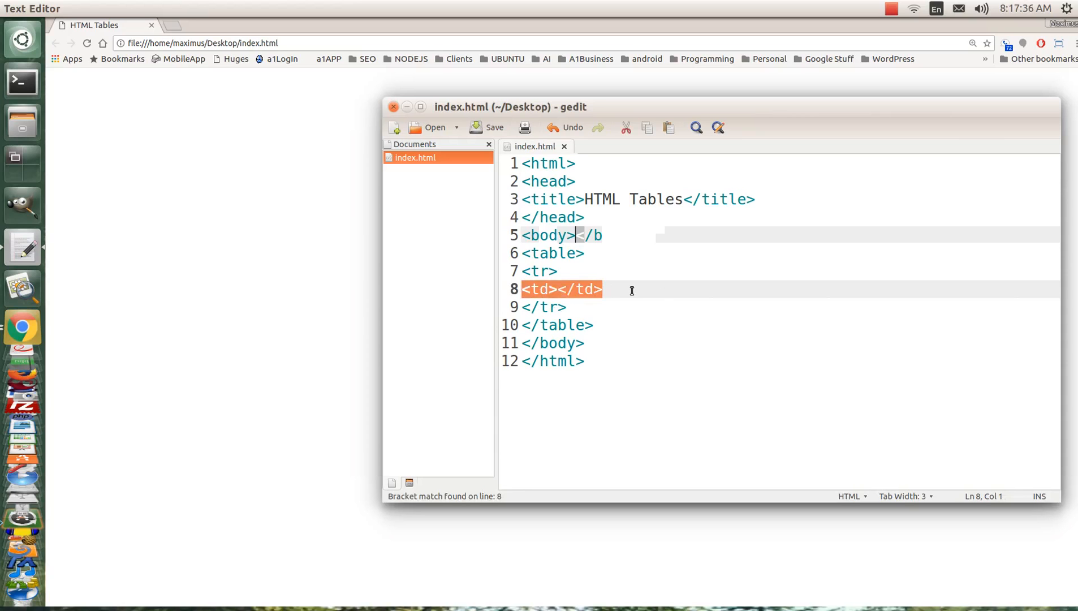
# Add another <td></td> cell line and fill the first cell with 'Column #1'
pyautogui.press('Return')
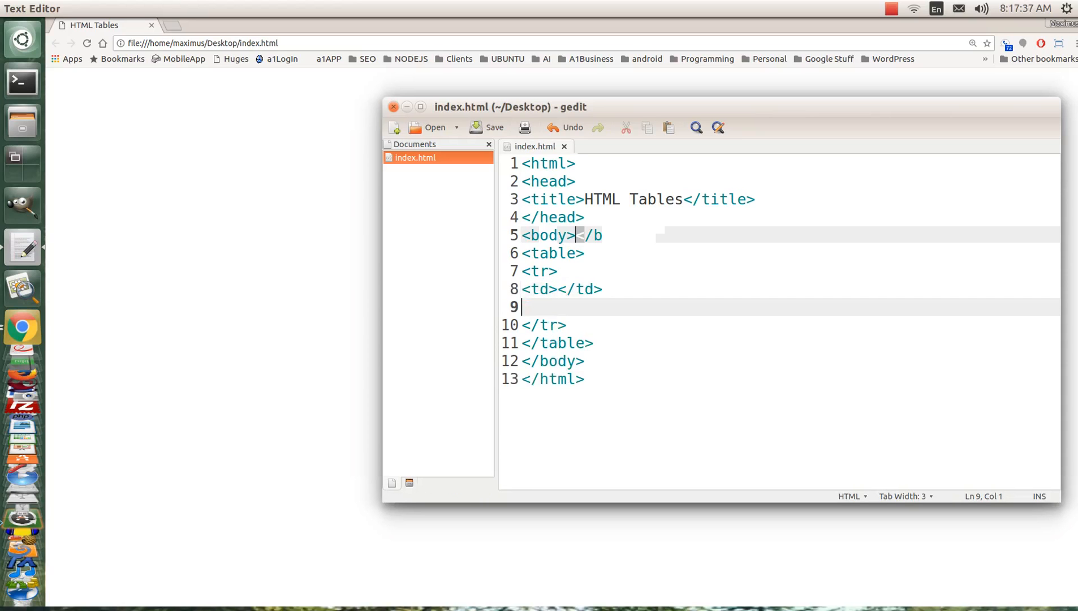
pyautogui.write('<td></td>')
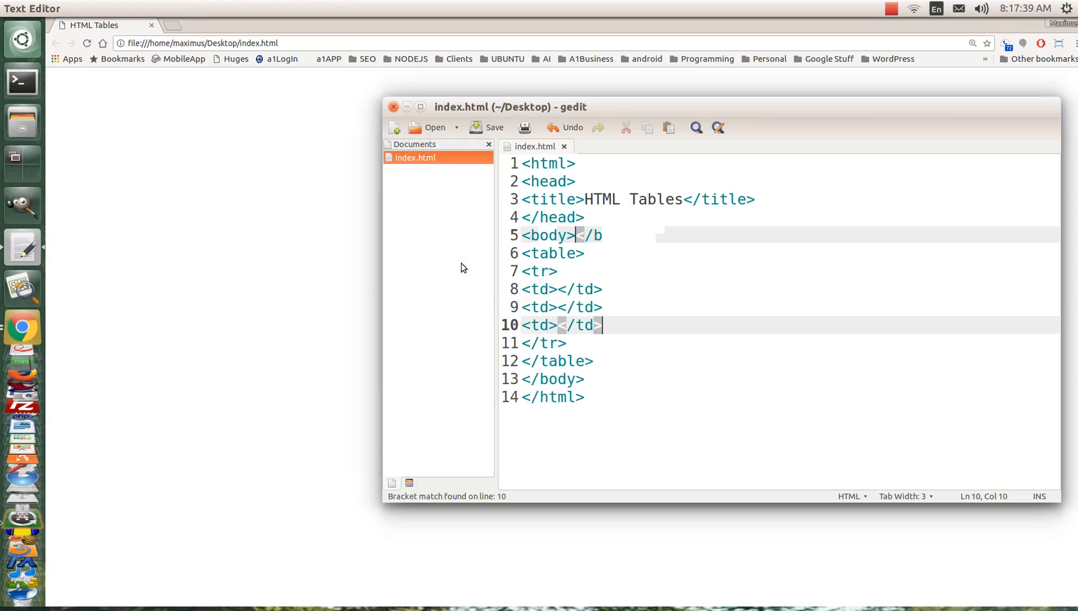
pyautogui.click(560, 288)
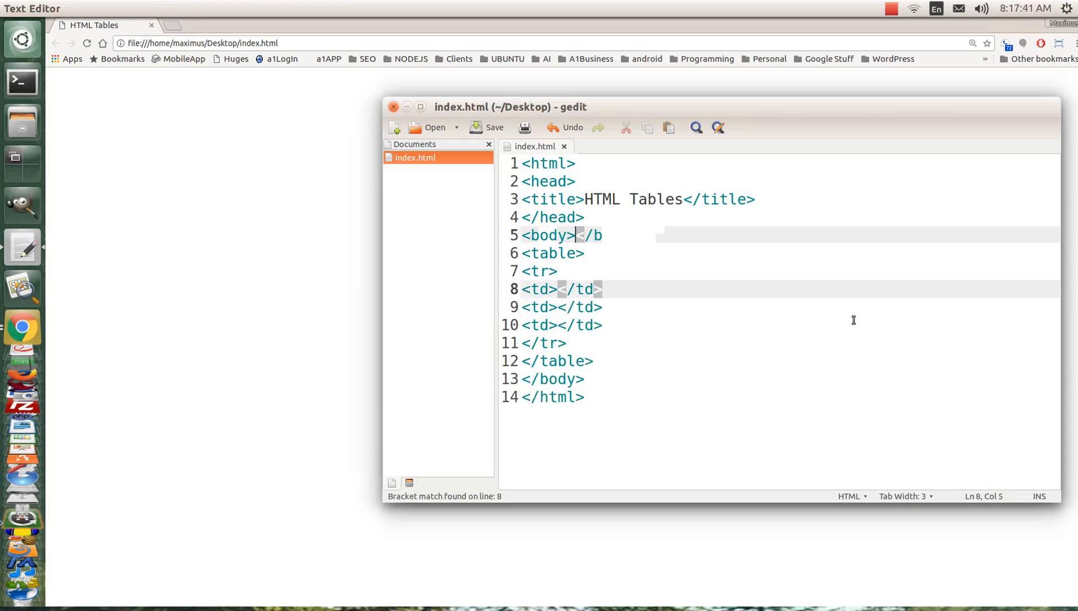
pyautogui.write('Co')
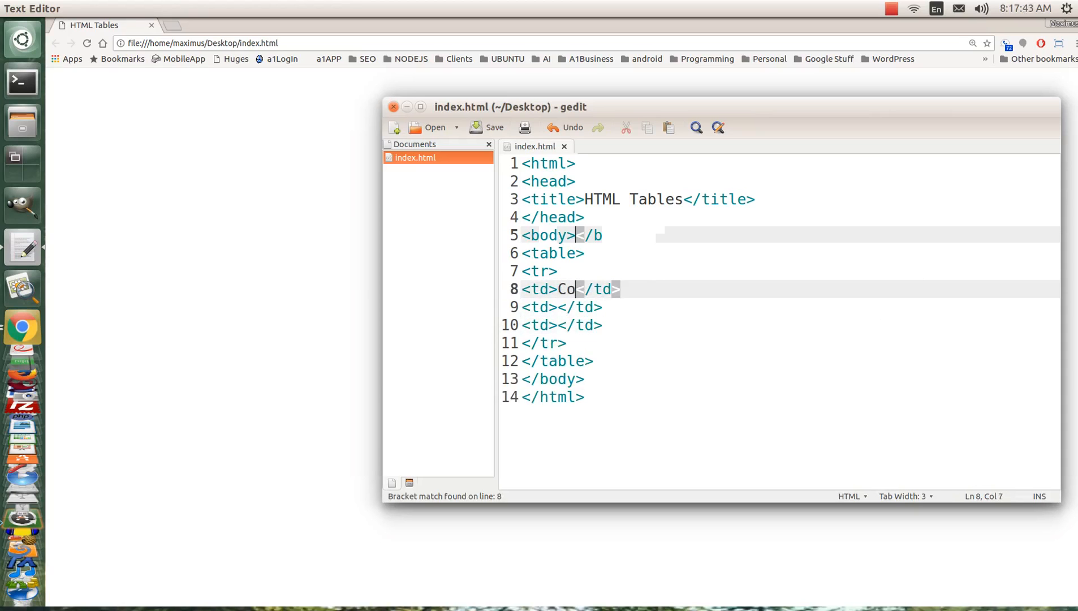
pyautogui.write('lumn #')
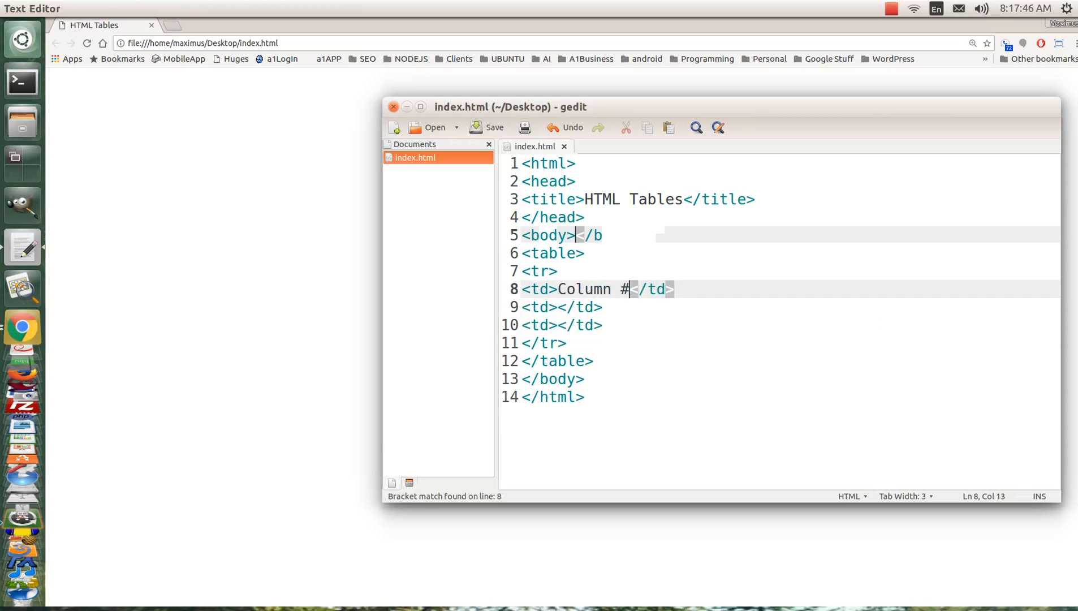
pyautogui.write('1')
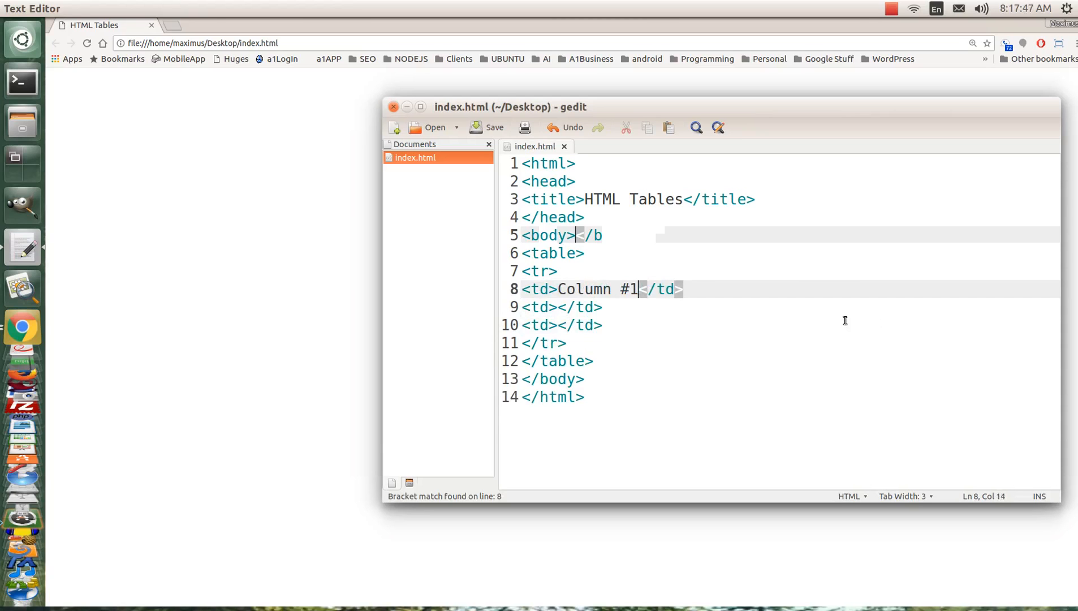
# Reuse the Column #1 text for the other cells as Column #2 and #3, then save index.html
pyautogui.doubleClick(583, 289)
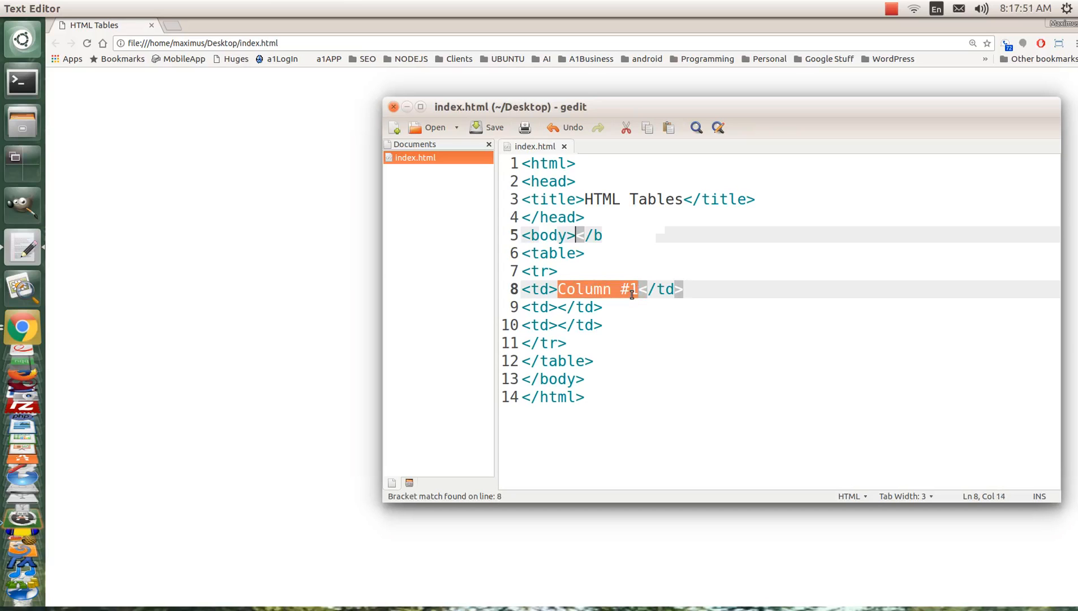
pyautogui.moveTo(557, 307)
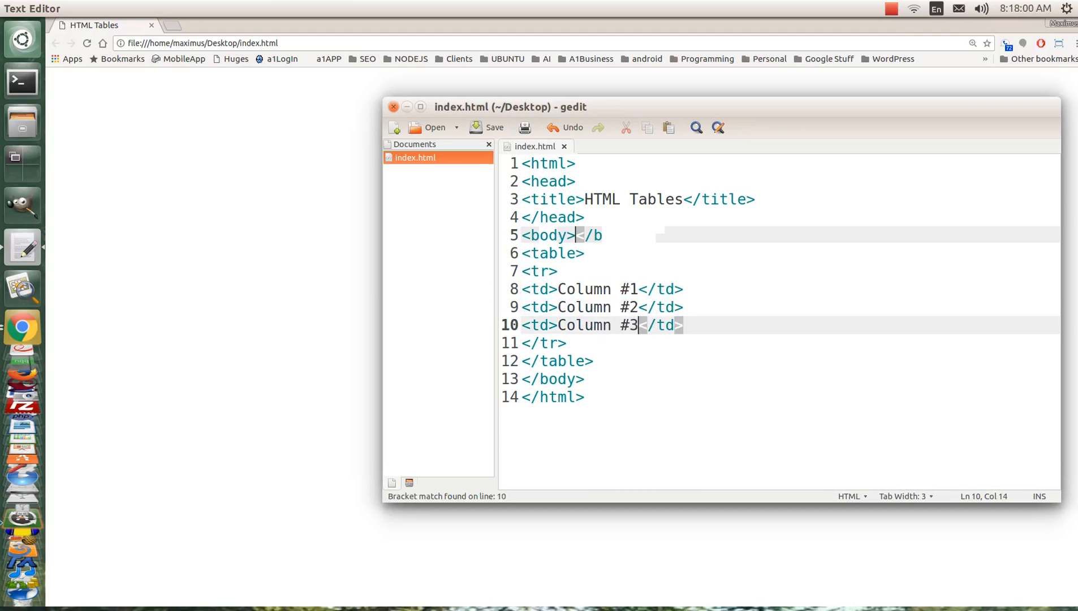
pyautogui.click(487, 127)
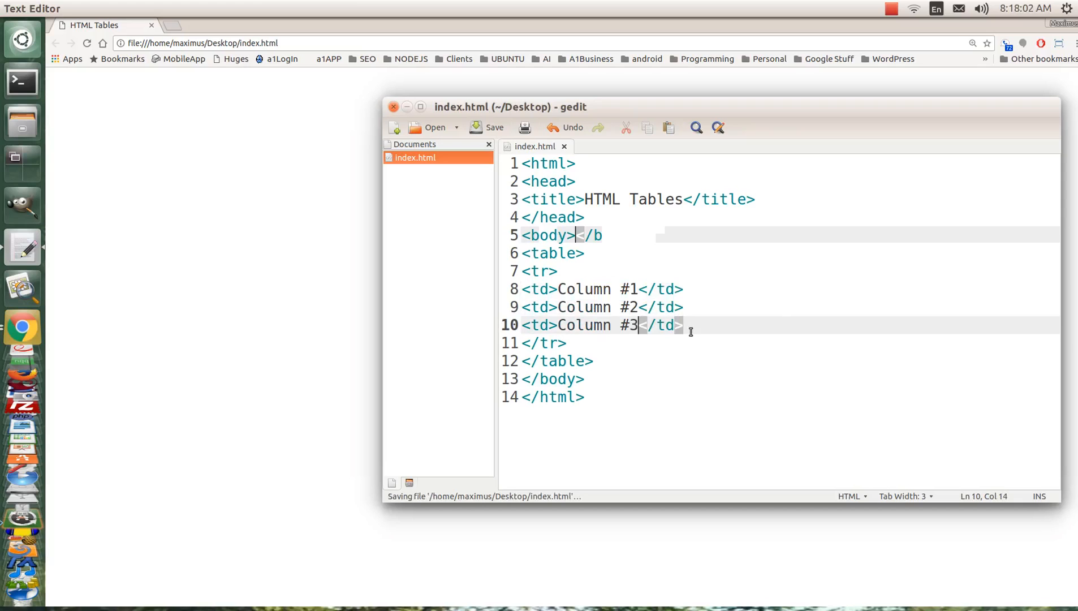
pyautogui.moveTo(288, 176)
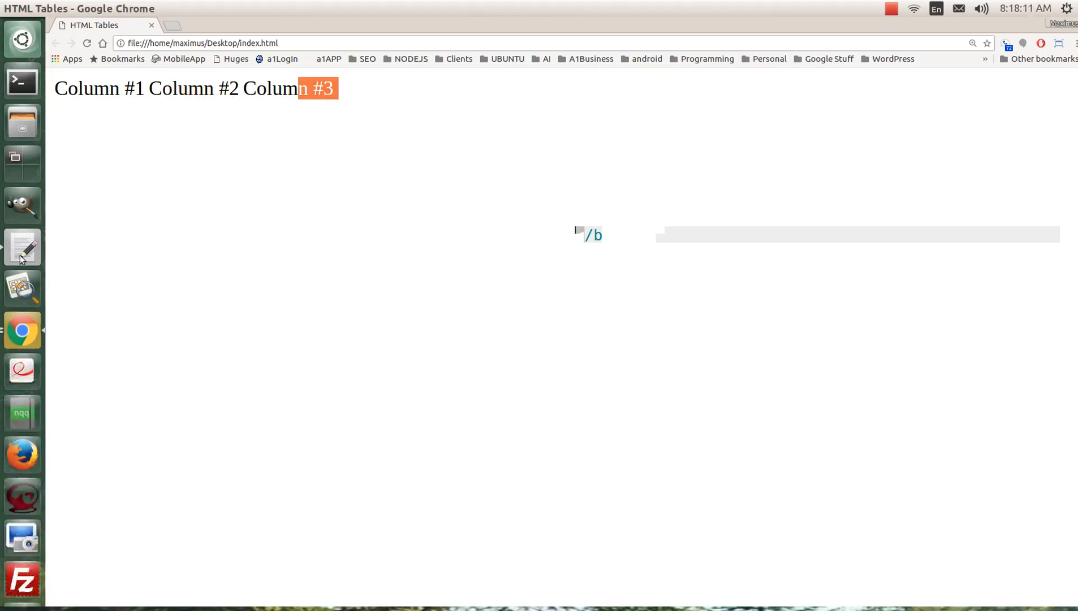
pyautogui.click(22, 247)
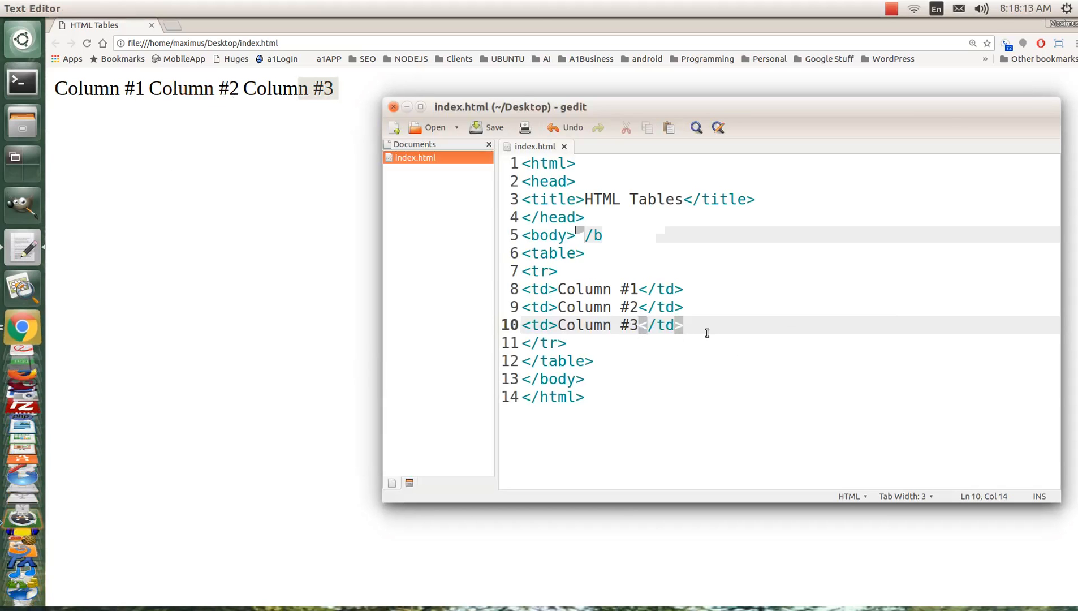
pyautogui.moveTo(606, 199)
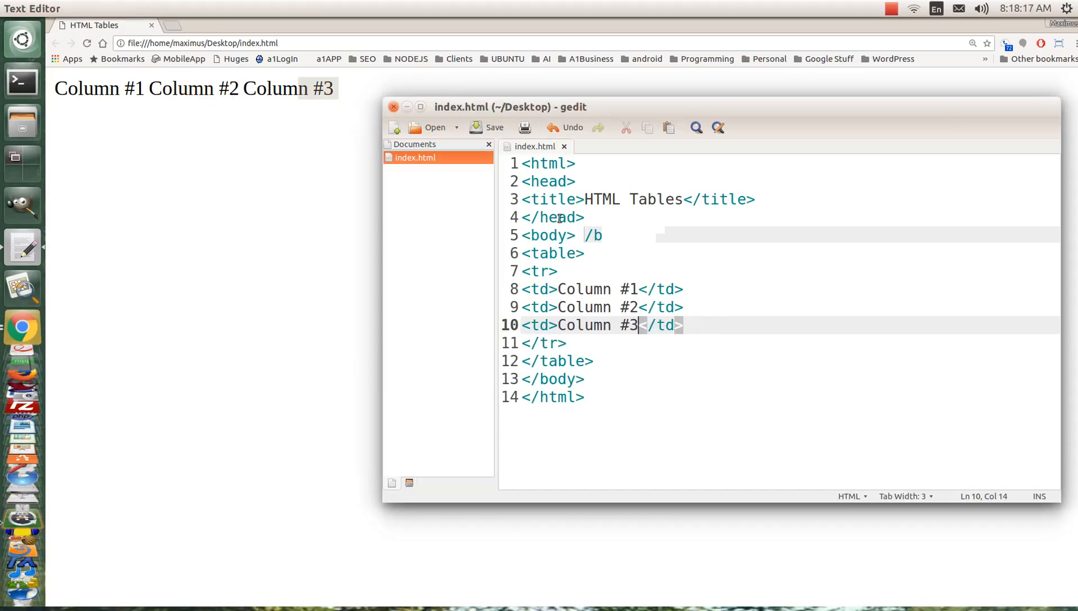
pyautogui.moveTo(578, 346)
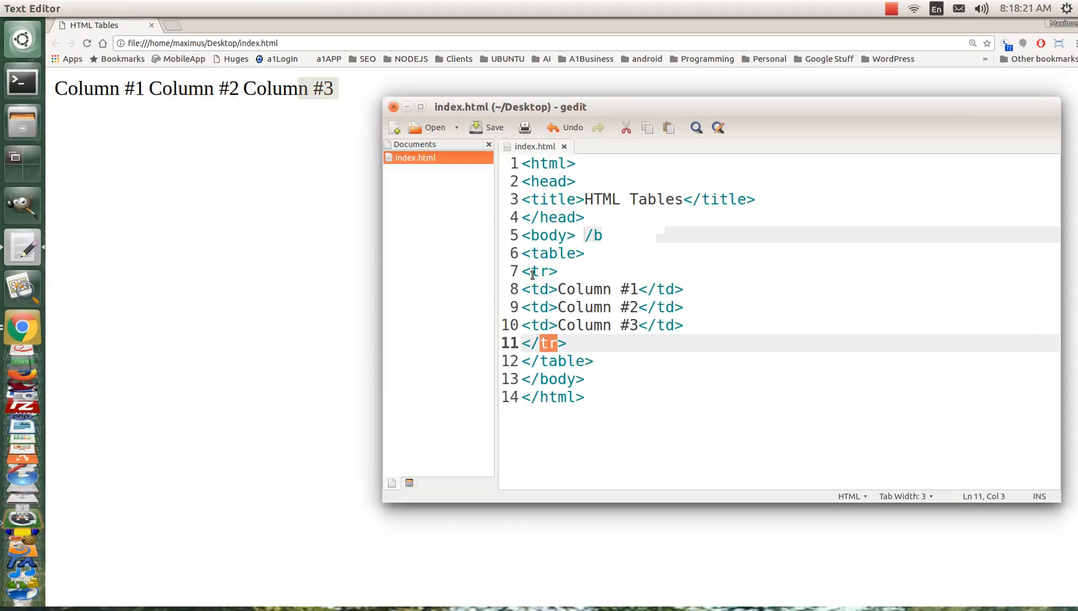
# Duplicate the first row below it and change its cells to New 1, New 2 and New 3
pyautogui.click(569, 343)
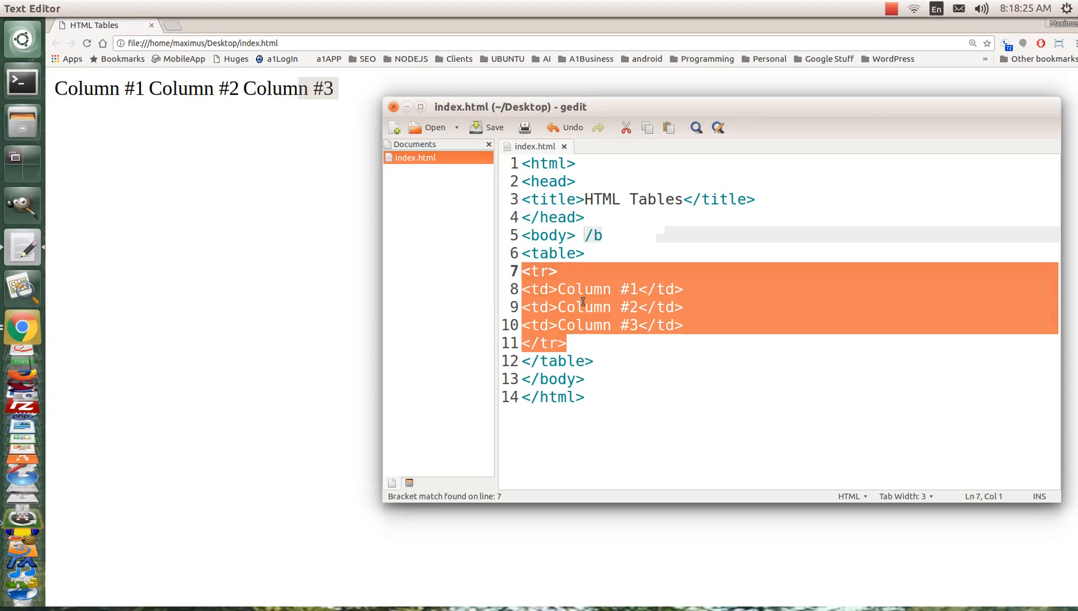
pyautogui.click(581, 343)
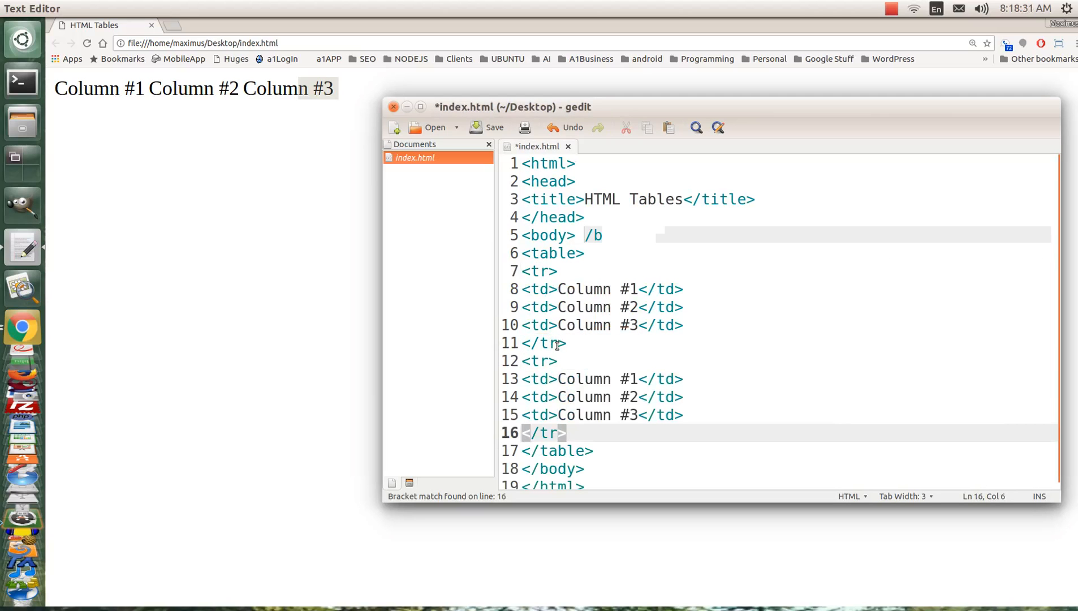
pyautogui.doubleClick(582, 378)
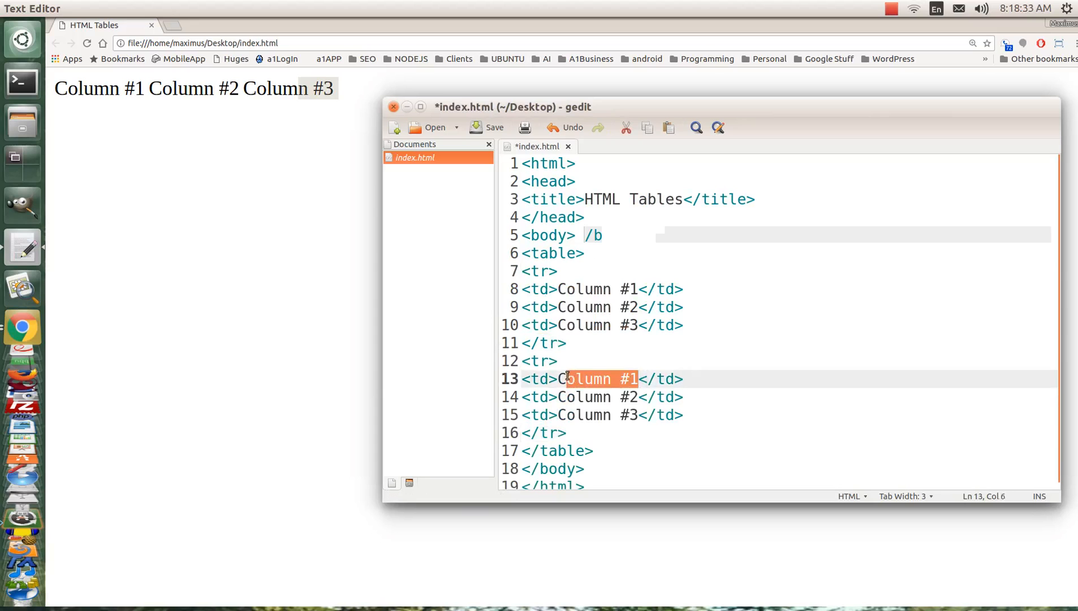
pyautogui.write('N')
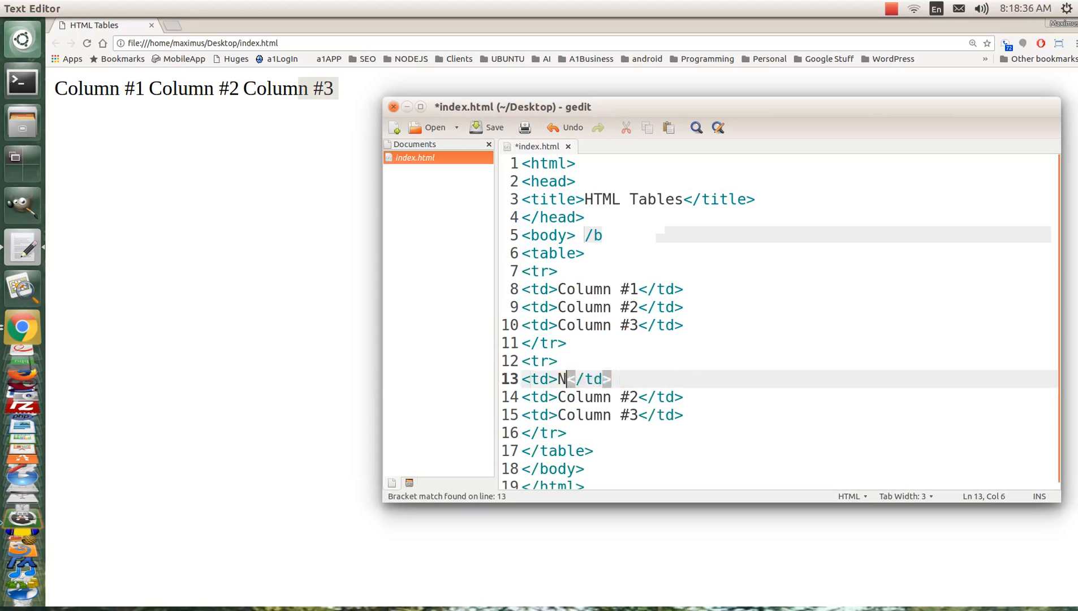
pyautogui.write('ew 1')
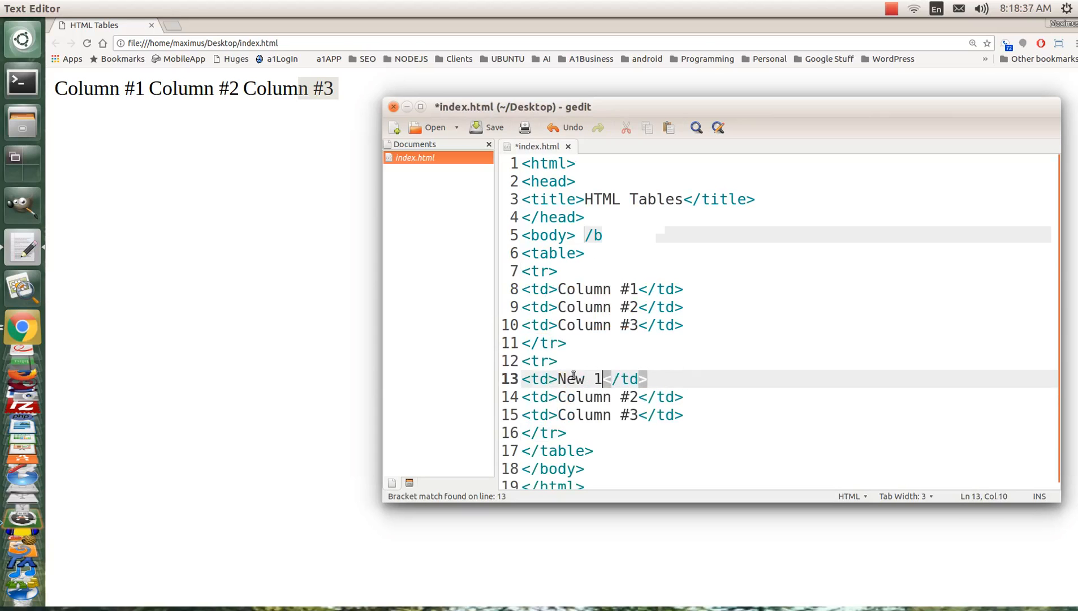
pyautogui.doubleClick(599, 397)
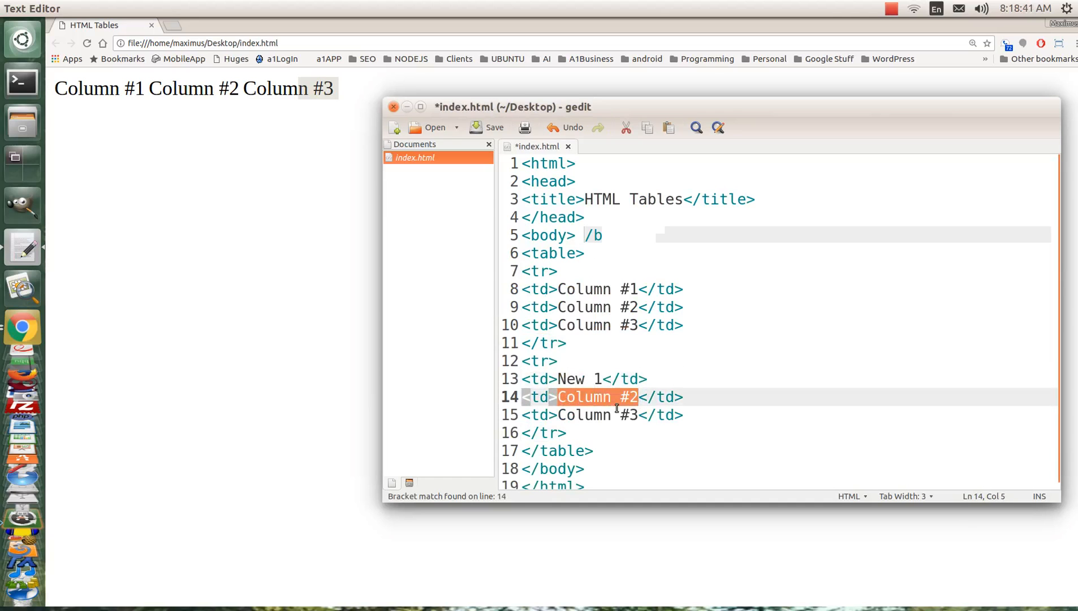
pyautogui.write('New 2')
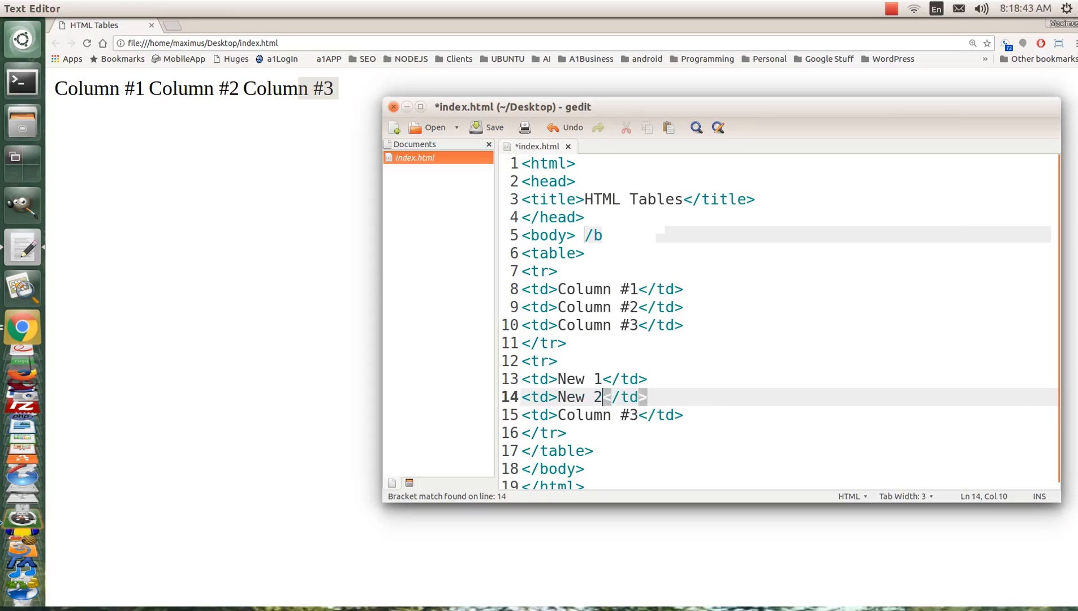
pyautogui.doubleClick(582, 415)
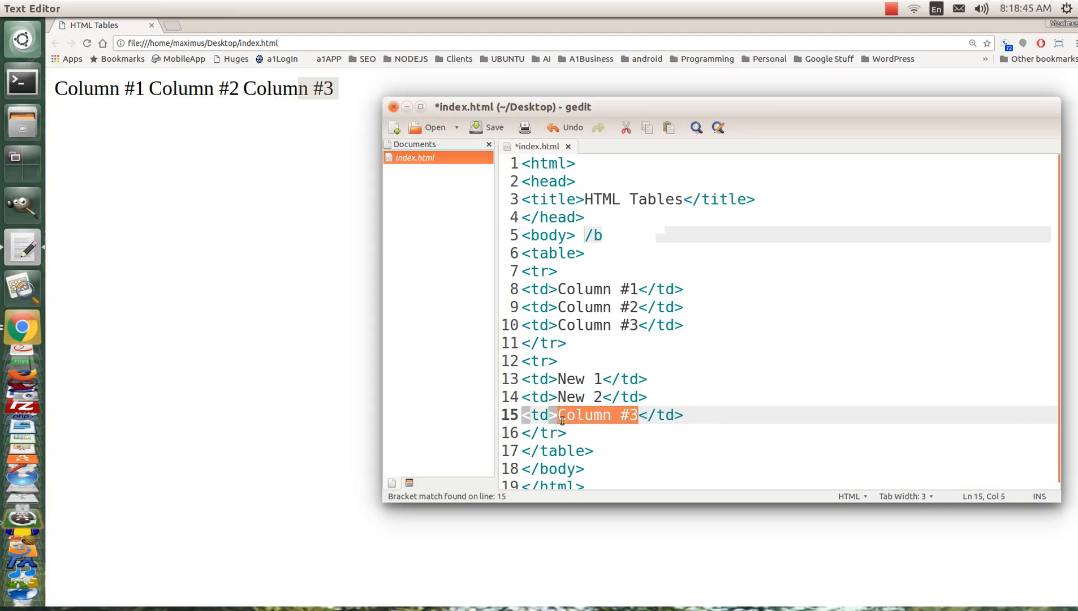
pyautogui.write('New 3')
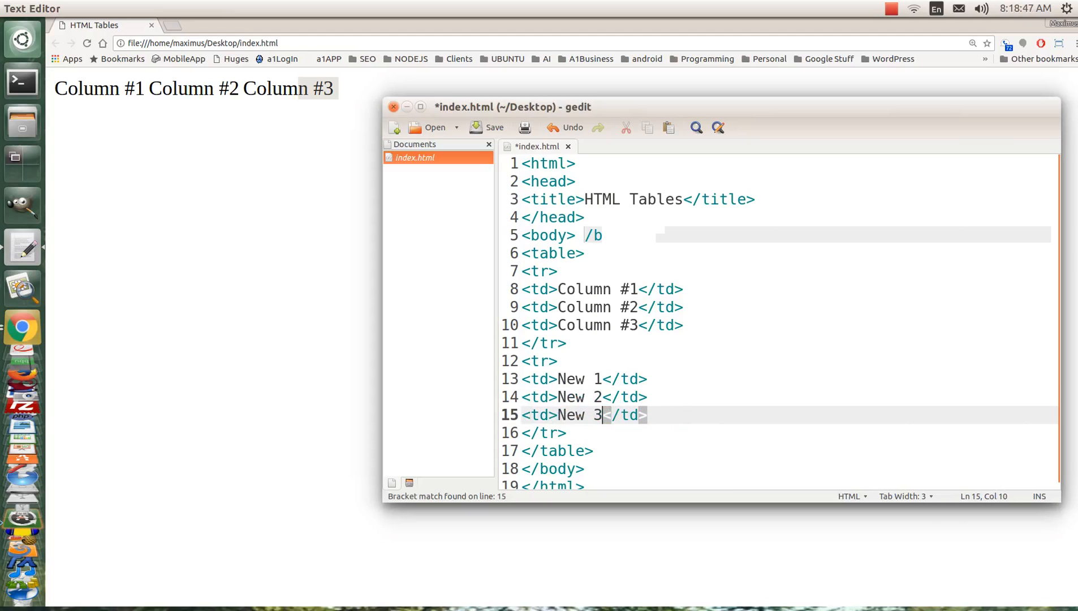
# Save index.html and reload the Chrome preview to show both rows
pyautogui.click(486, 127)
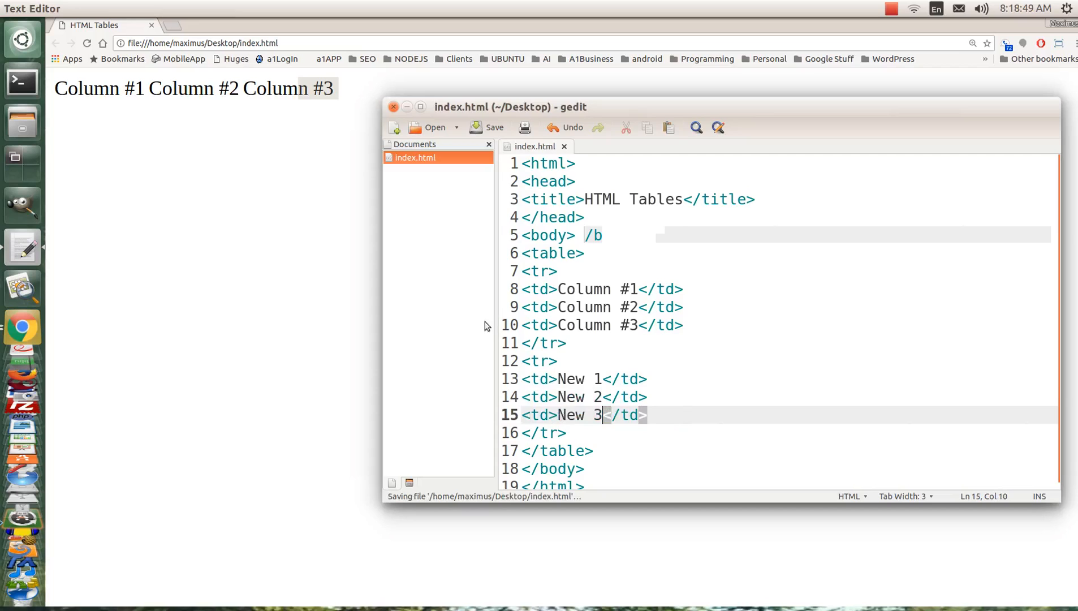
pyautogui.click(88, 43)
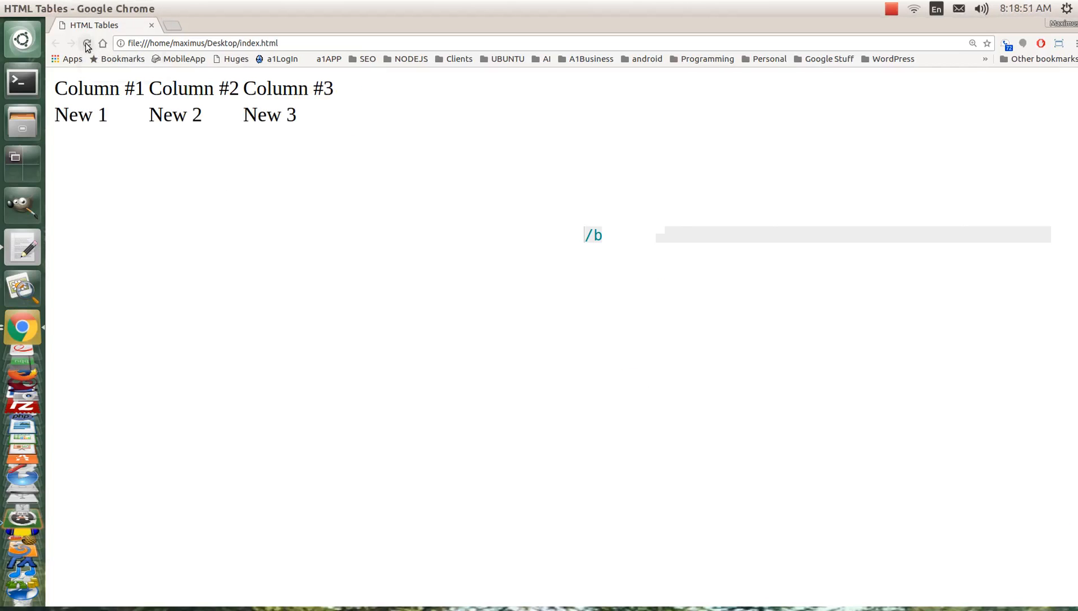
pyautogui.click(87, 43)
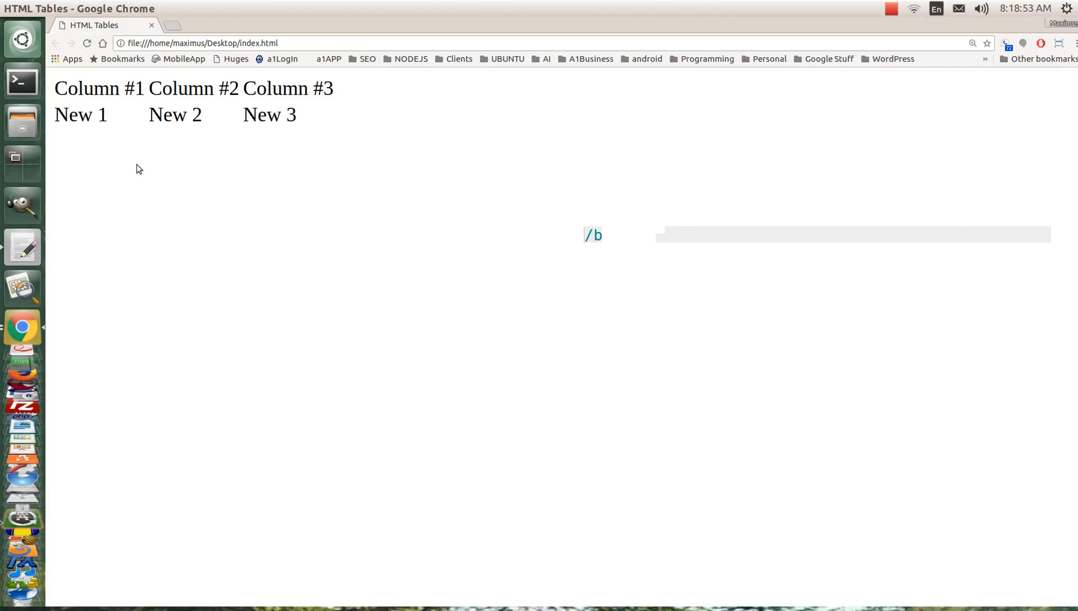
pyautogui.moveTo(324, 252)
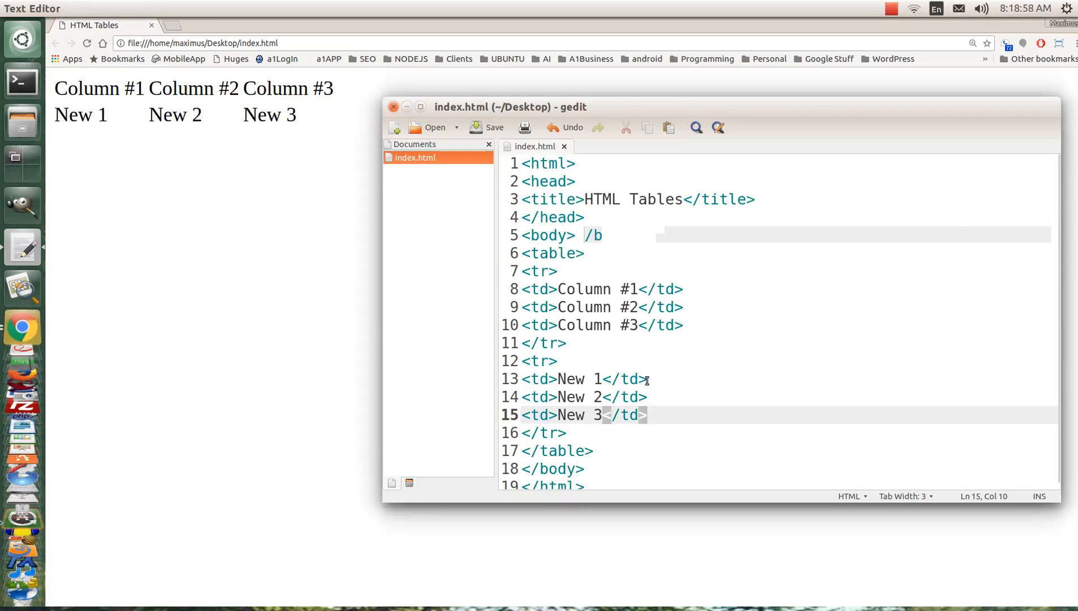
pyautogui.click(542, 253)
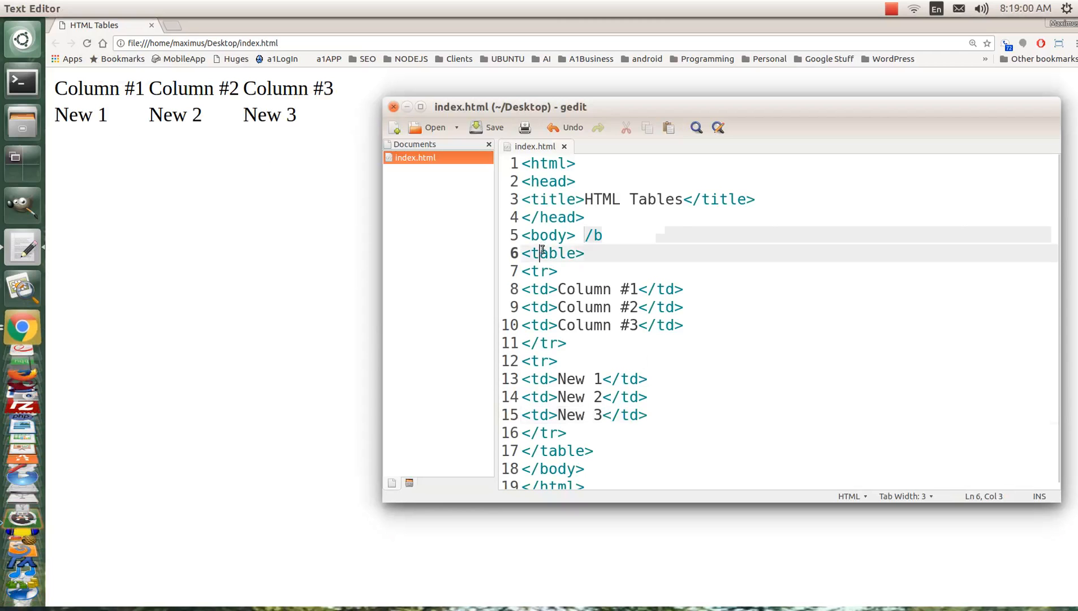
pyautogui.click(561, 450)
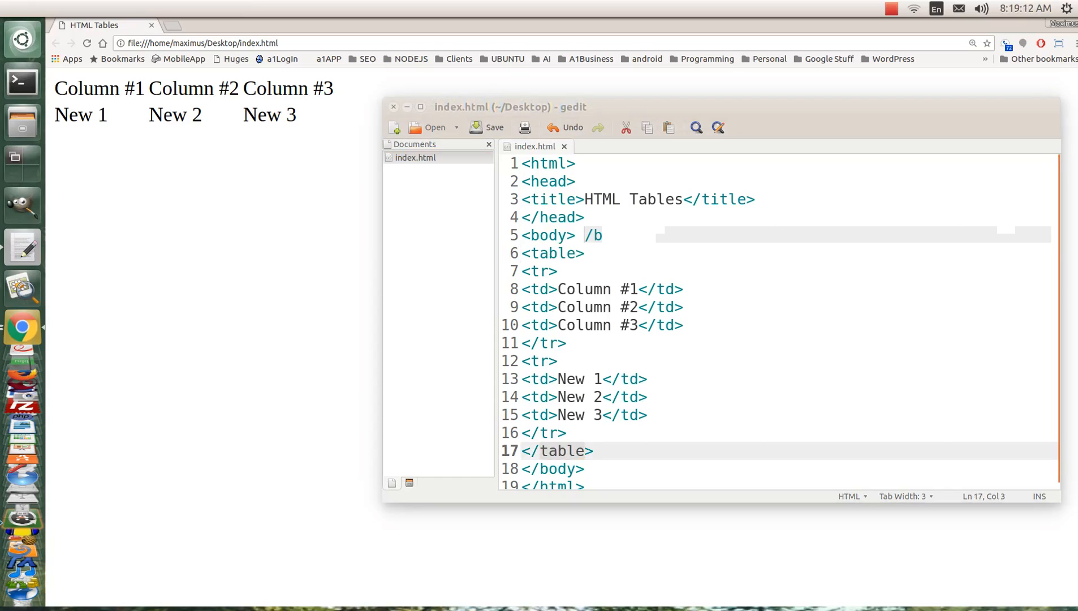
pyautogui.moveTo(423, 295)
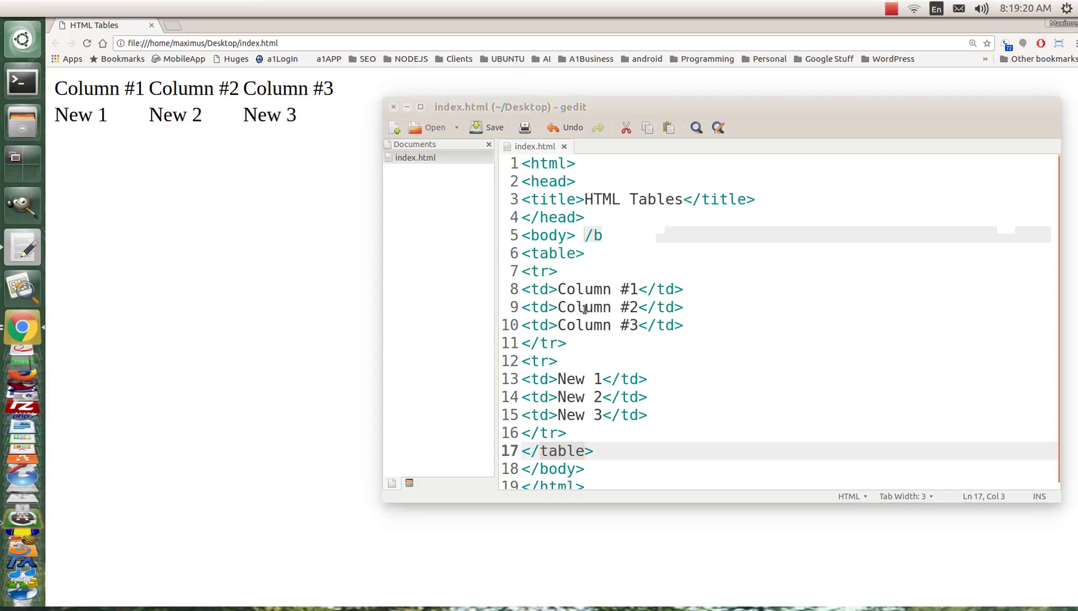
pyautogui.click(688, 324)
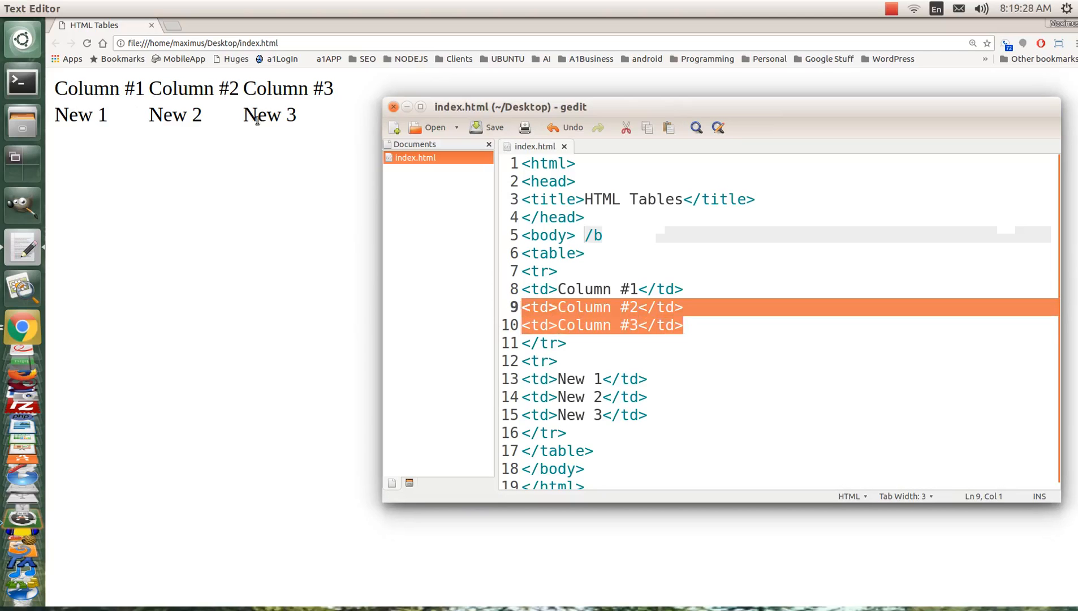
# Drop the Column #2 and #3 cells and give the Column #1 cell colspan="3"
pyautogui.click(665, 325)
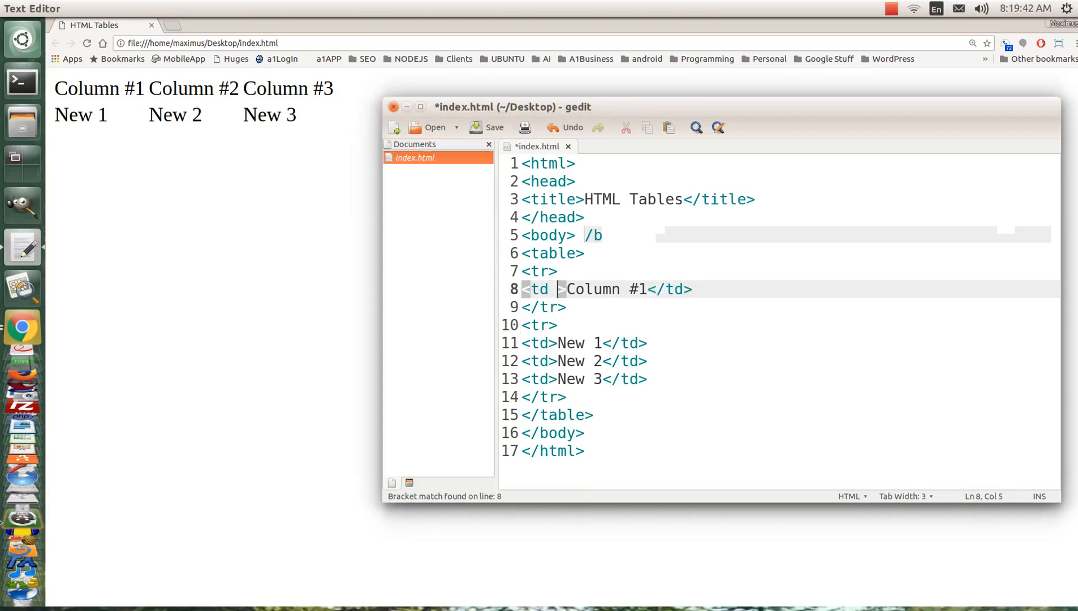
pyautogui.write('colspa')
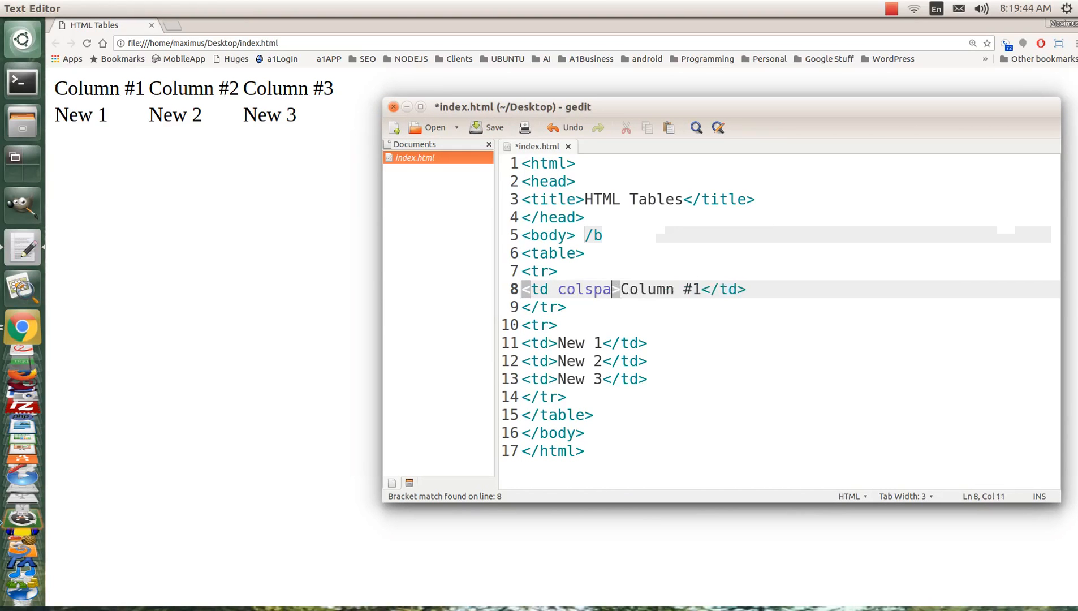
pyautogui.write('=')
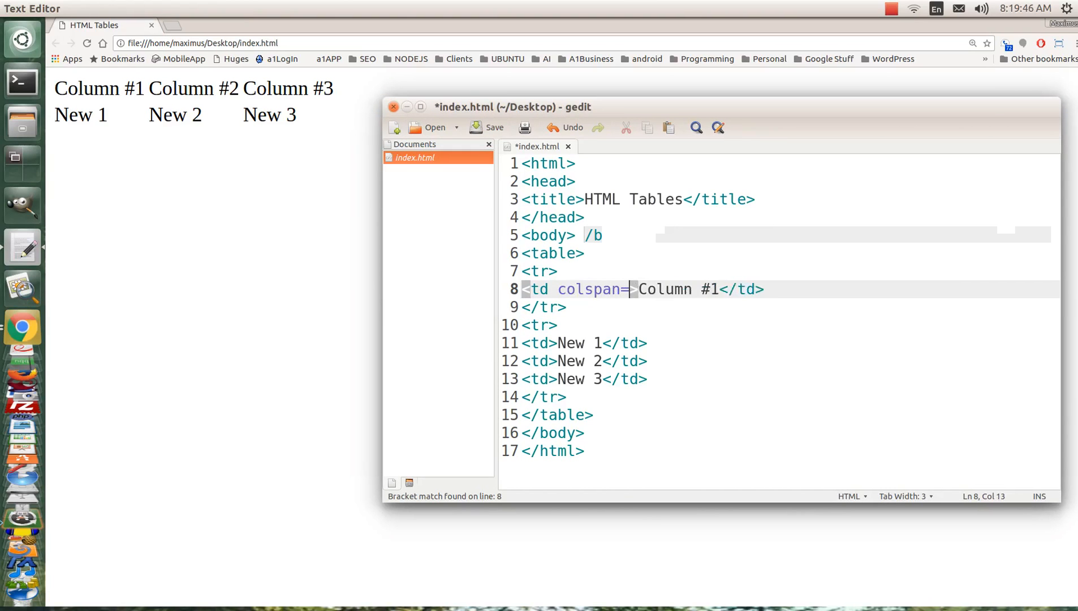
pyautogui.write('""')
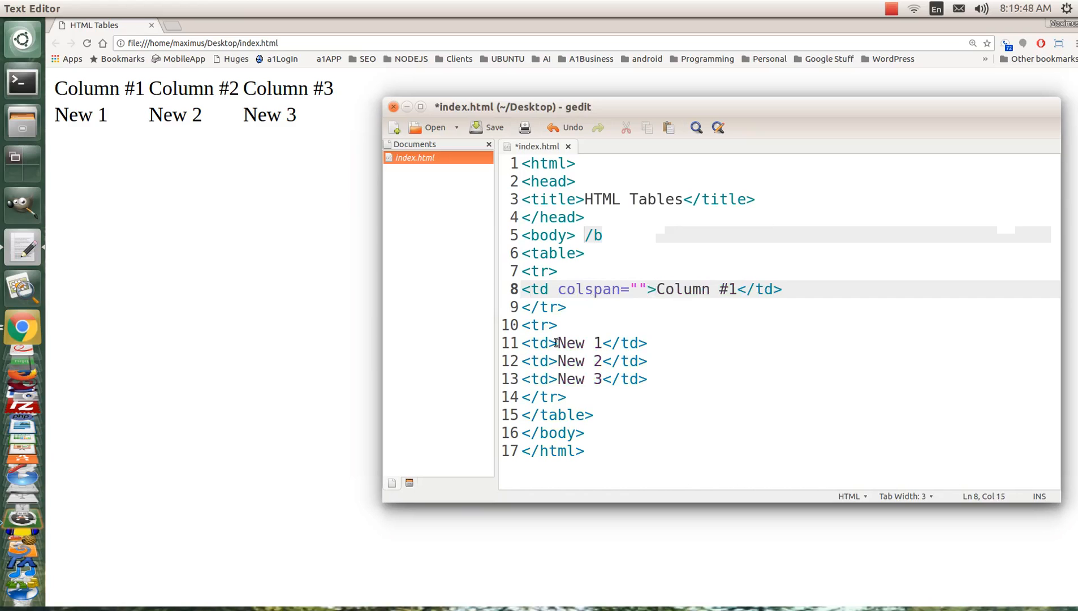
pyautogui.click(545, 378)
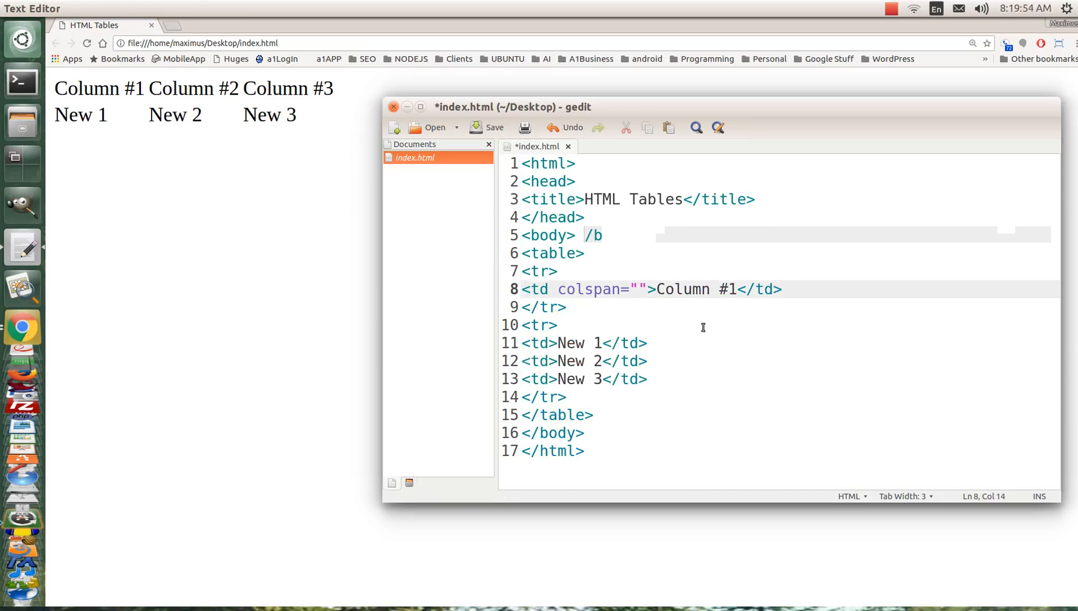
pyautogui.write('3')
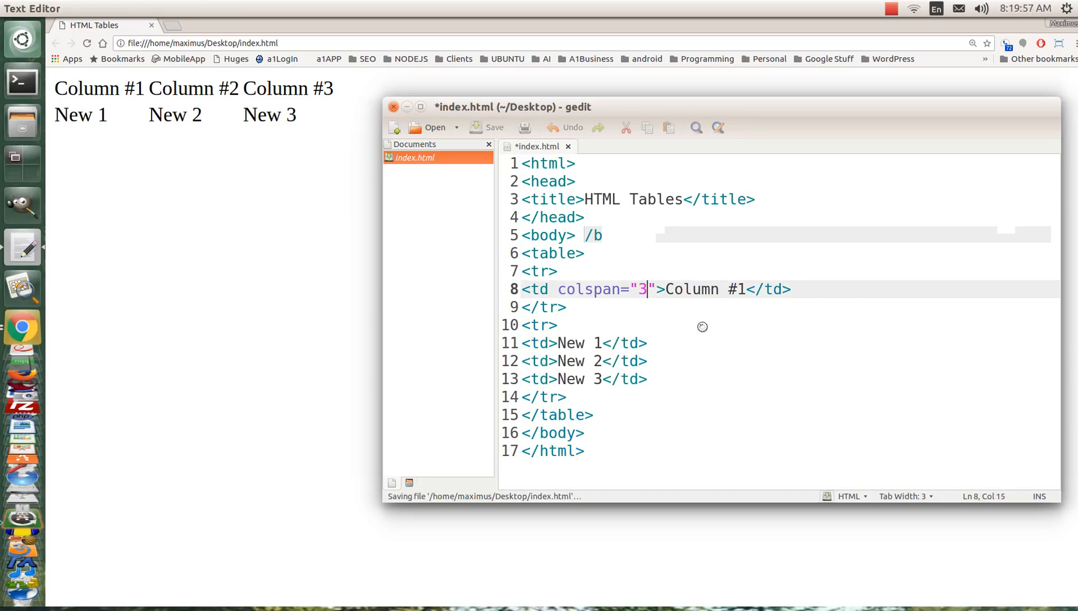
# Switch to Chrome and check the spanning Column #1 header in the preview
pyautogui.click(94, 25)
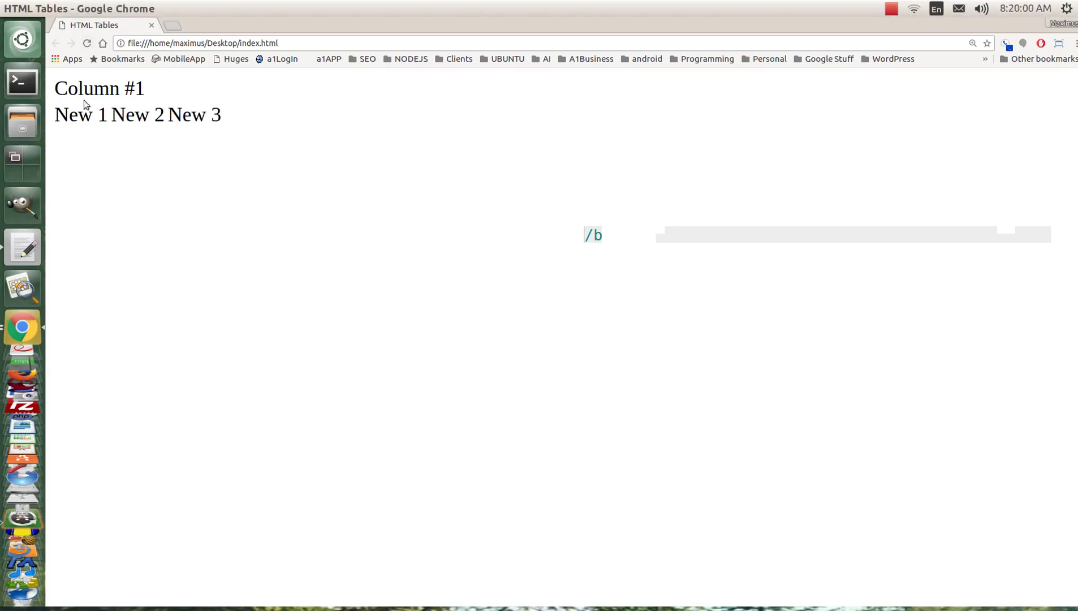
pyautogui.doubleClick(87, 89)
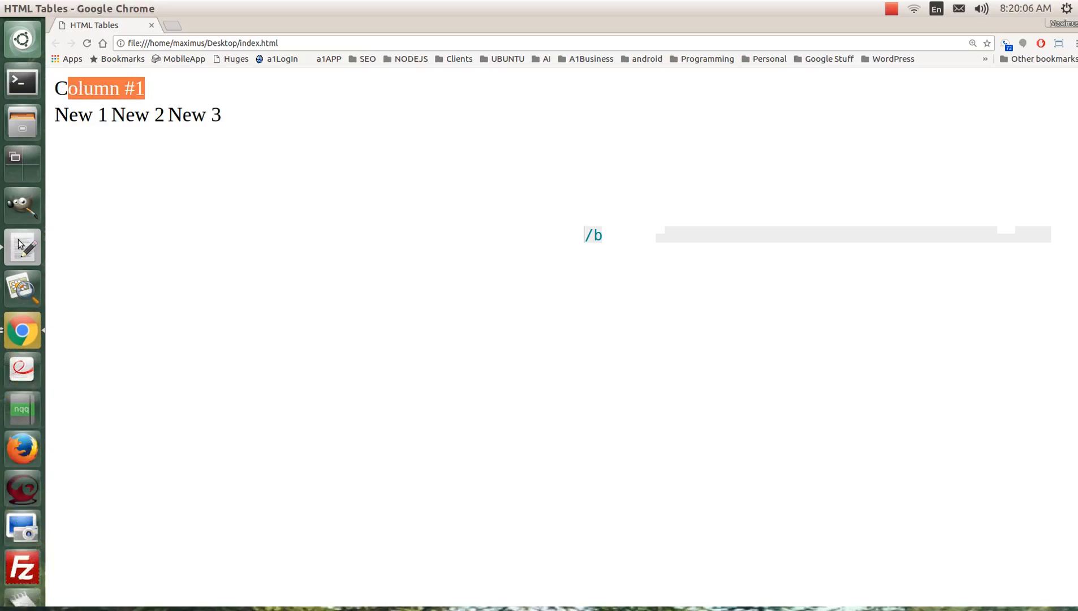
# Inspect the rendered table in Chrome, selecting the Column #1 header above the three New cells
pyautogui.click(22, 246)
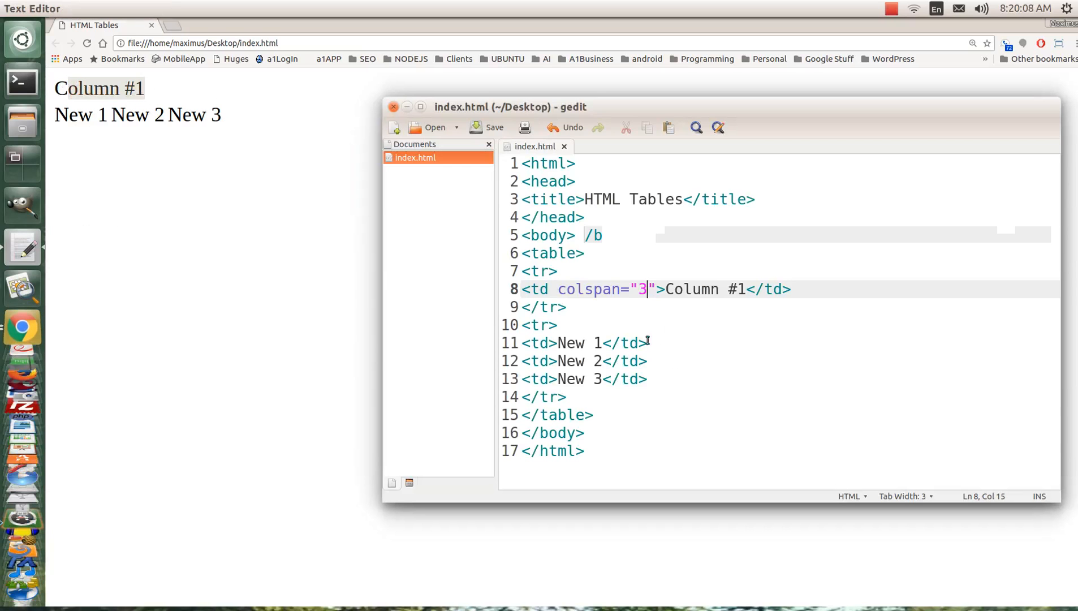
pyautogui.moveTo(572, 280)
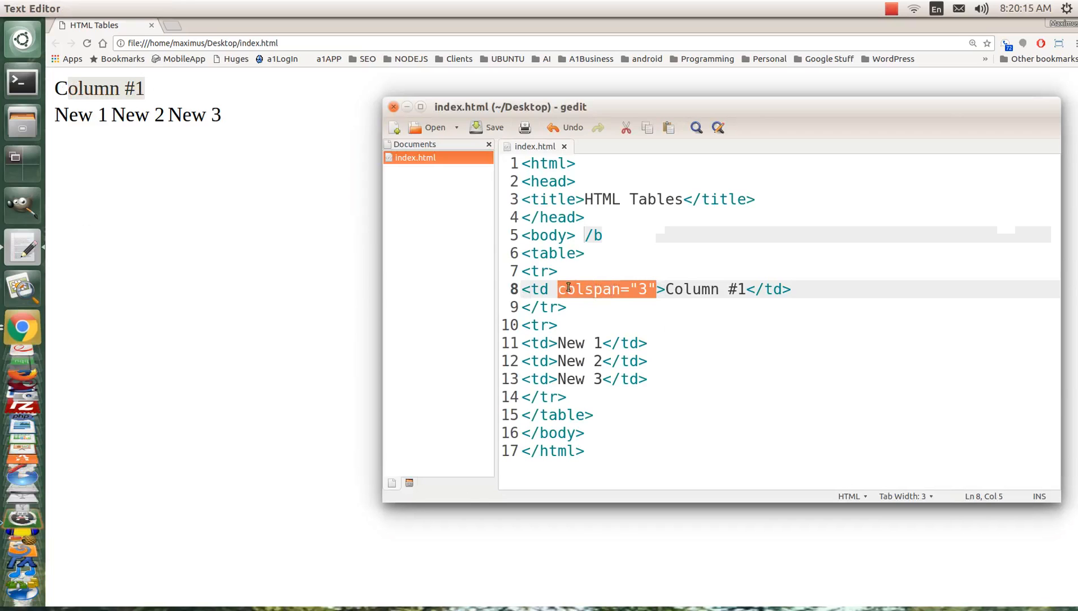
pyautogui.press('Delete')
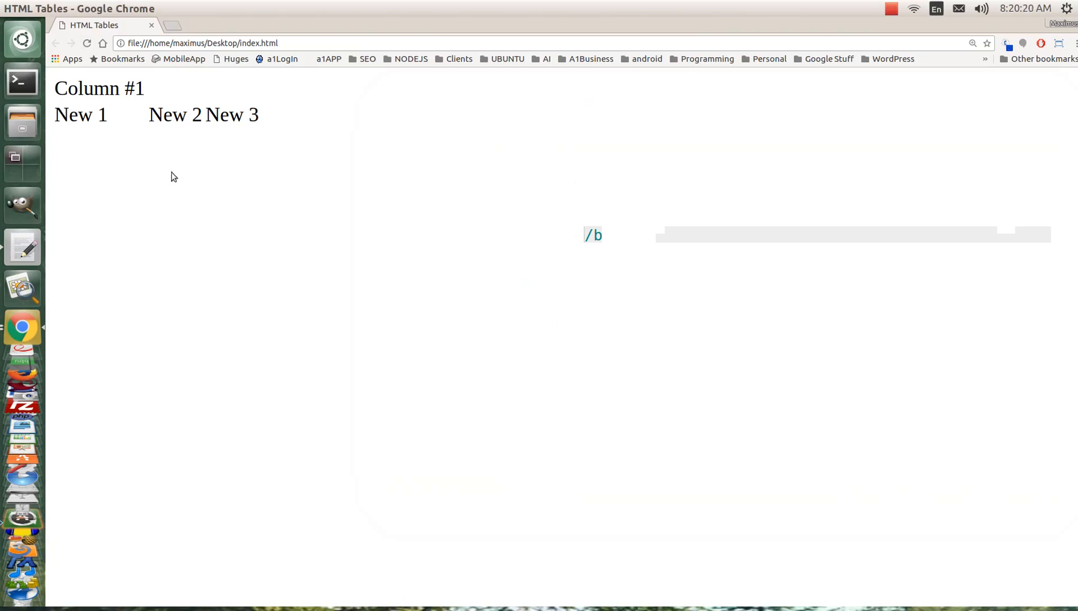
pyautogui.moveTo(136, 120)
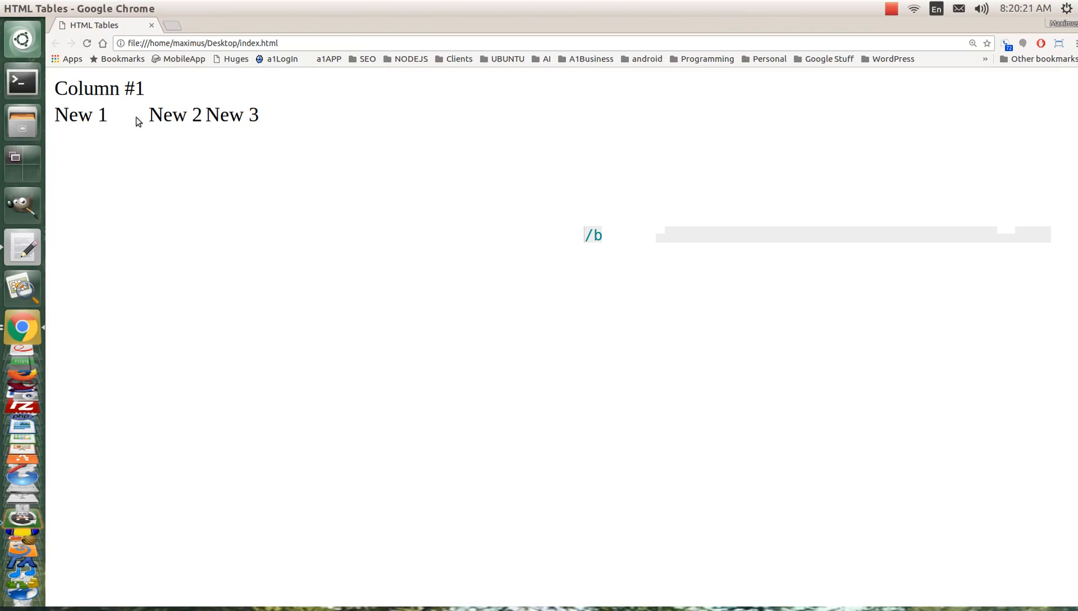
pyautogui.moveTo(151, 115)
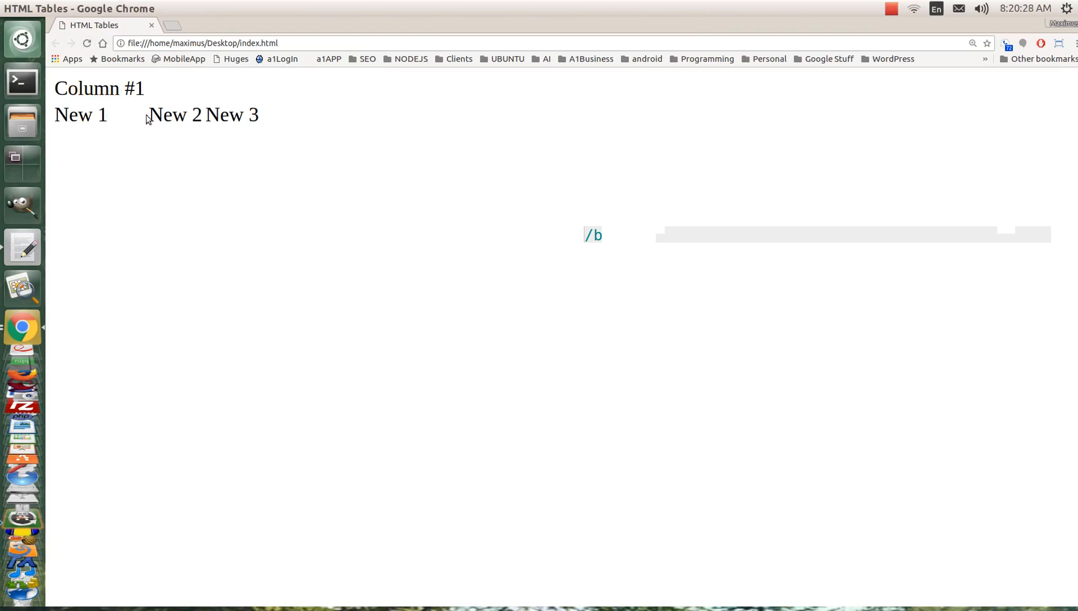
pyautogui.moveTo(157, 116); pyautogui.dragTo(262, 115)
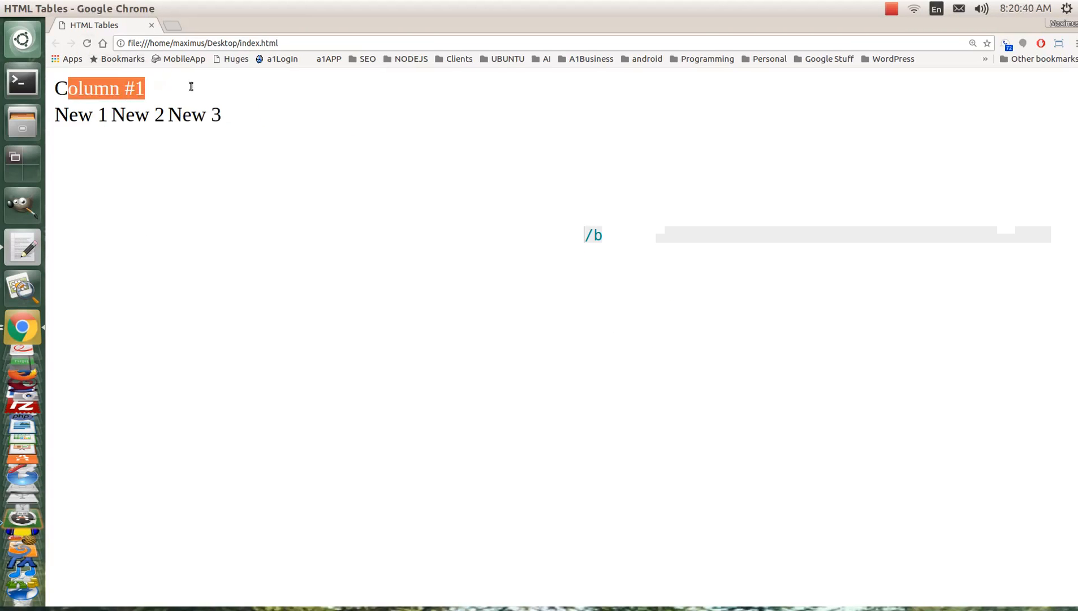
pyautogui.click(213, 91)
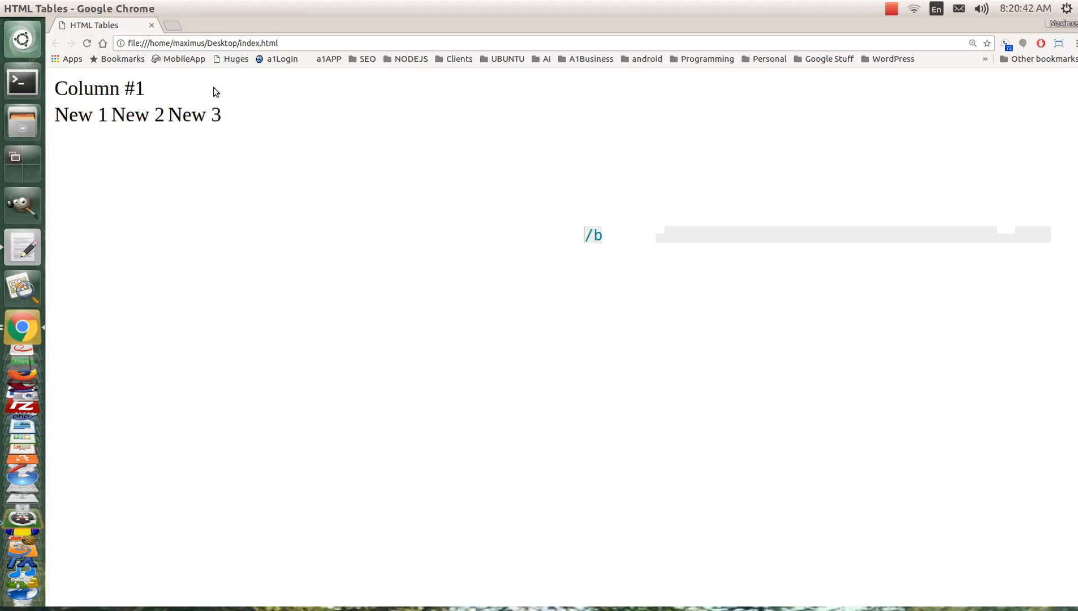
# Change the spanning cell's text to 'Column Column Column #1', save, and view it in Chrome
pyautogui.click(22, 246)
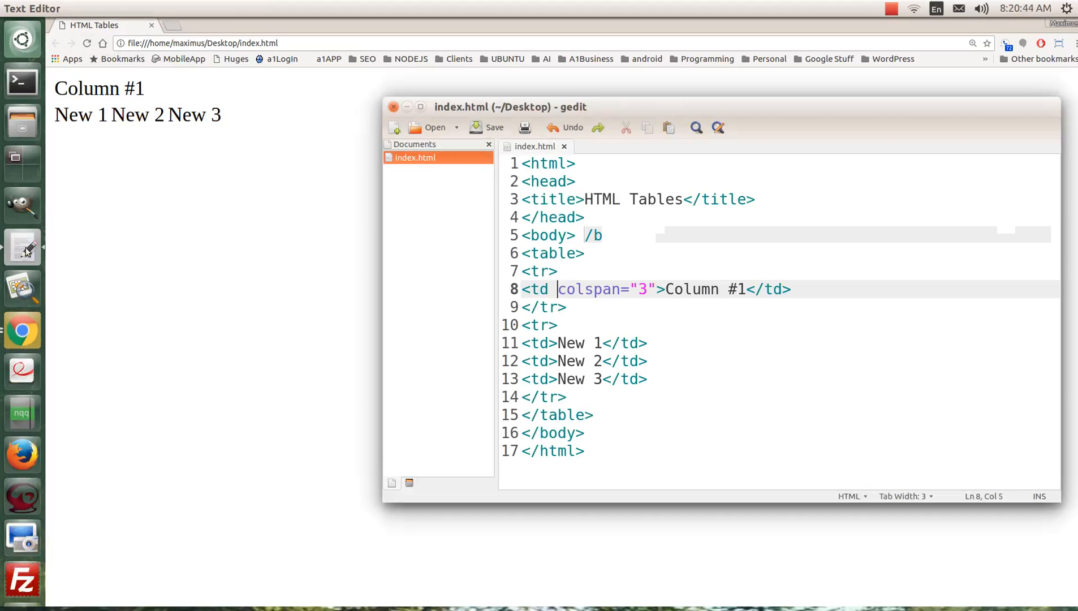
pyautogui.click(700, 289)
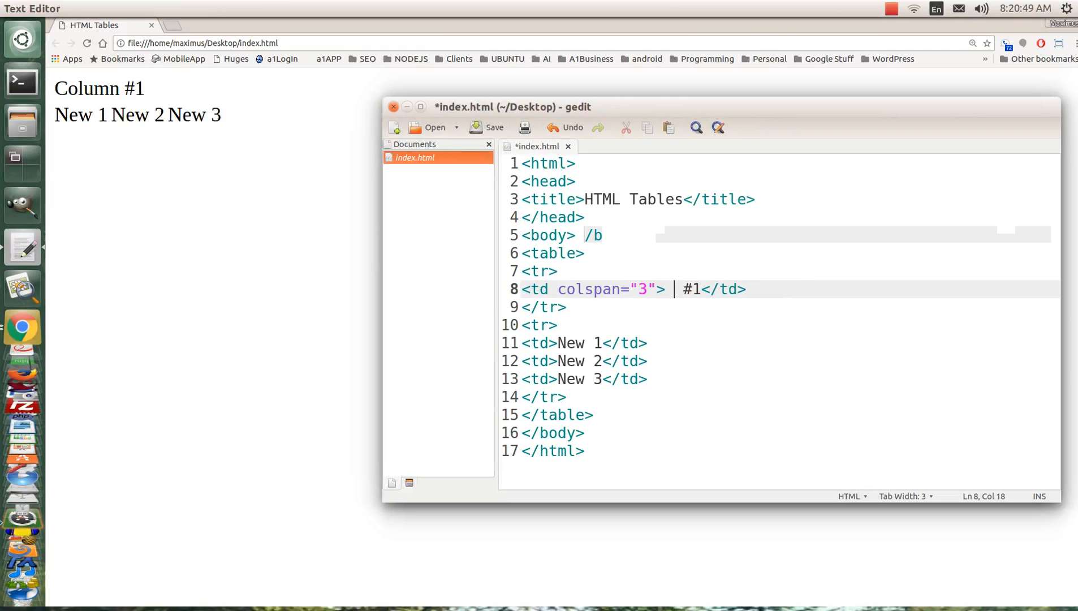
pyautogui.write('ColumnColumnColumn')
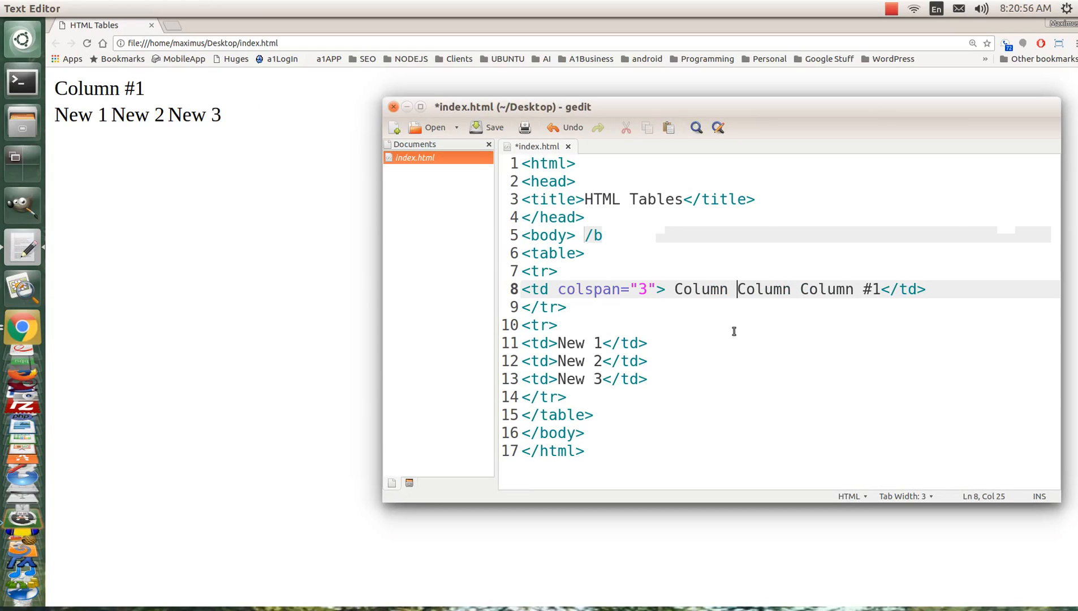
pyautogui.click(487, 126)
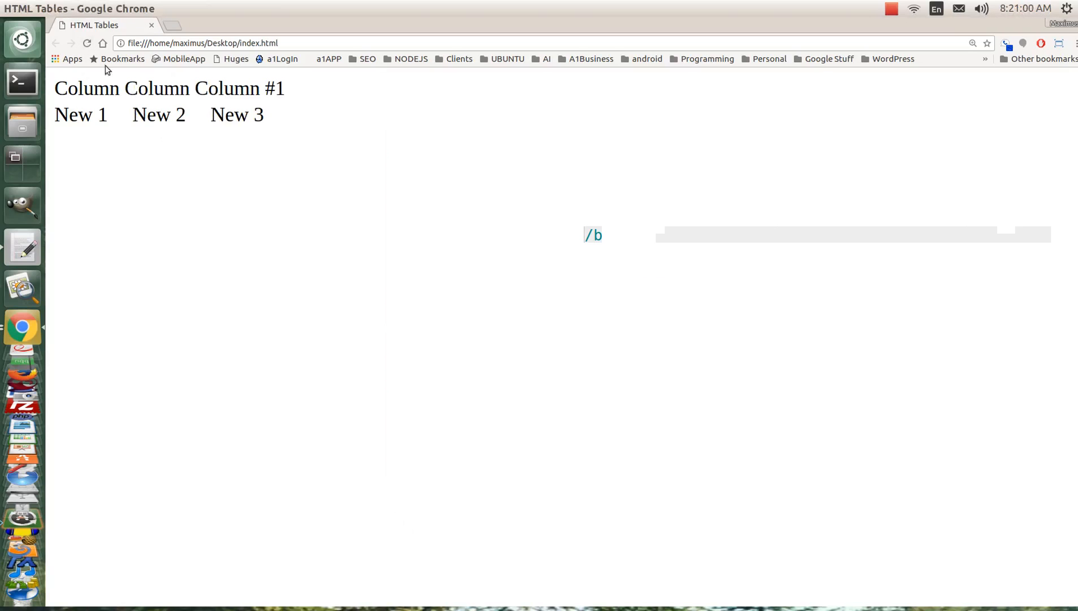
pyautogui.moveTo(306, 214)
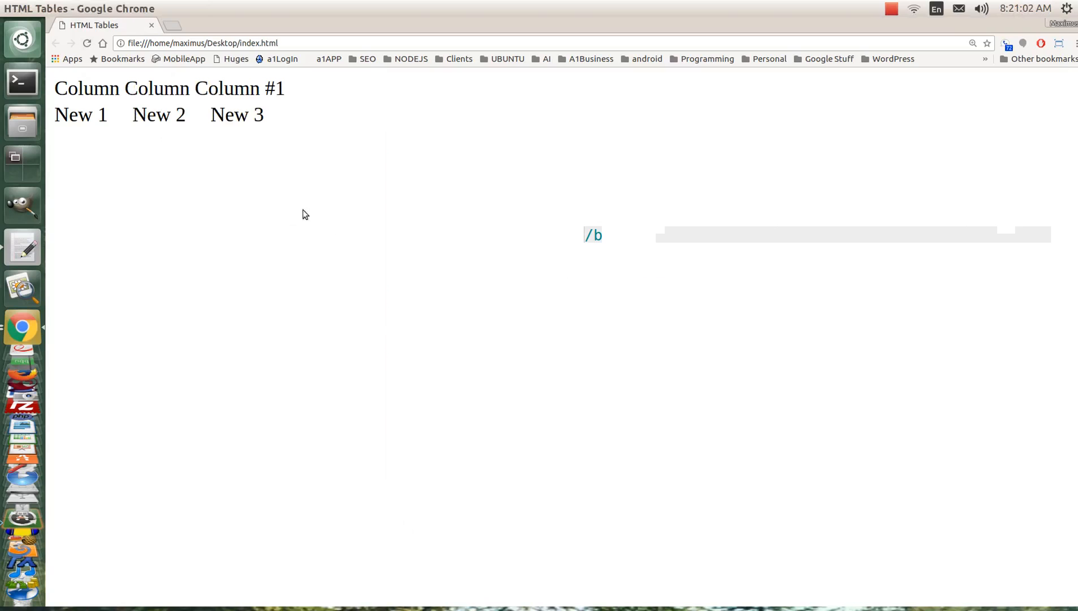
pyautogui.moveTo(142, 106)
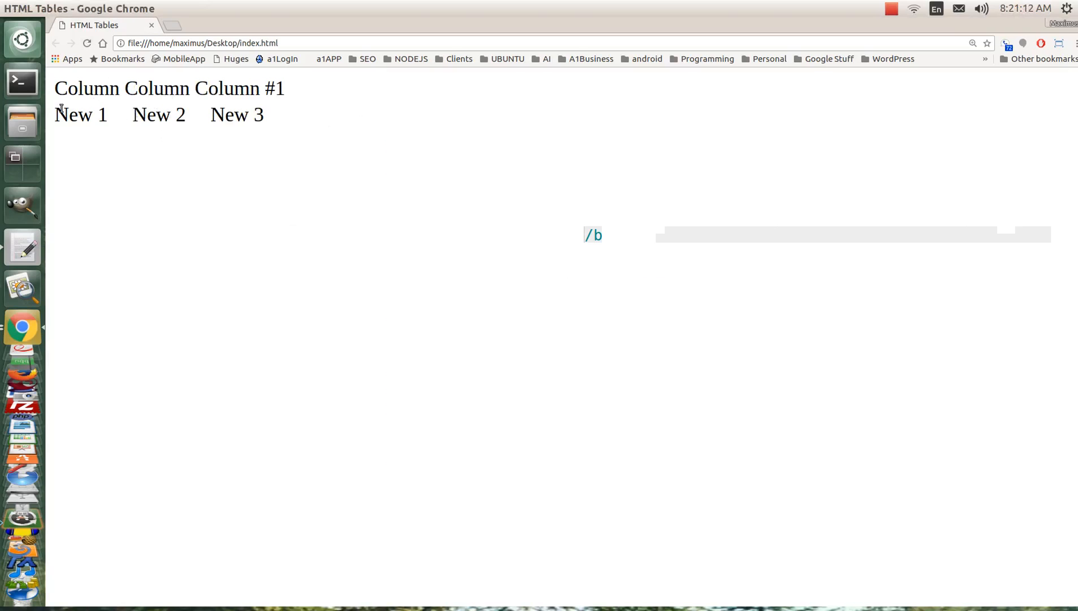
pyautogui.doubleClick(151, 116)
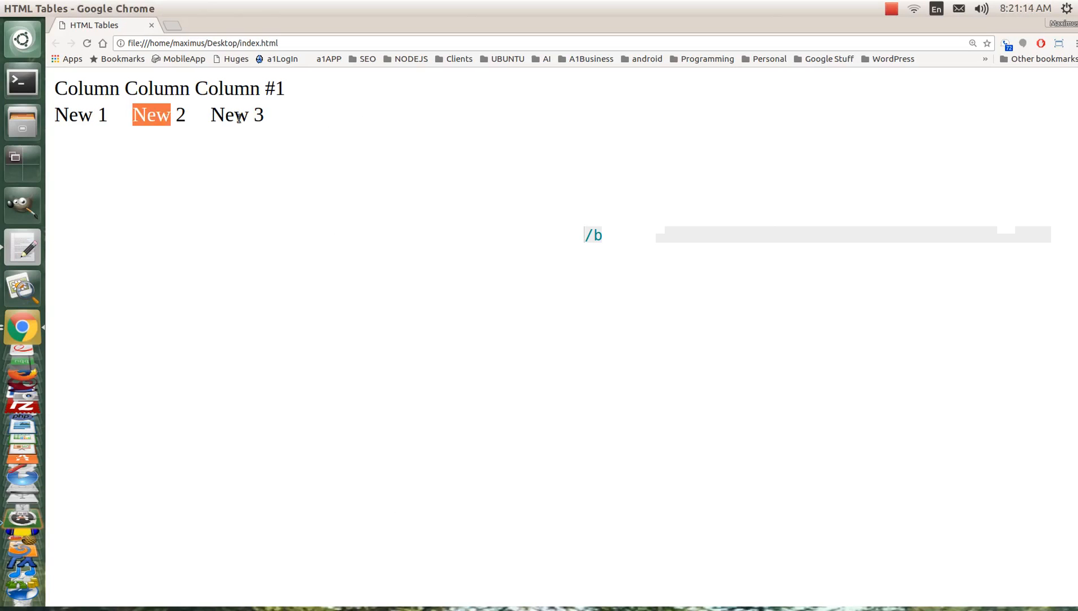
pyautogui.click(21, 248)
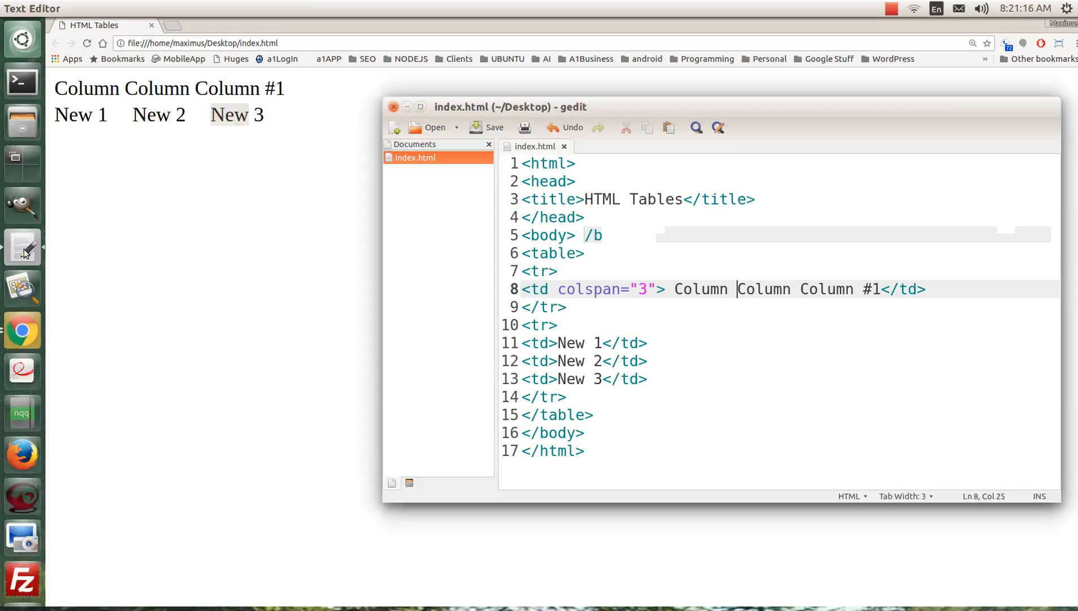
# Delete the colspan attribute and the header text, leaving the first row's cell empty
pyautogui.click(562, 289)
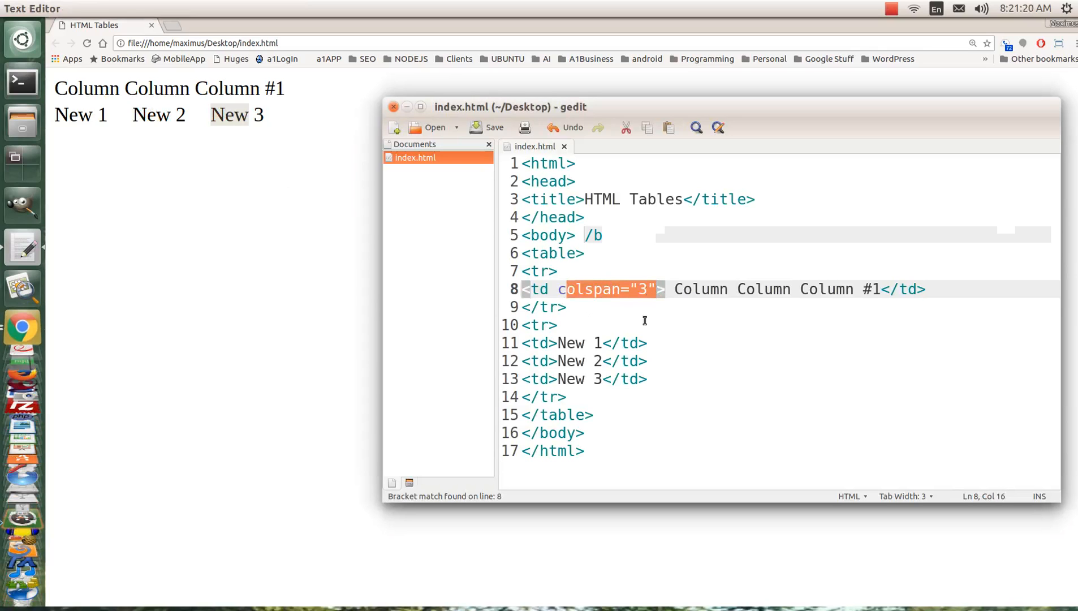
pyautogui.click(564, 306)
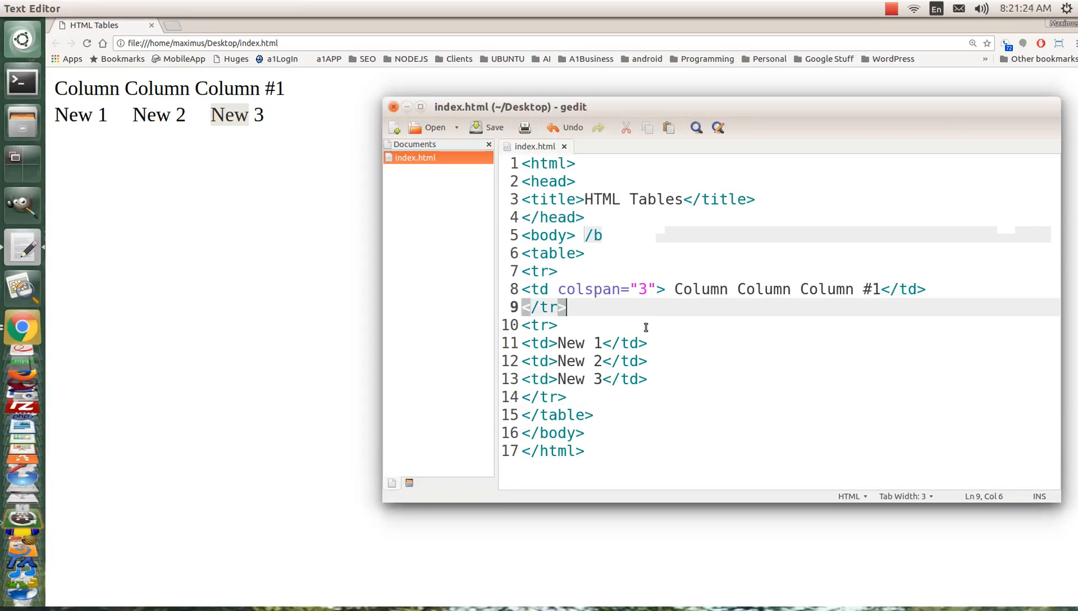
pyautogui.moveTo(583, 331)
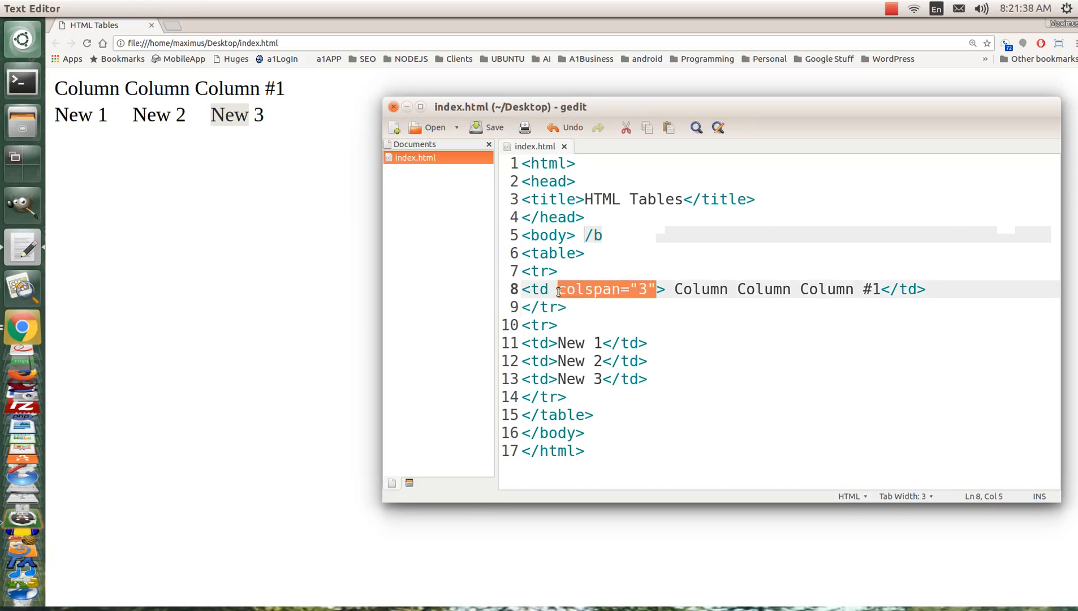
pyautogui.press('Delete')
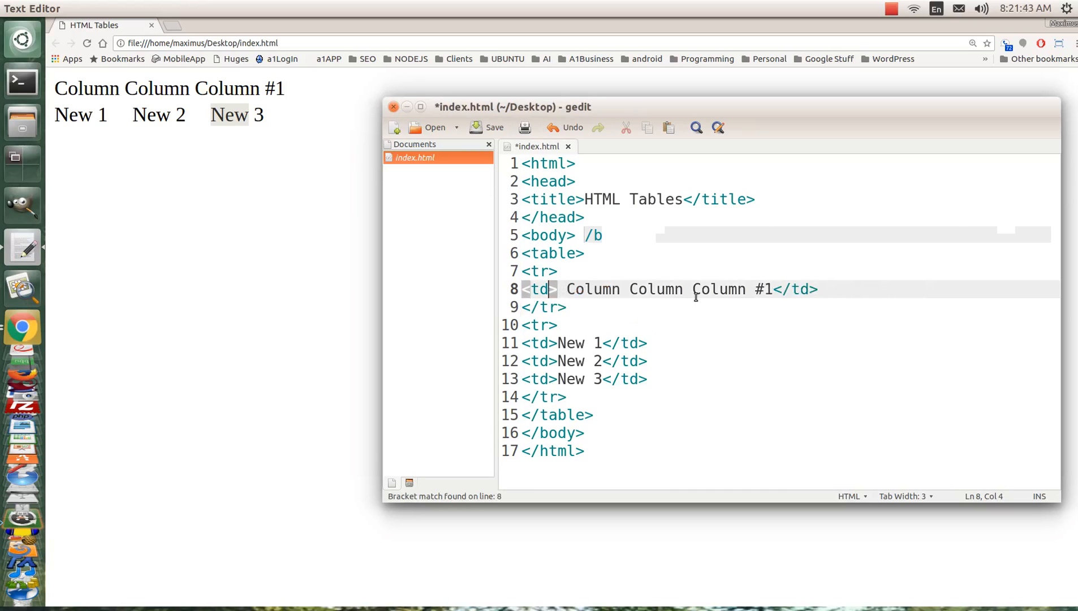
pyautogui.moveTo(688, 304)
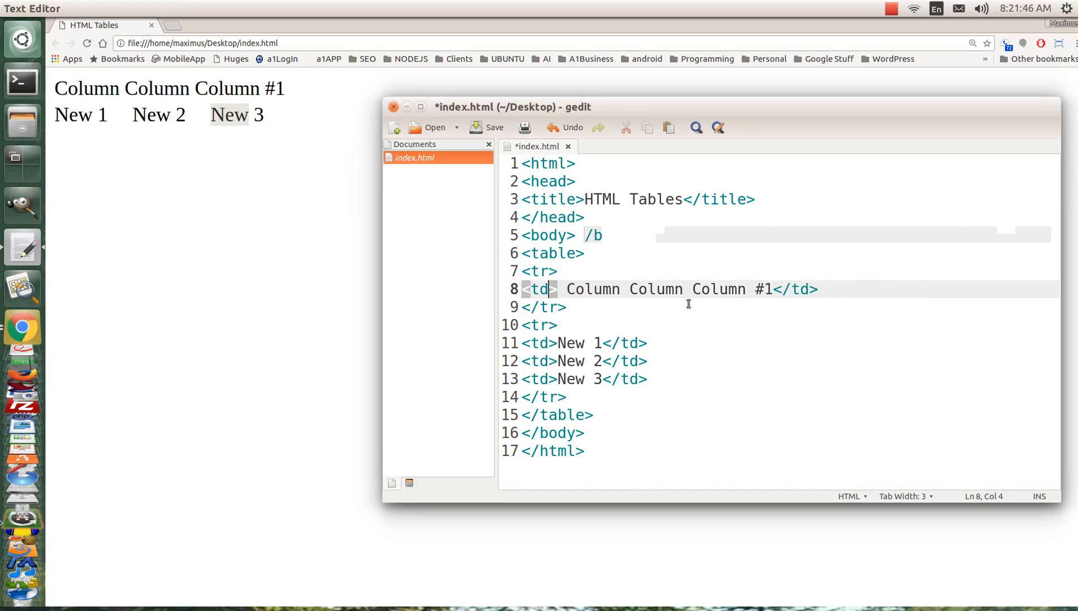
pyautogui.moveTo(612, 317)
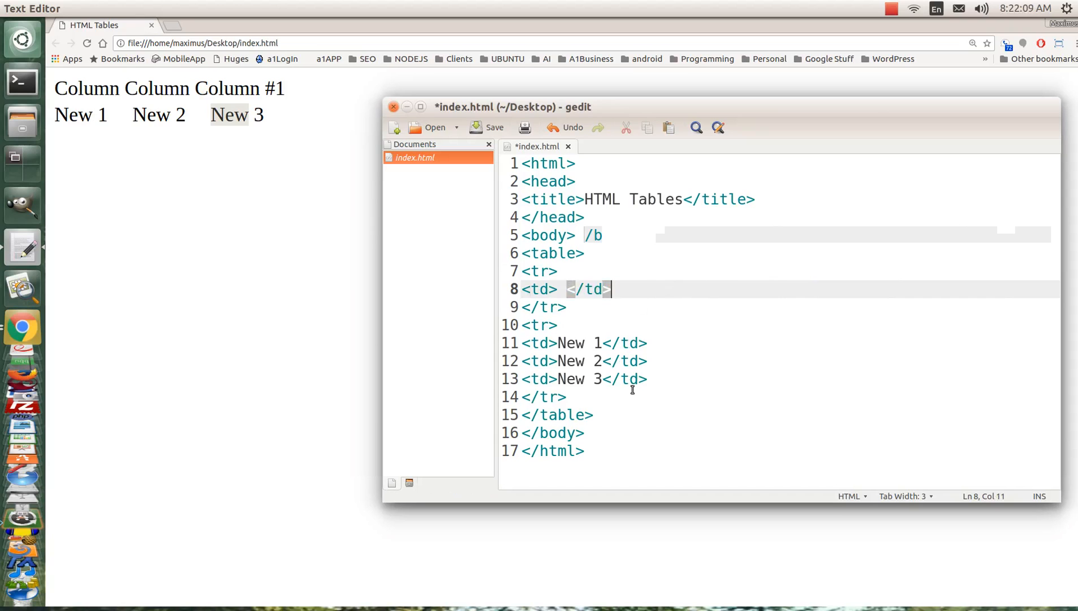
pyautogui.moveTo(595, 365)
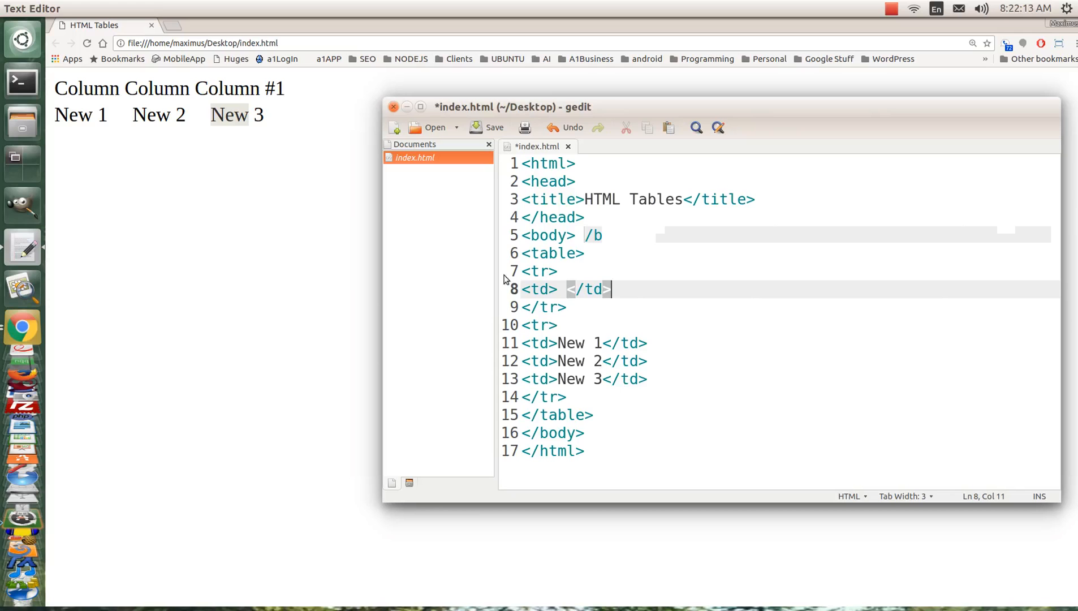
# Save index.html and close the gedit window
pyautogui.click(540, 325)
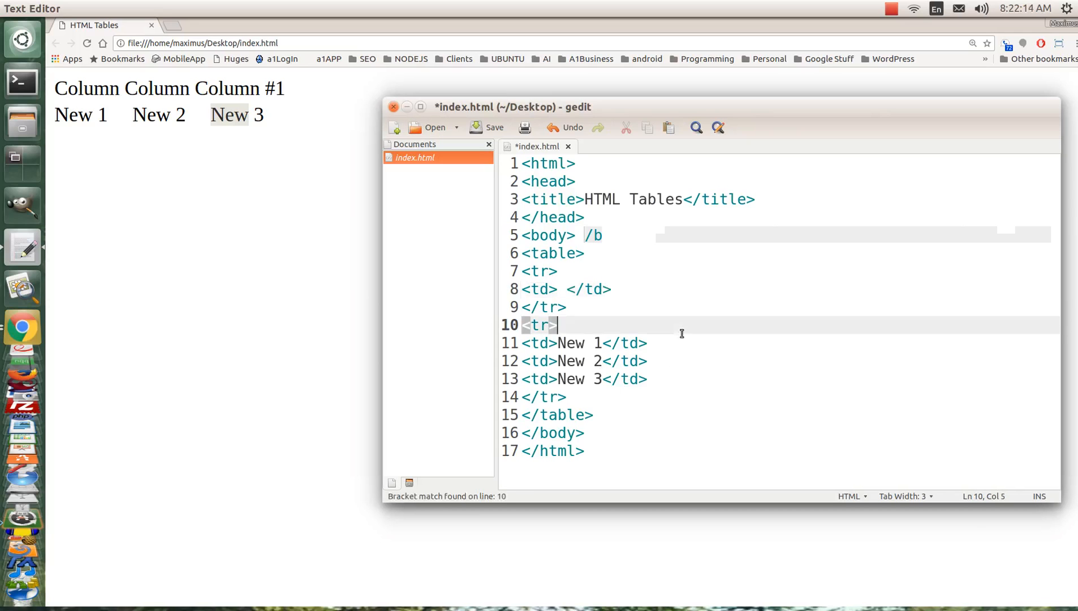
pyautogui.click(486, 126)
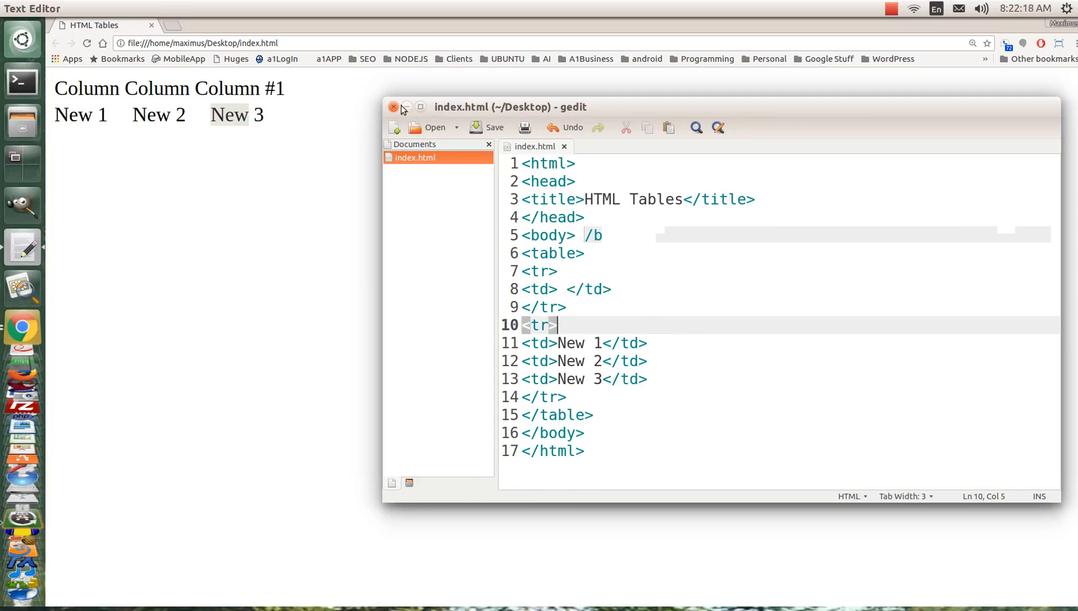
pyautogui.click(394, 106)
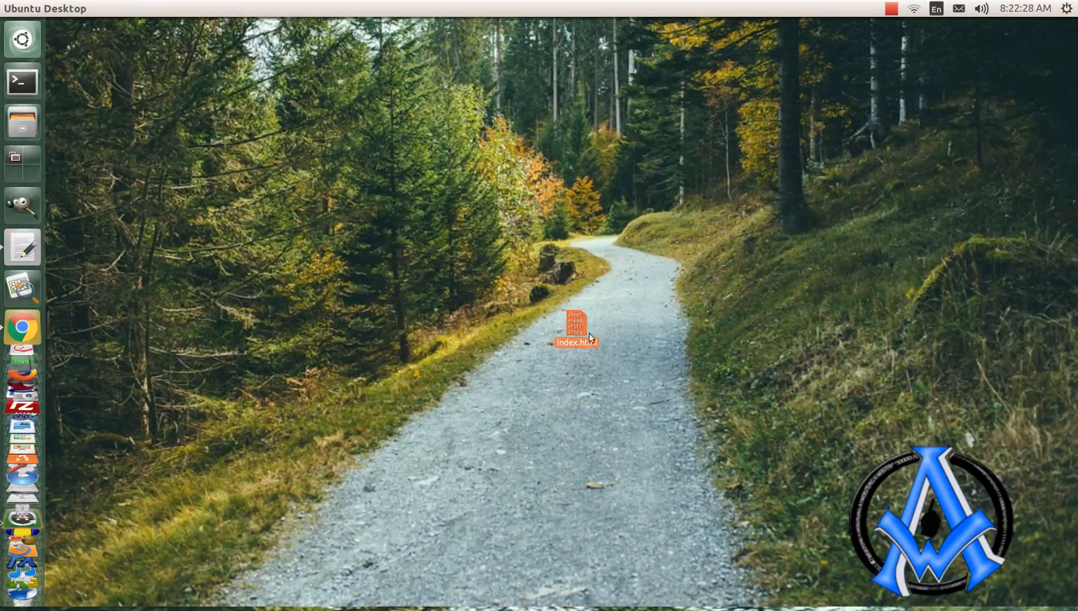
pyautogui.moveTo(570, 320)
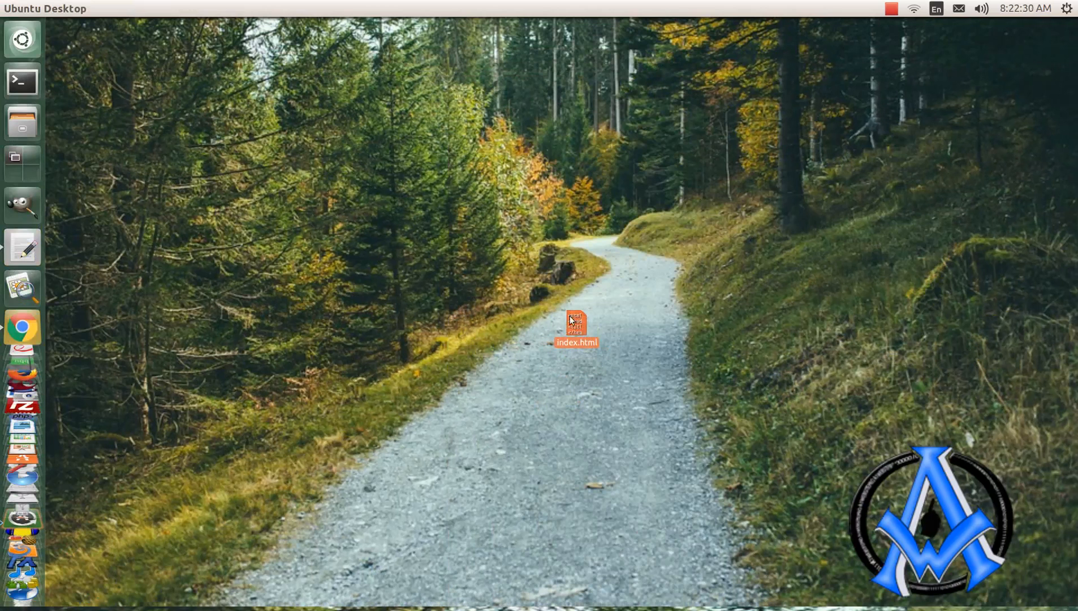
pyautogui.moveTo(736, 285)
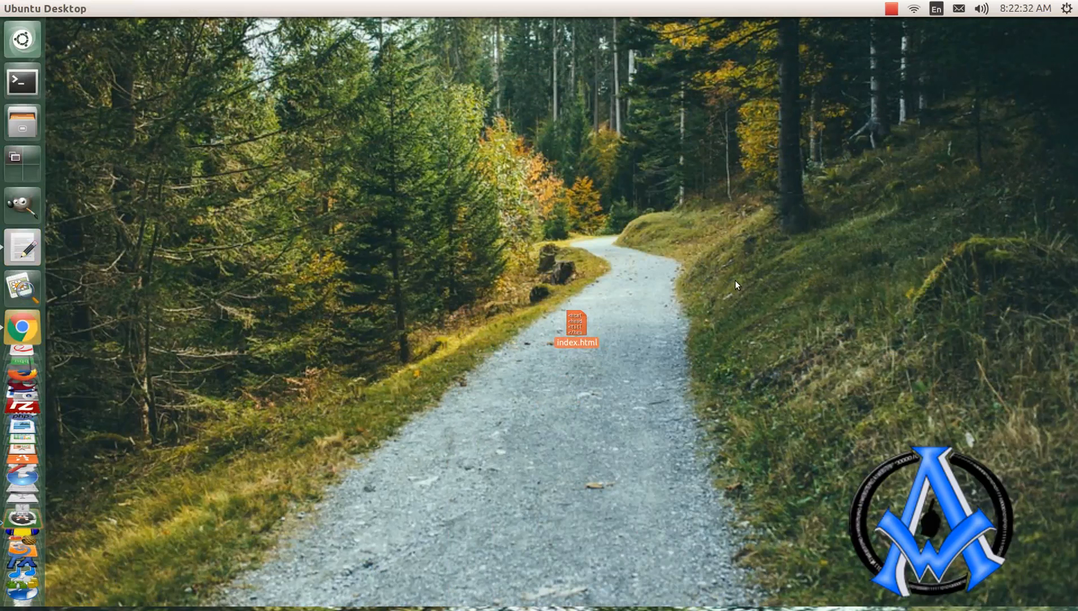